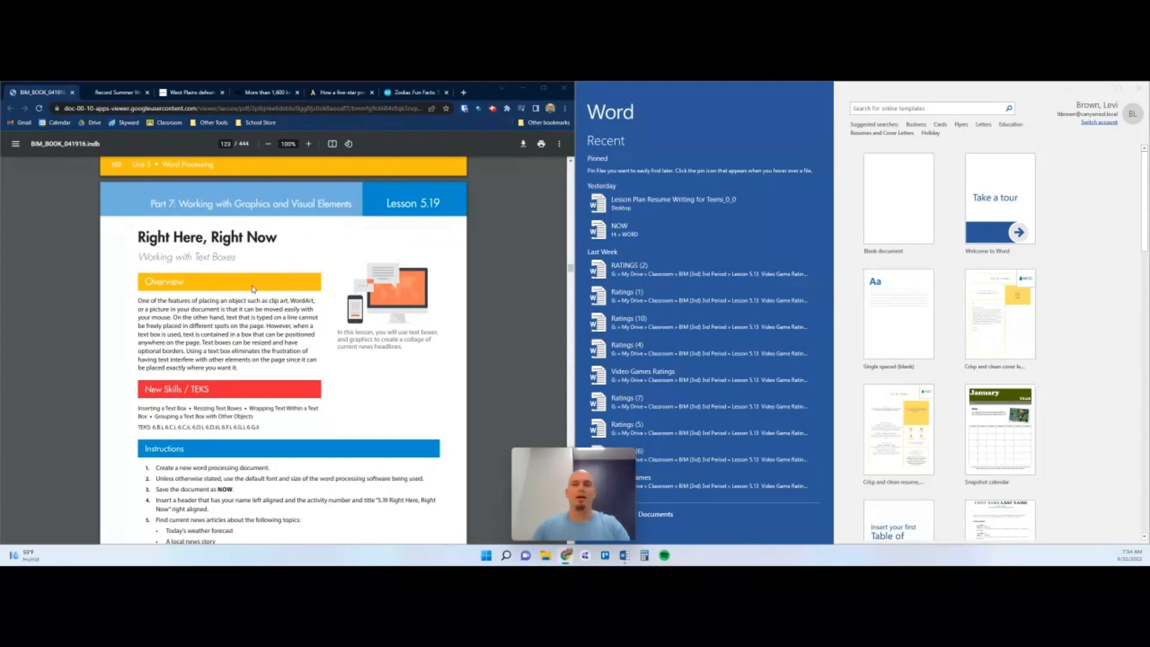
- Start a new blank Word document
{"action": "scroll", "scroll_direction": "down", "scroll_amount": 3}
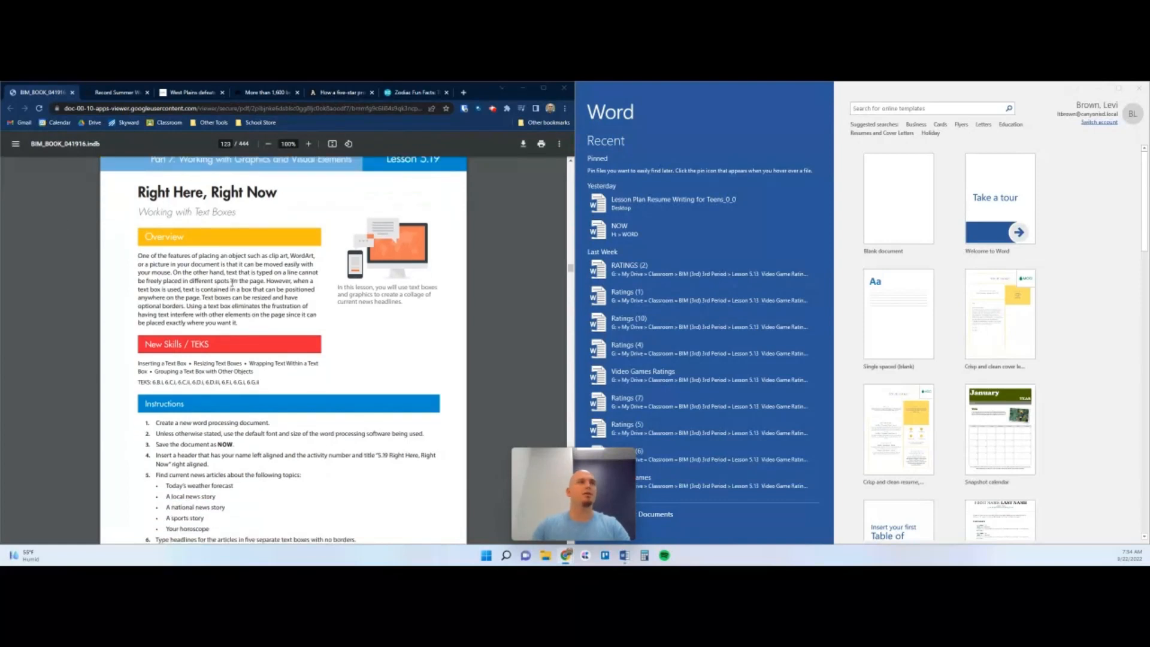
{"action": "scroll", "scroll_direction": "down", "scroll_amount": 3}
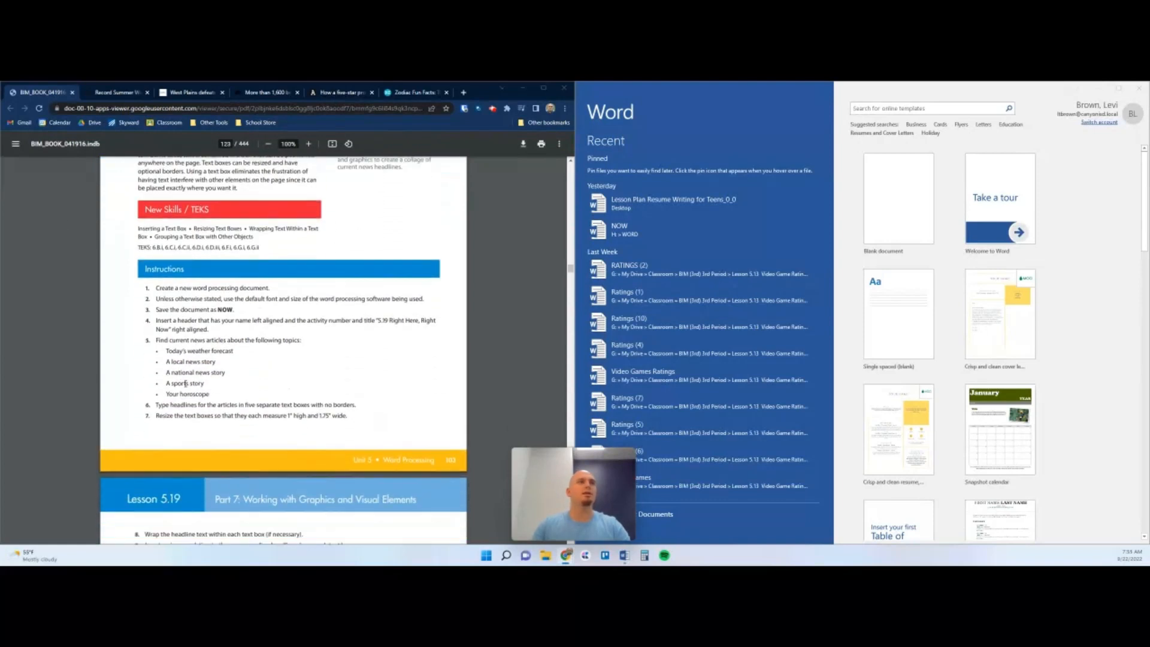
{"action": "scroll", "scroll_direction": "down", "scroll_amount": 3}
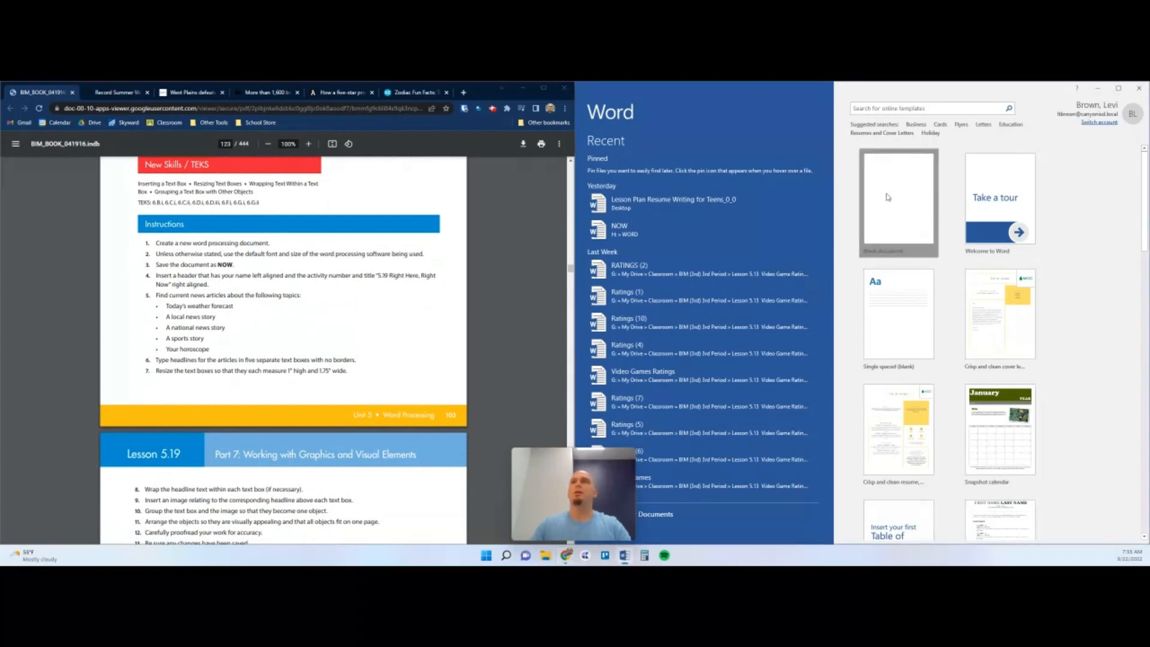
{"action": "left_click", "coordinate": [898, 203]}
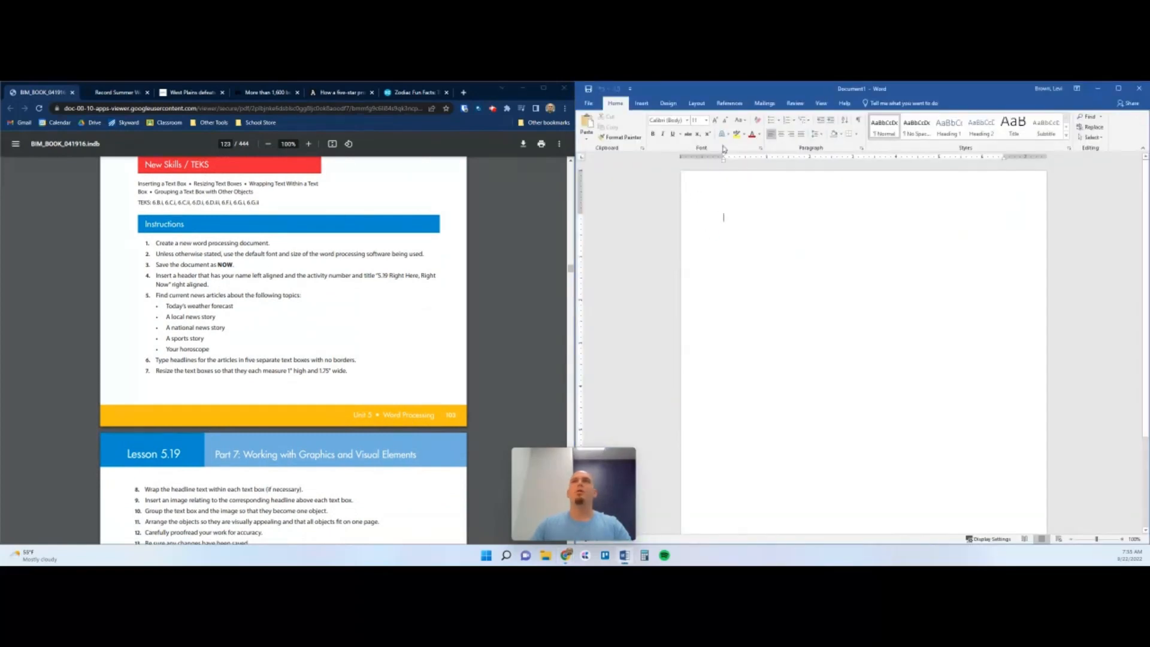
- Save the new document as NOW in the WORD folder
{"action": "scroll", "scroll_direction": "down", "scroll_amount": 3}
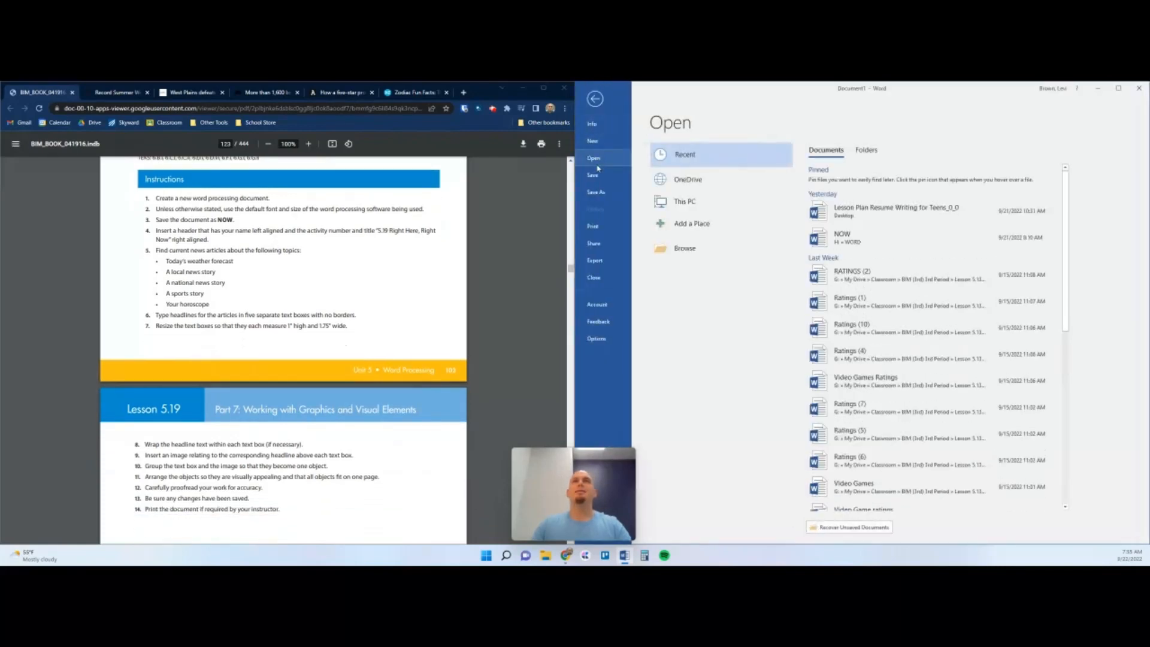
{"action": "left_click", "coordinate": [596, 191]}
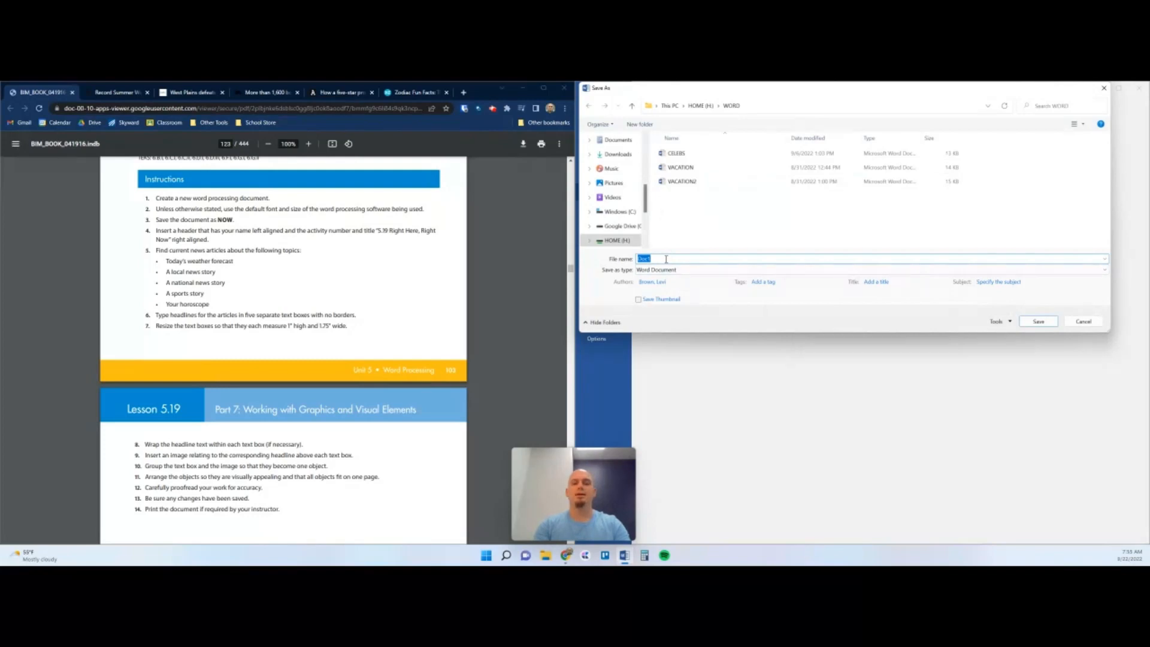
{"action": "type", "text": "NOW"}
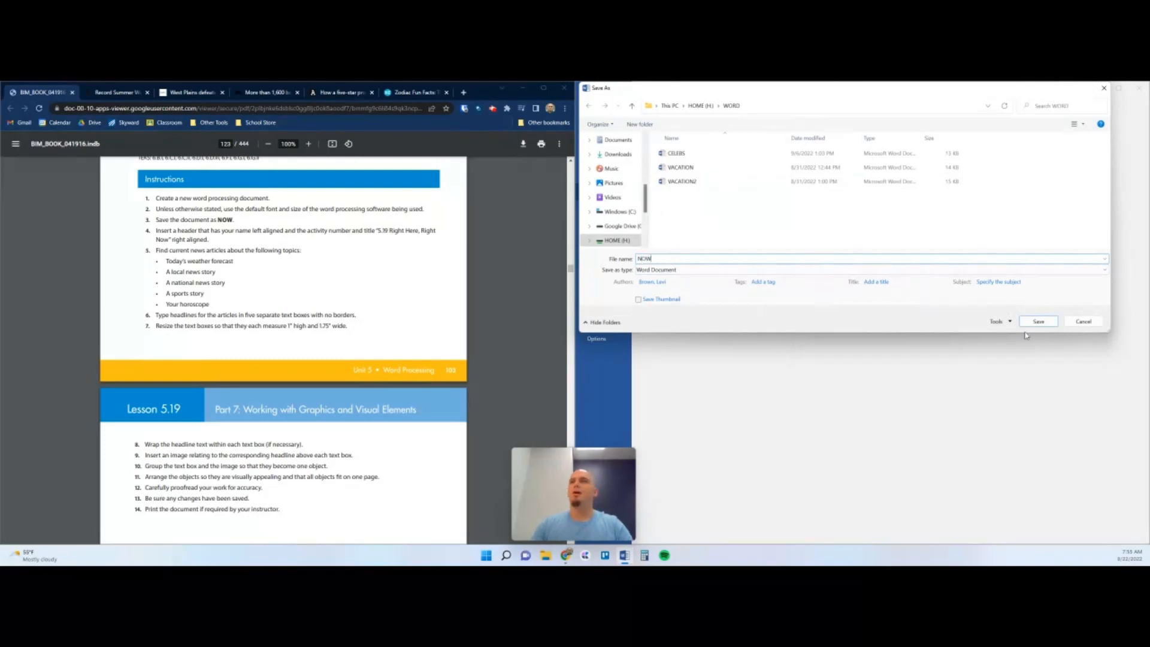
{"action": "left_click", "coordinate": [1037, 321]}
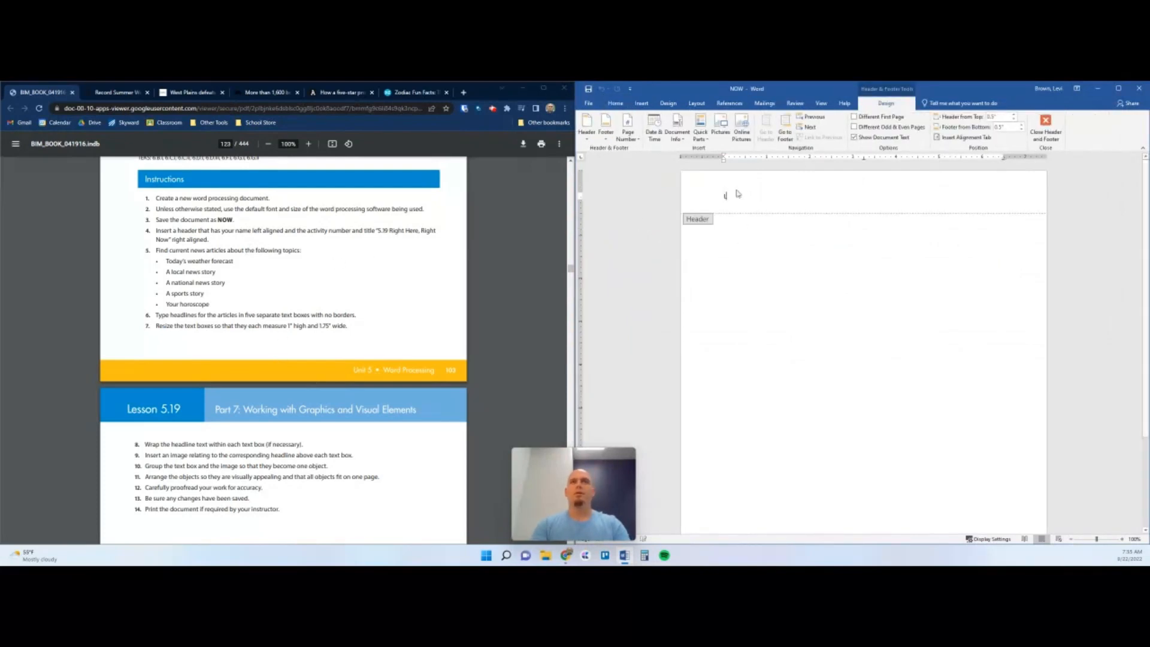
- Type 'Mr. Brown' at the header's left and '5.19 Right Here, Right Now' at the right
{"action": "type", "text": "Mr. Brown"}
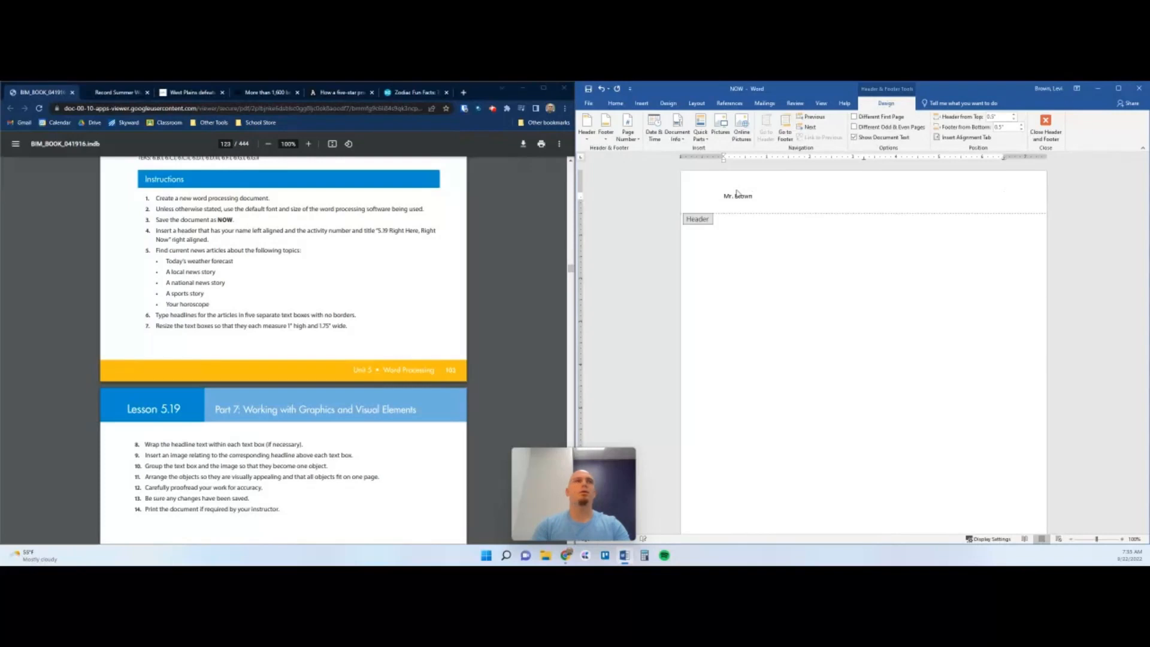
{"action": "type", "text": "5.19 Right Here, Right Now"}
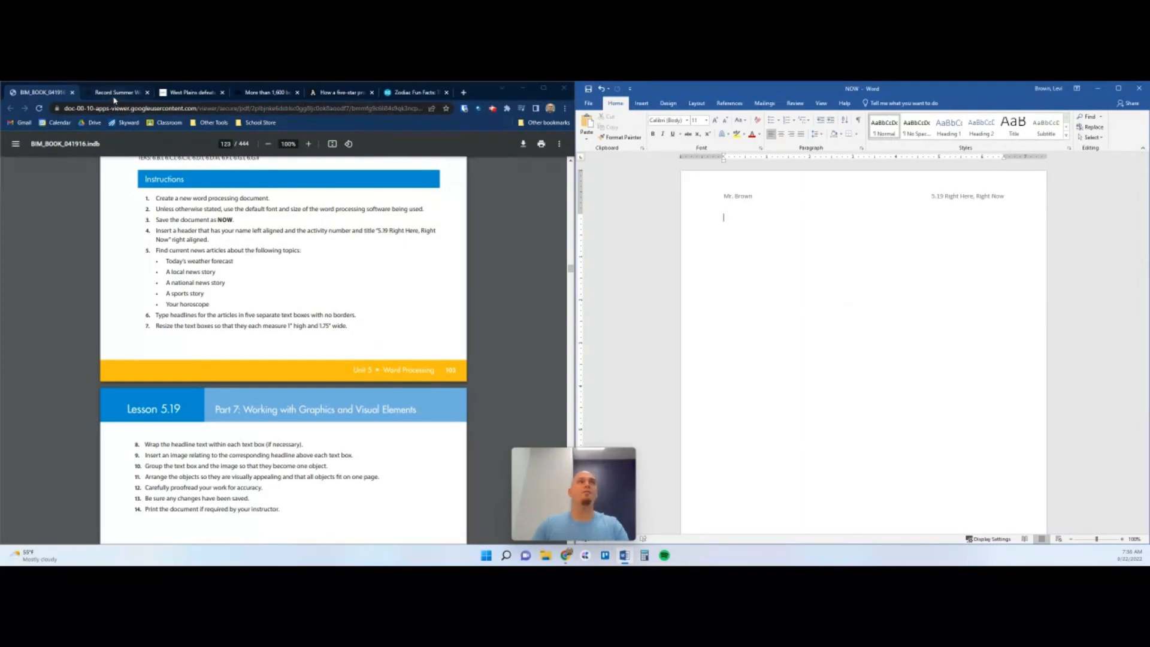
{"action": "mouse_move", "coordinate": [562, 264]}
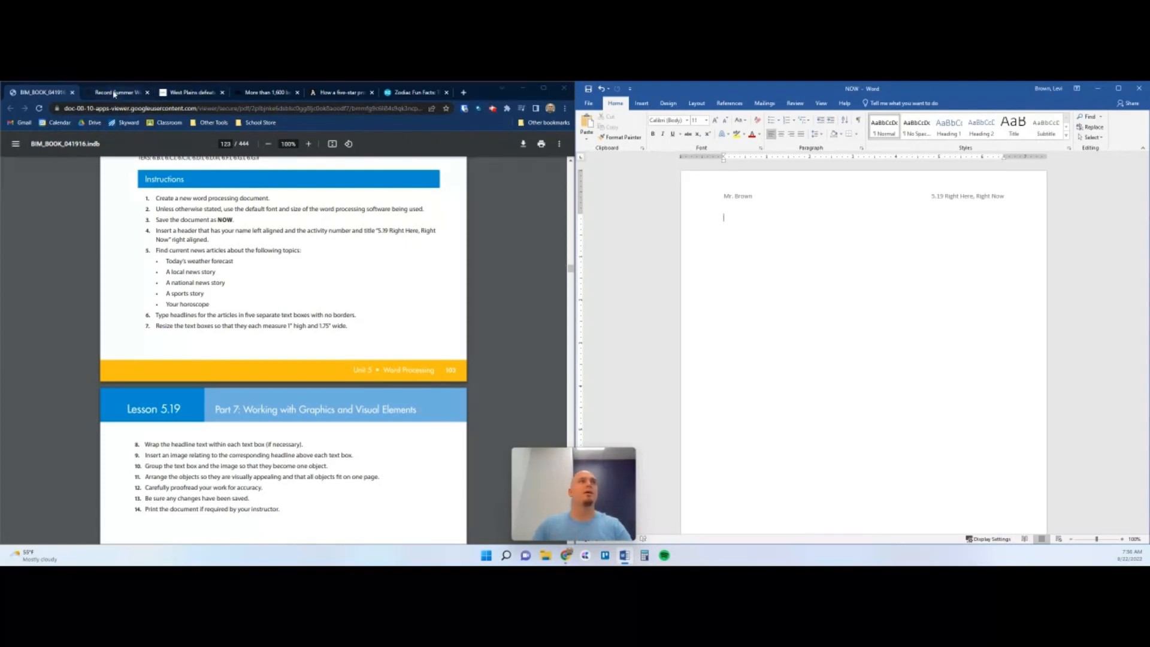
{"action": "left_click", "coordinate": [268, 92]}
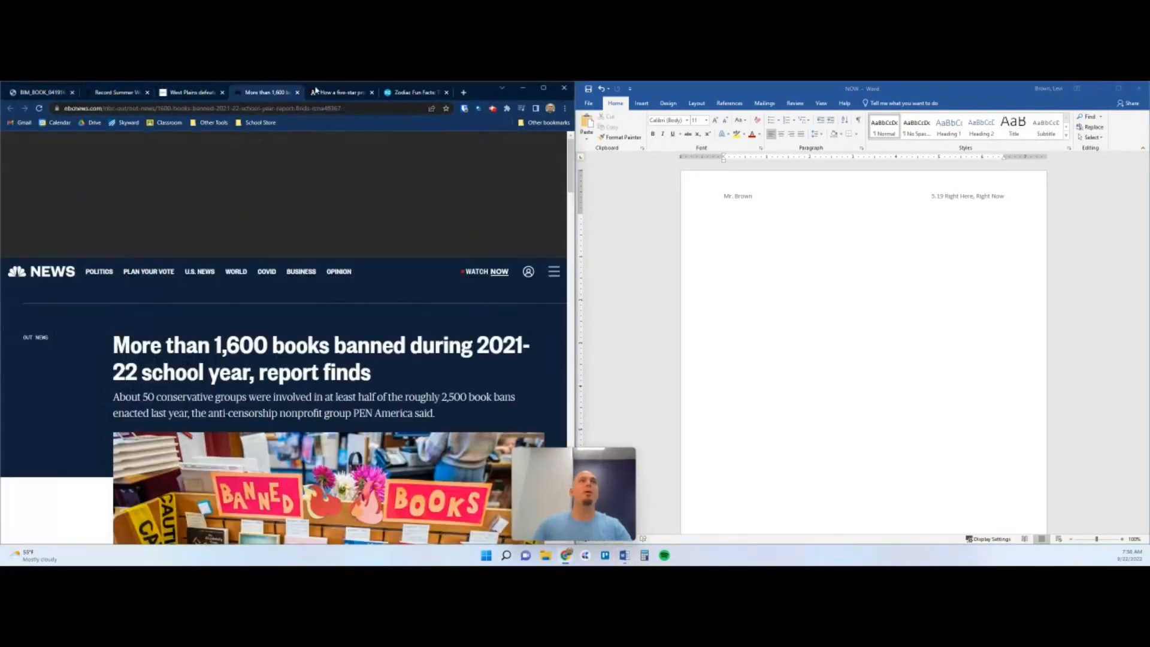
{"action": "left_click", "coordinate": [414, 92]}
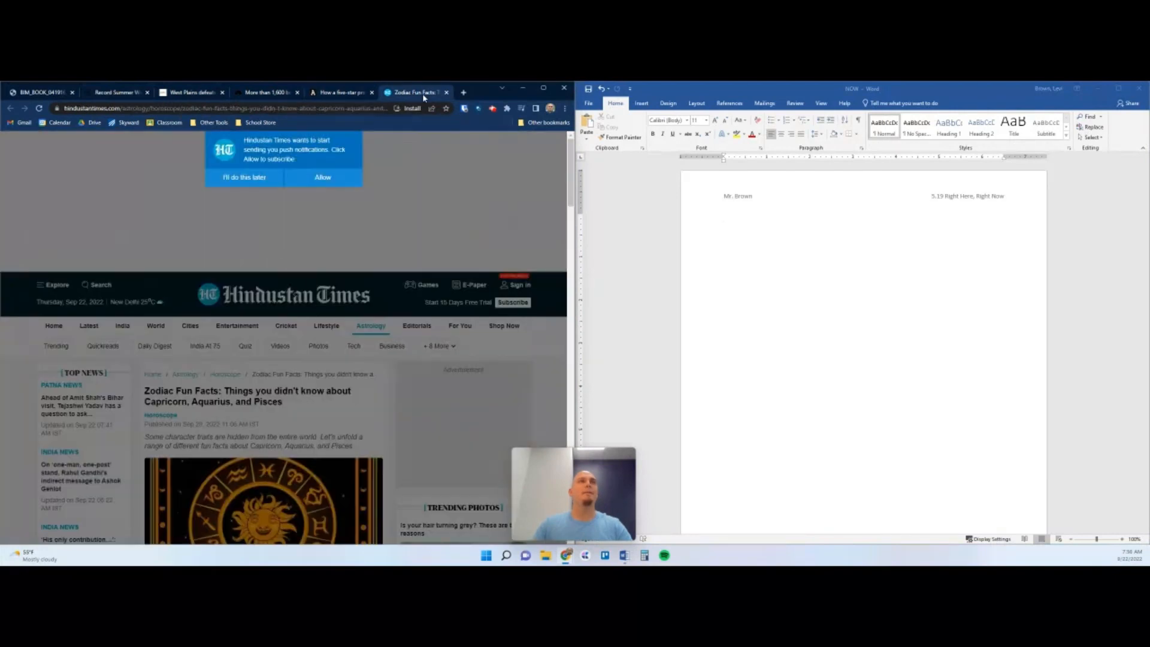
{"action": "left_click", "coordinate": [117, 91]}
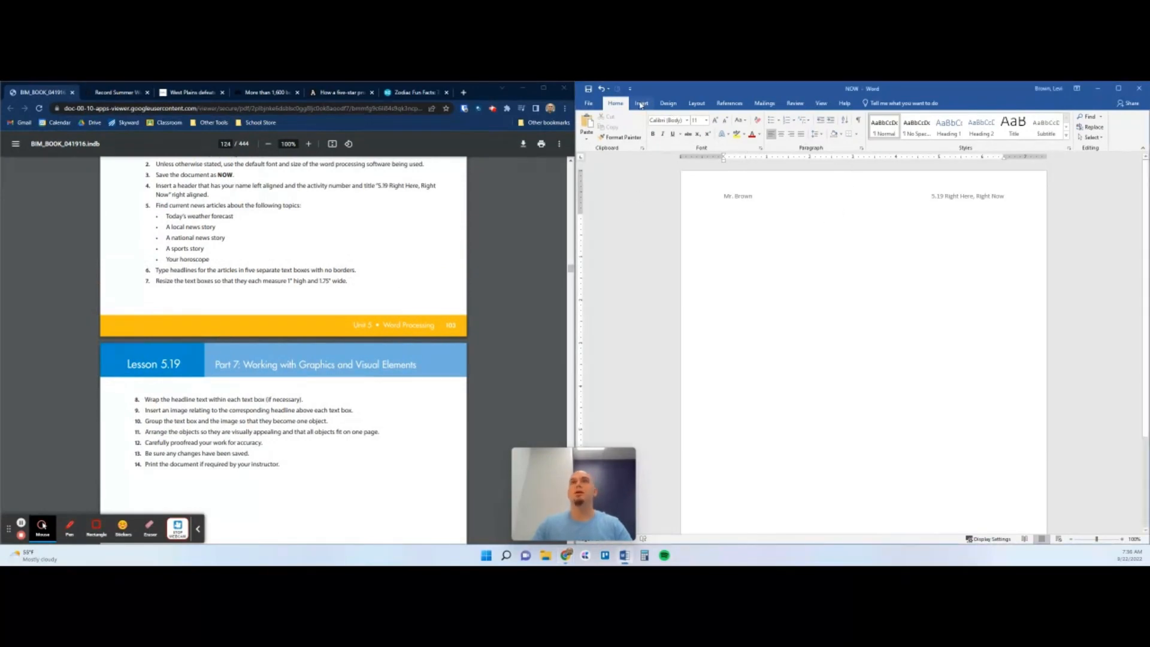
- Insert a Simple Text Box with placeholder quote text below the header
{"action": "left_click", "coordinate": [641, 102]}
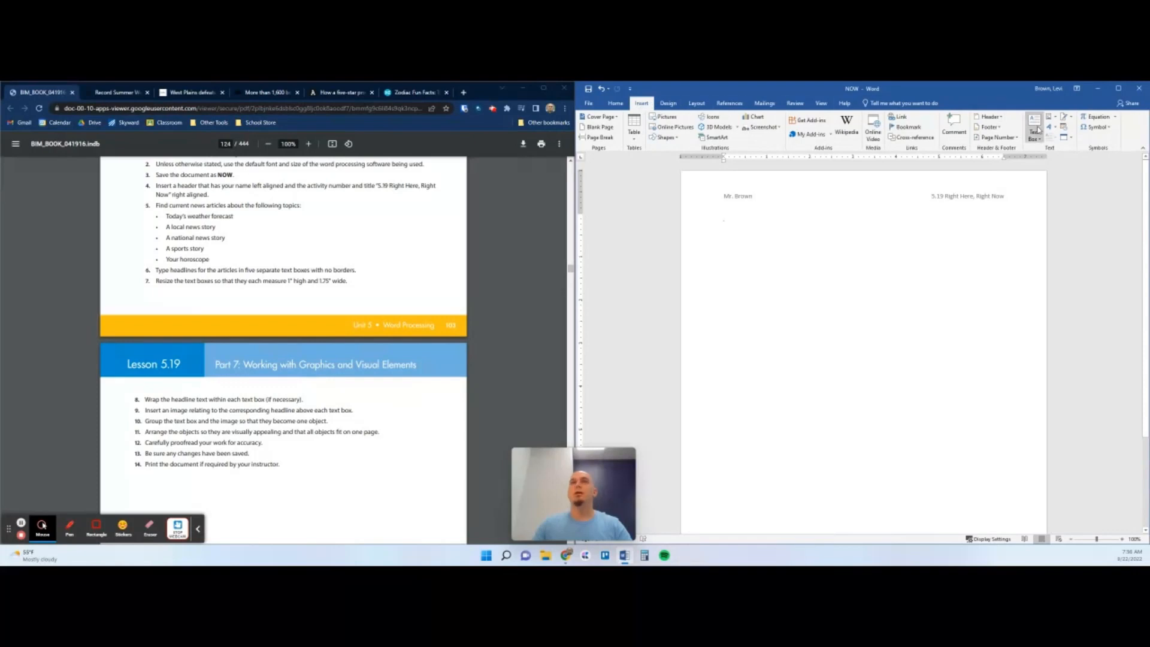
{"action": "left_click", "coordinate": [1034, 126]}
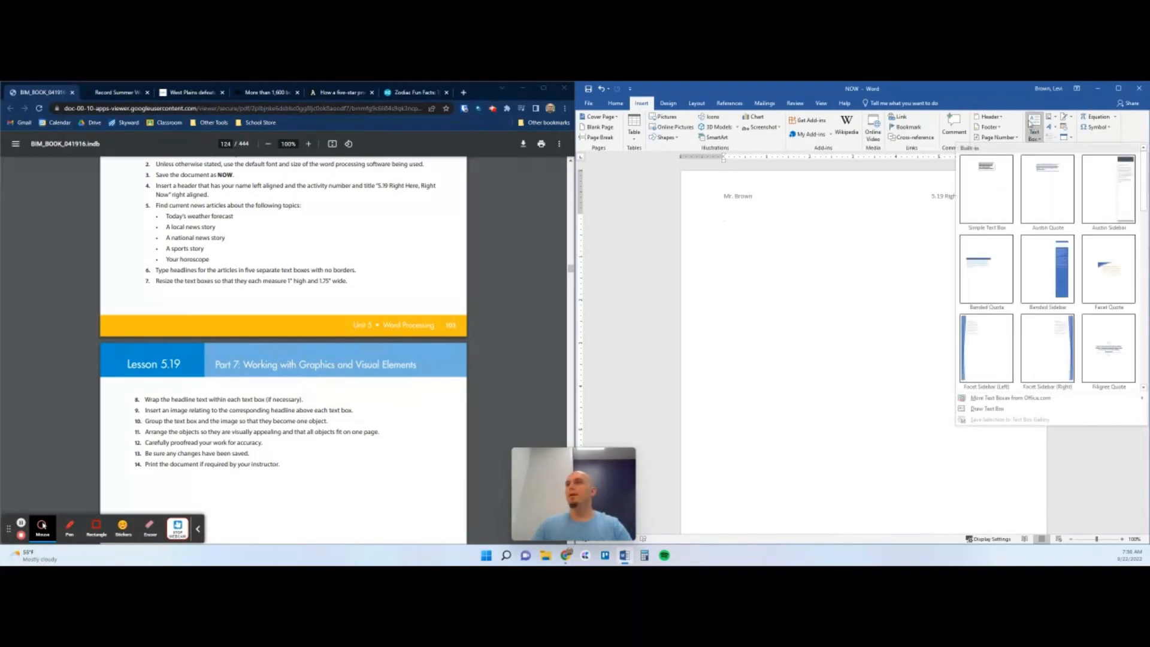
{"action": "left_click", "coordinate": [986, 187]}
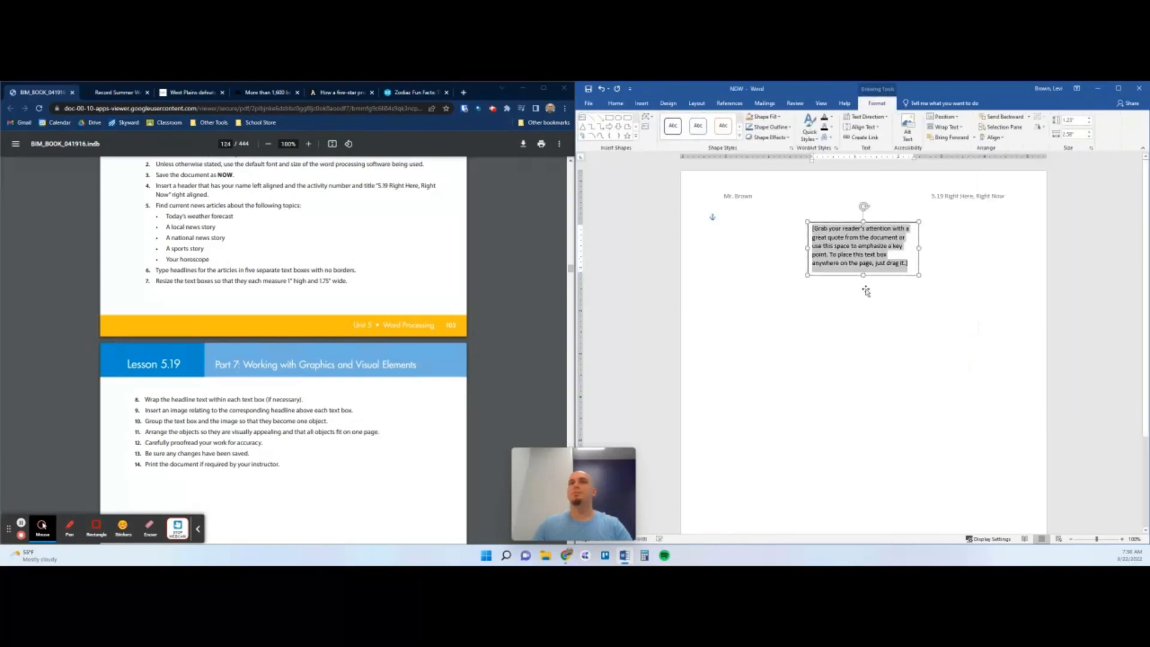
{"action": "mouse_move", "coordinate": [753, 345]}
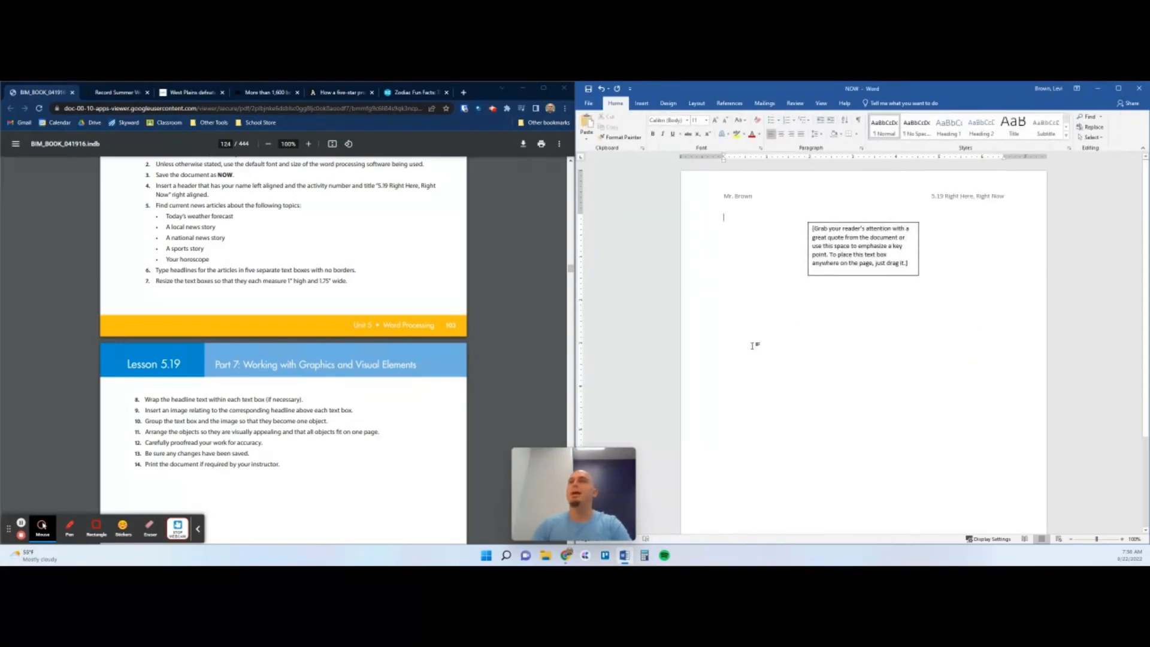
- Set the text box outline to No Outline and select its placeholder text
{"action": "left_click", "coordinate": [863, 246]}
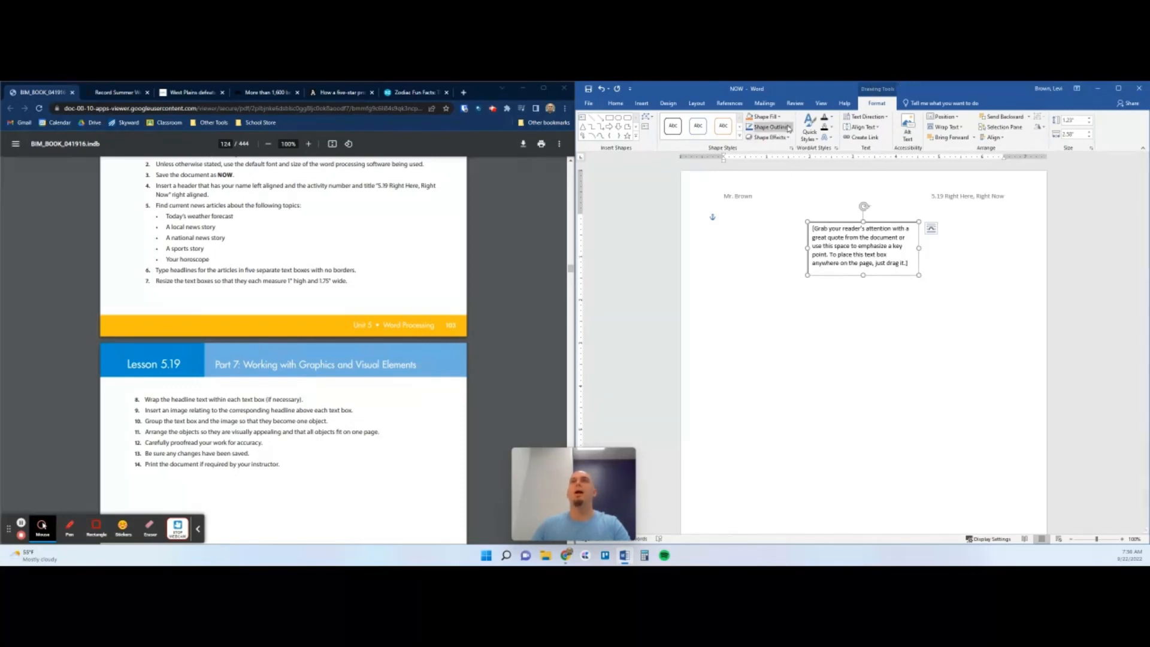
{"action": "left_click", "coordinate": [770, 127]}
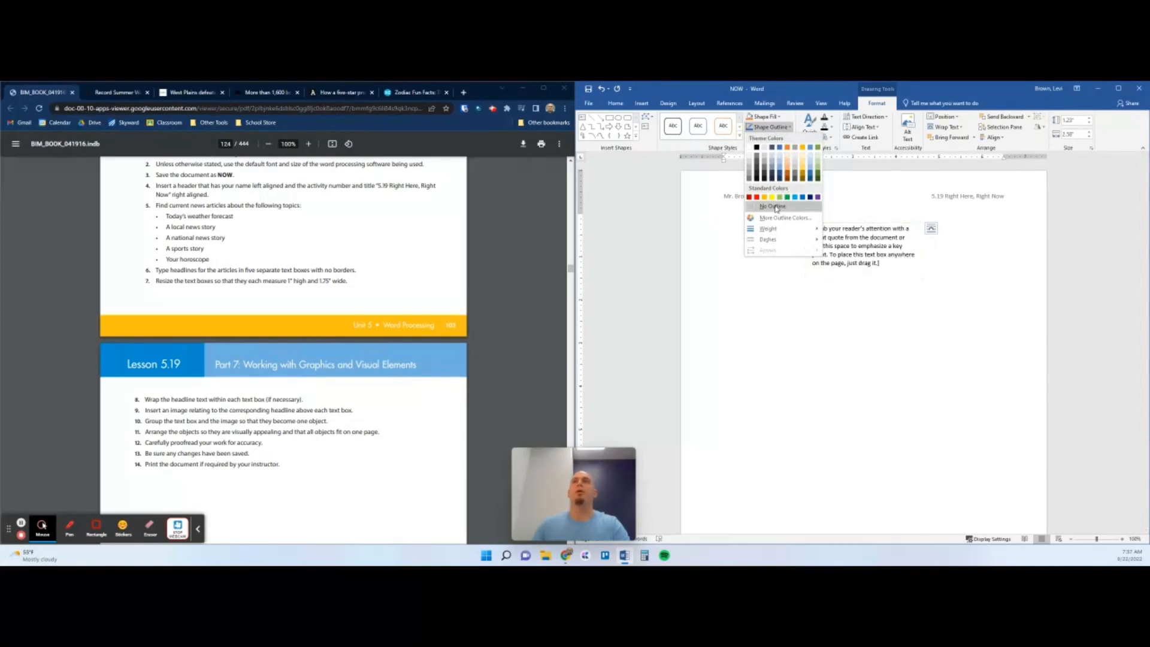
{"action": "left_click", "coordinate": [771, 206]}
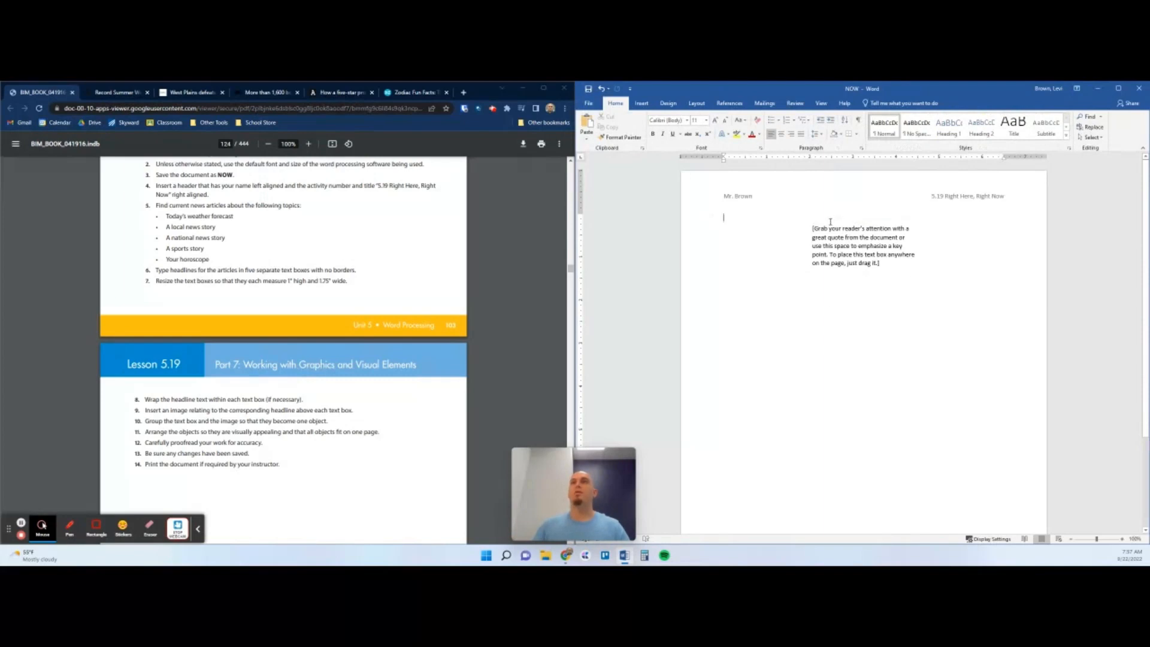
{"action": "left_click", "coordinate": [863, 246]}
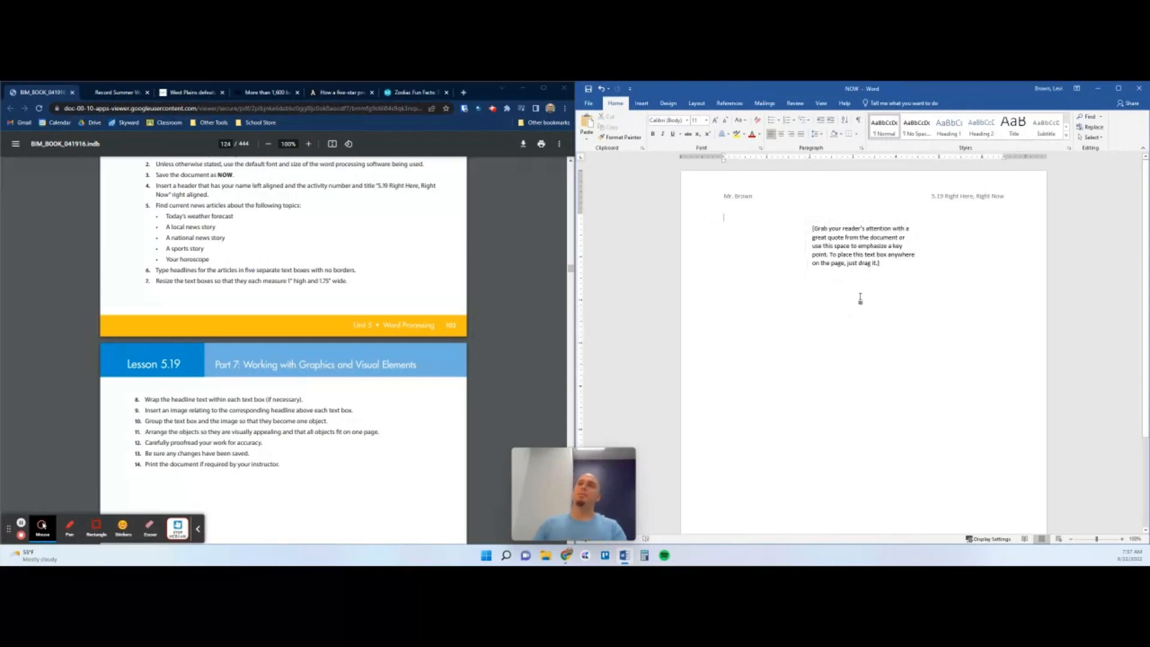
{"action": "left_click", "coordinate": [863, 245]}
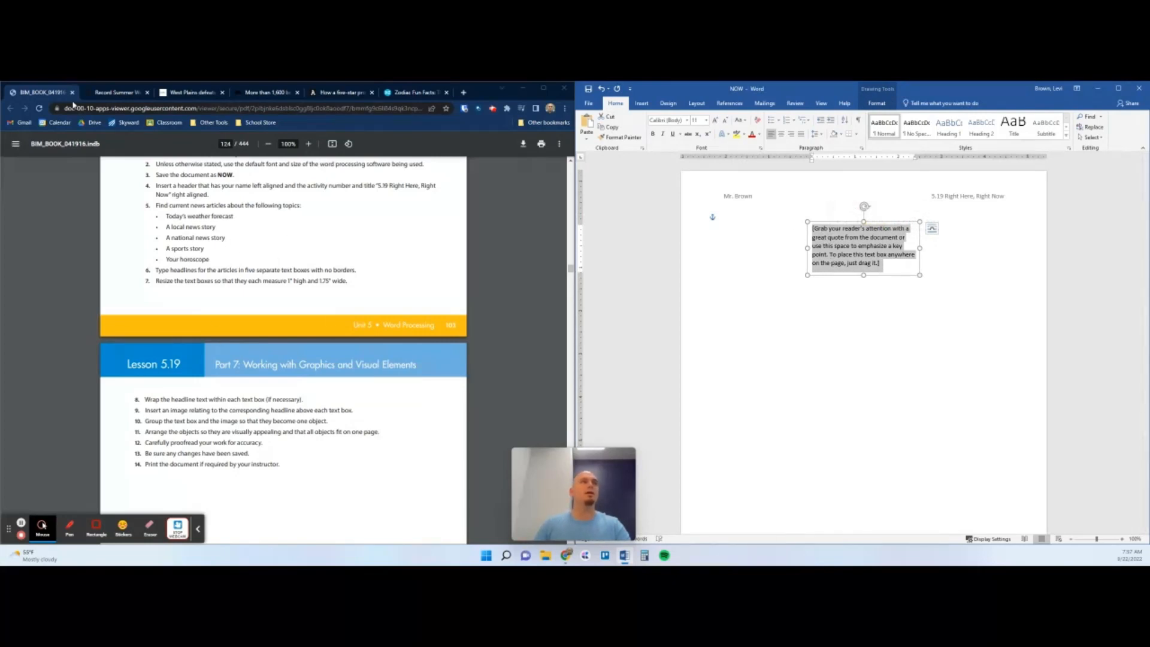
- Type the headline 'Record Summer Weather' into the borderless text box
{"action": "left_click", "coordinate": [117, 92]}
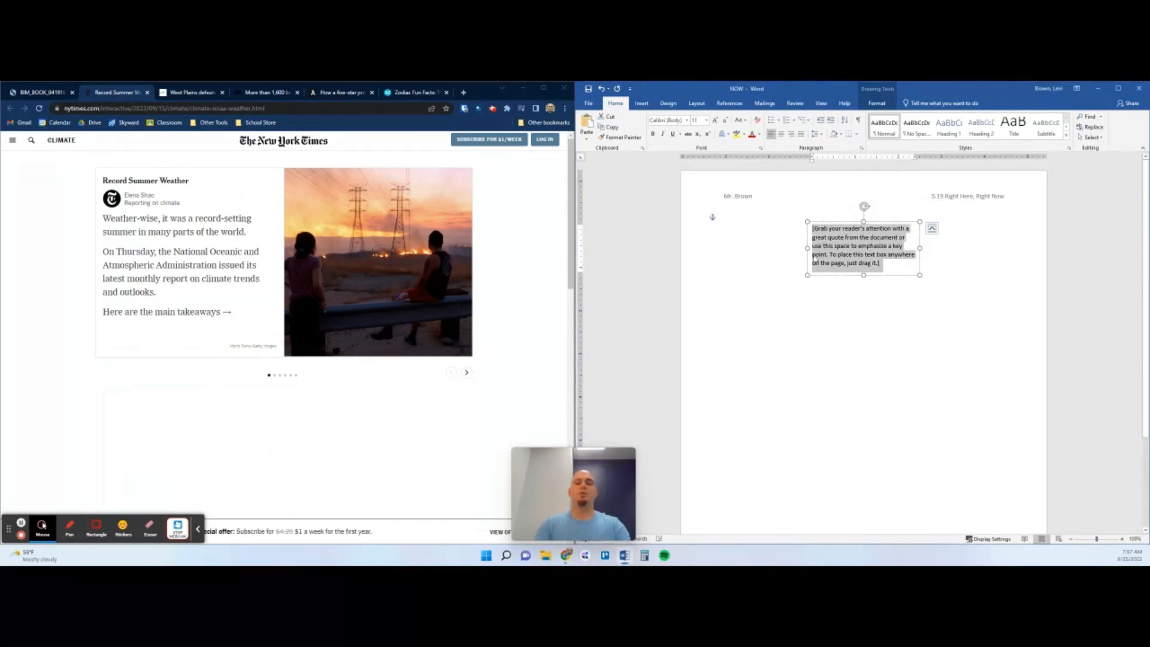
{"action": "type", "text": "Record"}
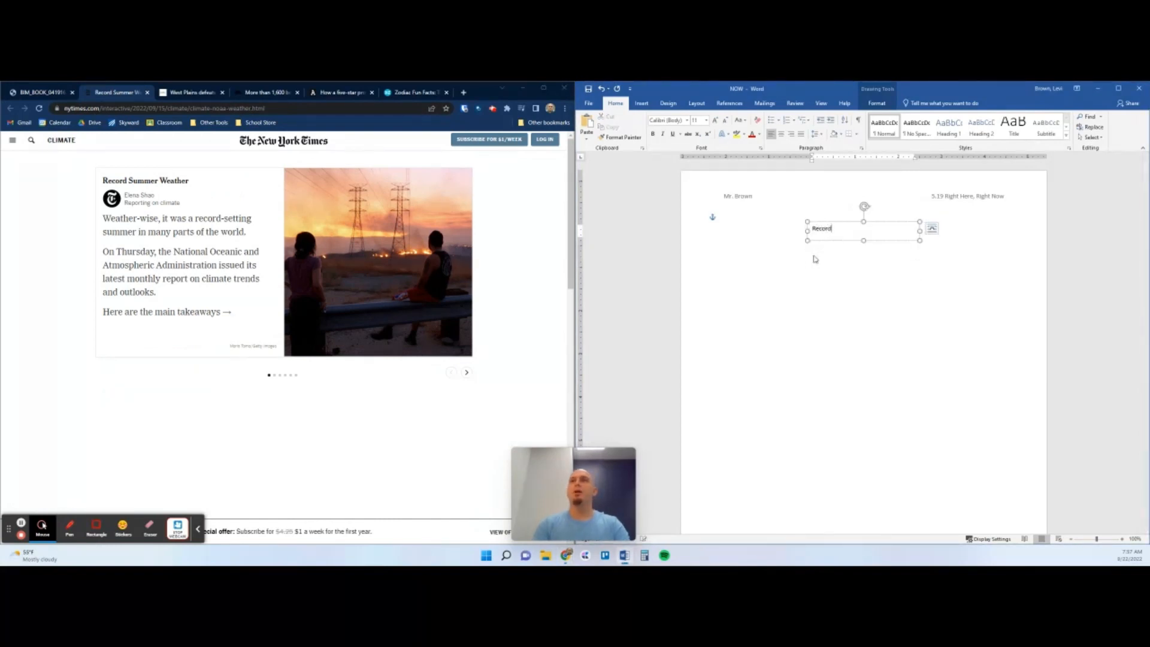
{"action": "type", "text": "Summer Weather"}
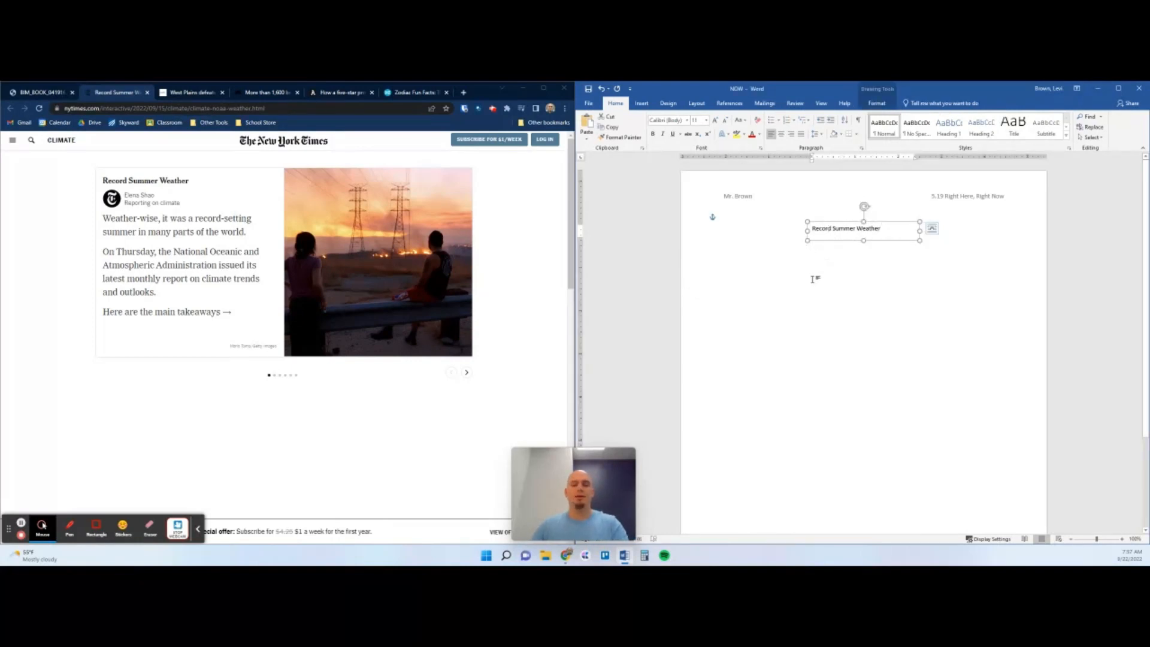
{"action": "mouse_move", "coordinate": [889, 353]}
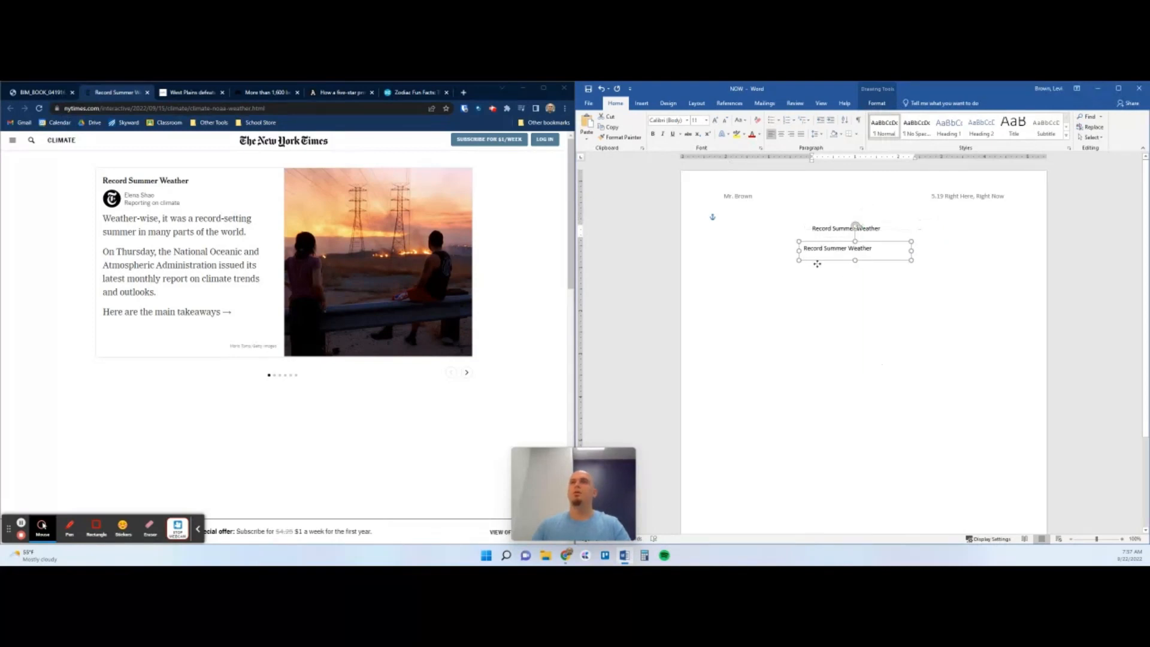
- Place a duplicate box to the left and begin the West Plains football headline
{"action": "left_click_drag", "start_coordinate": [855, 248], "coordinate": [762, 272]}
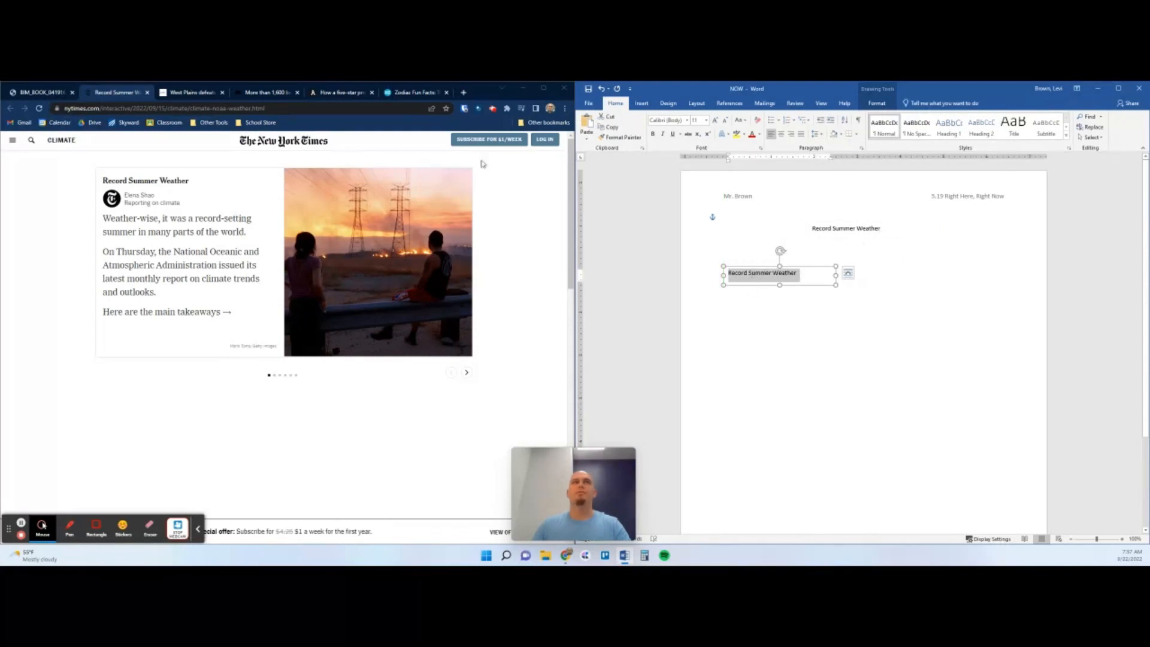
{"action": "left_click", "coordinate": [192, 92]}
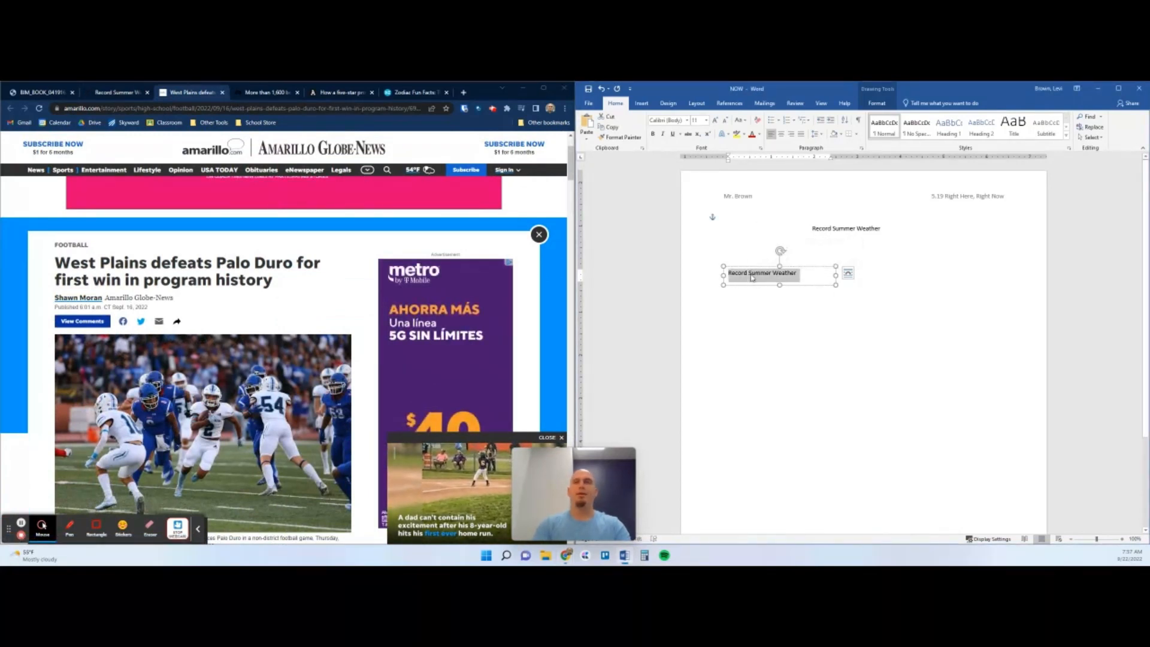
{"action": "type", "text": "West Plains defeats Palo Duro for first"}
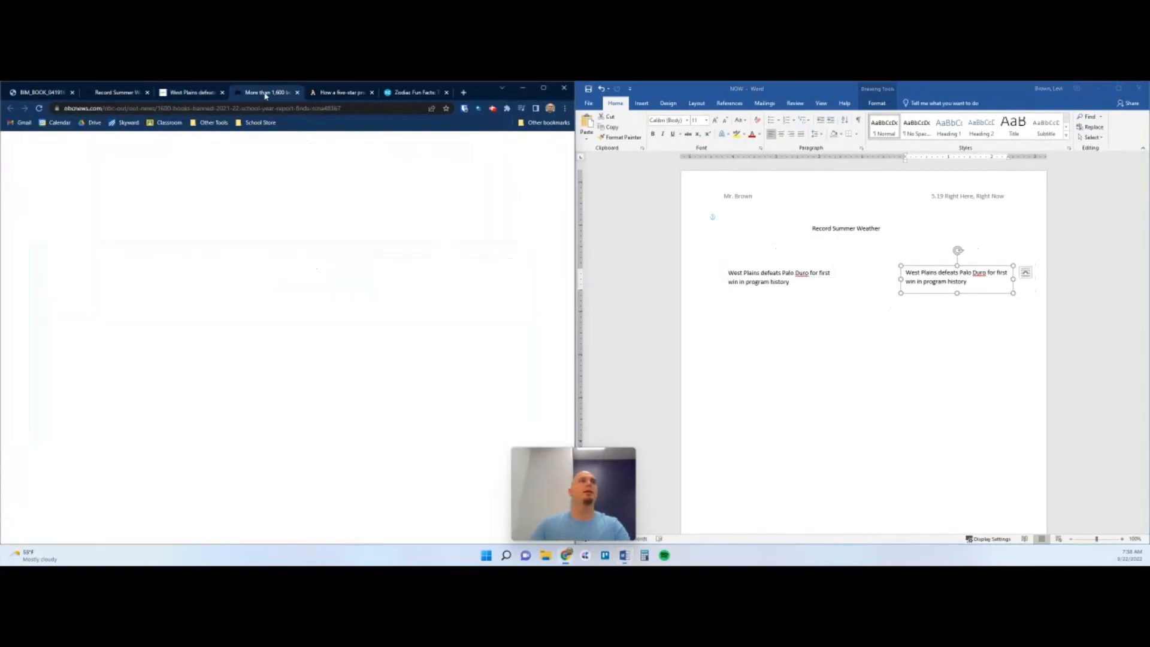
- Type the book-ban headline ending '...year, report finds' into the copied box
{"action": "left_click", "coordinate": [265, 92]}
{"action": "type", "text": "More than 1,600"}
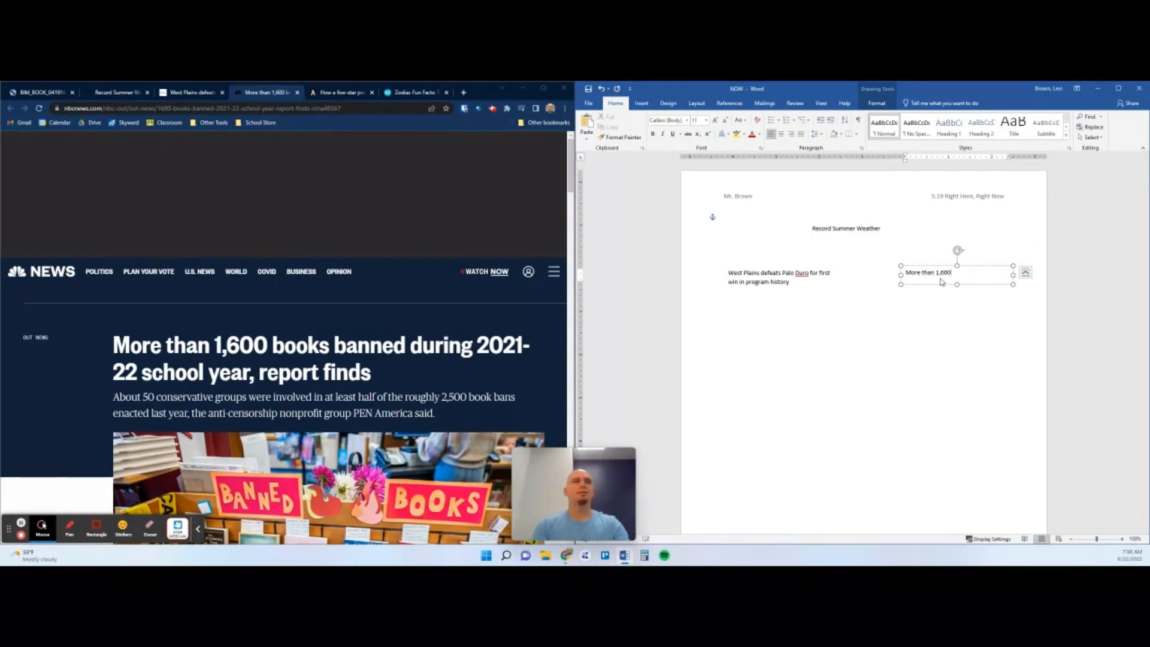
{"action": "type", "text": "books banned during"}
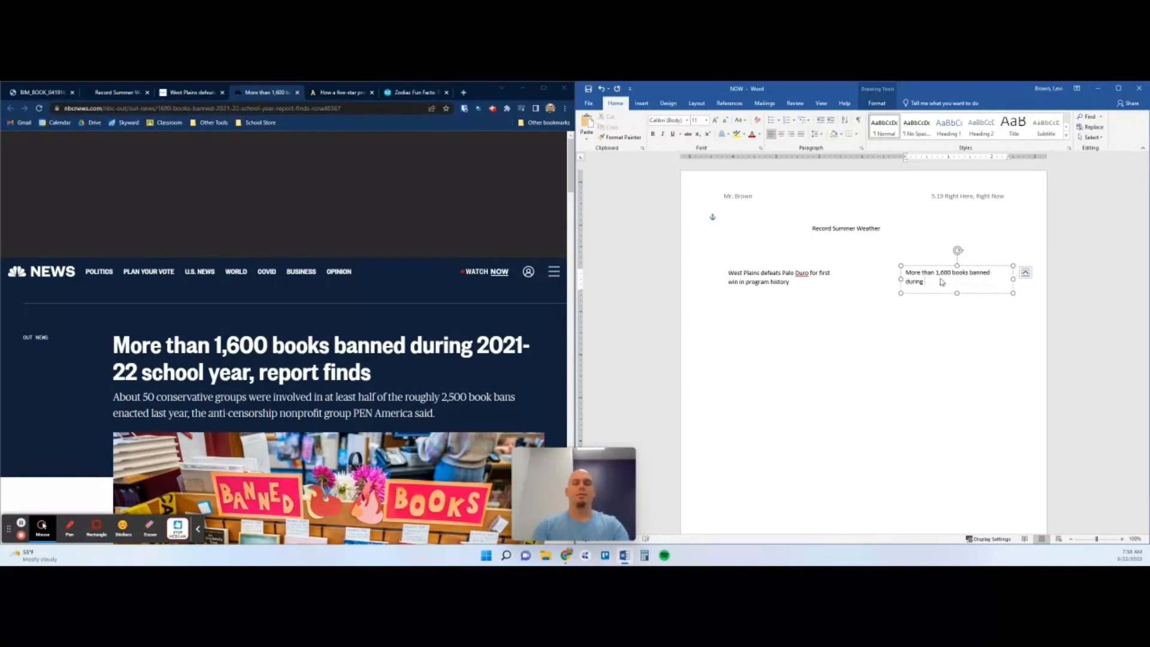
{"action": "type", "text": "2021-22 school"}
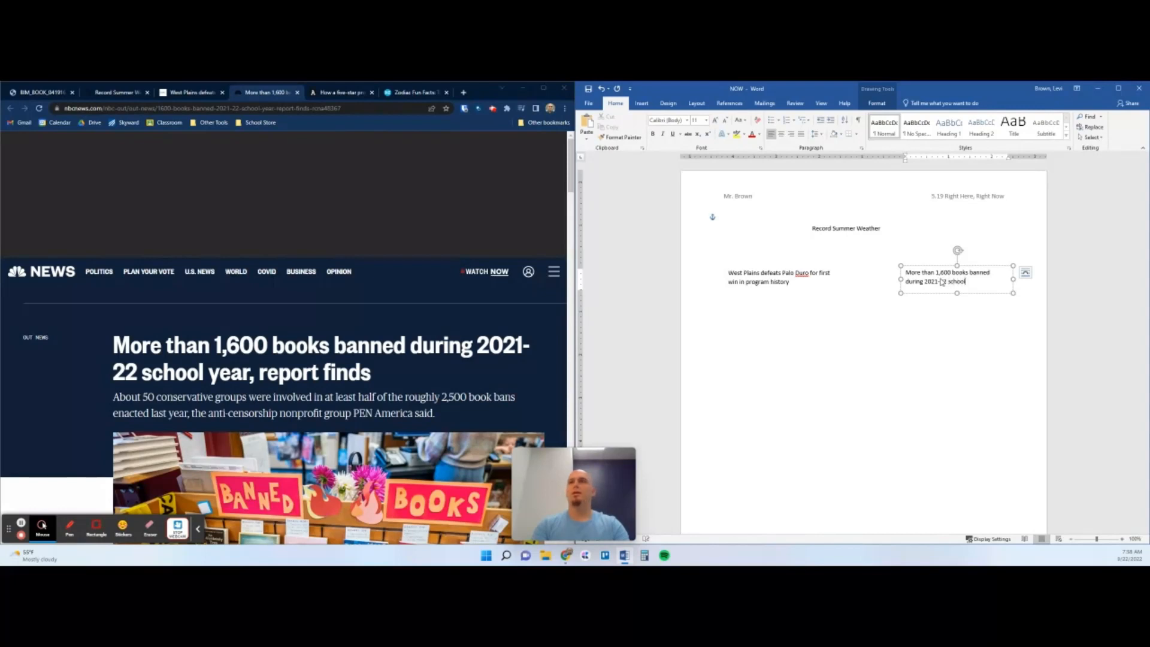
{"action": "type", "text": "year, report"}
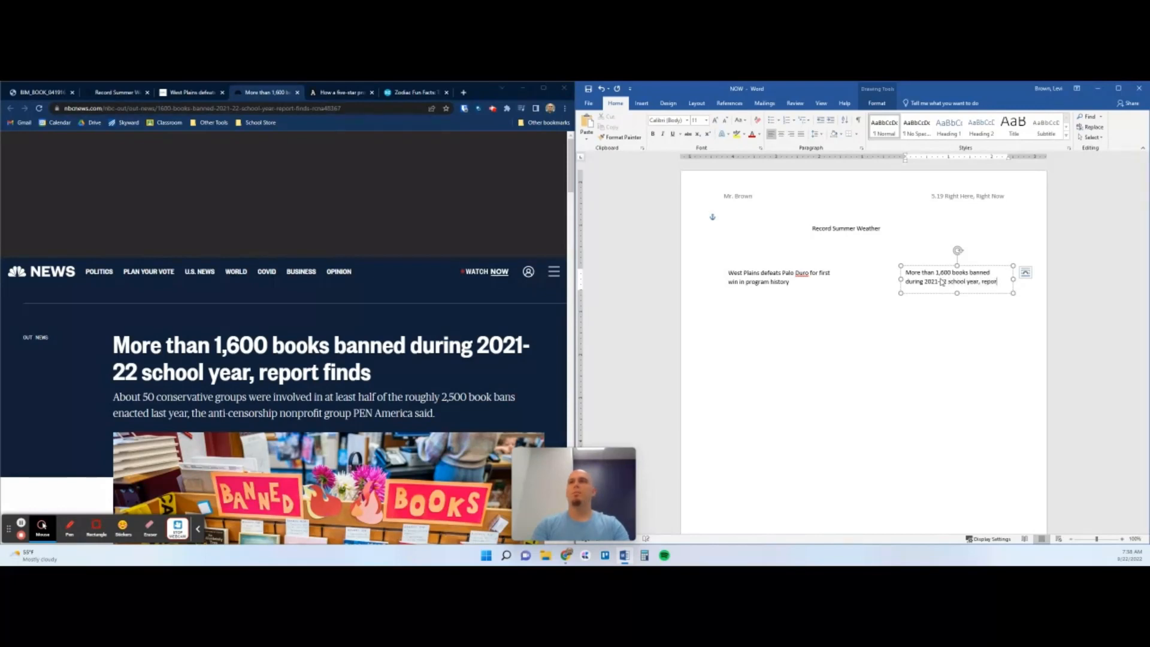
{"action": "type", "text": "finds"}
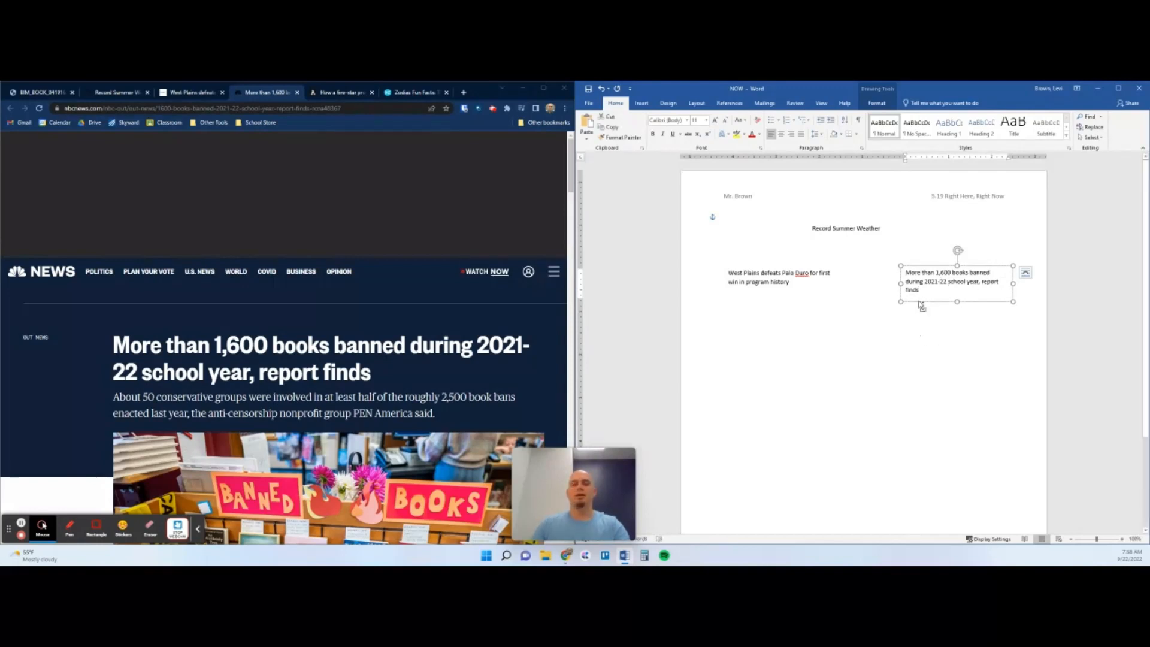
- Copy the box lower down and type the five-star Georgia prospect headline
{"action": "left_click_drag", "start_coordinate": [957, 282], "coordinate": [807, 343]}
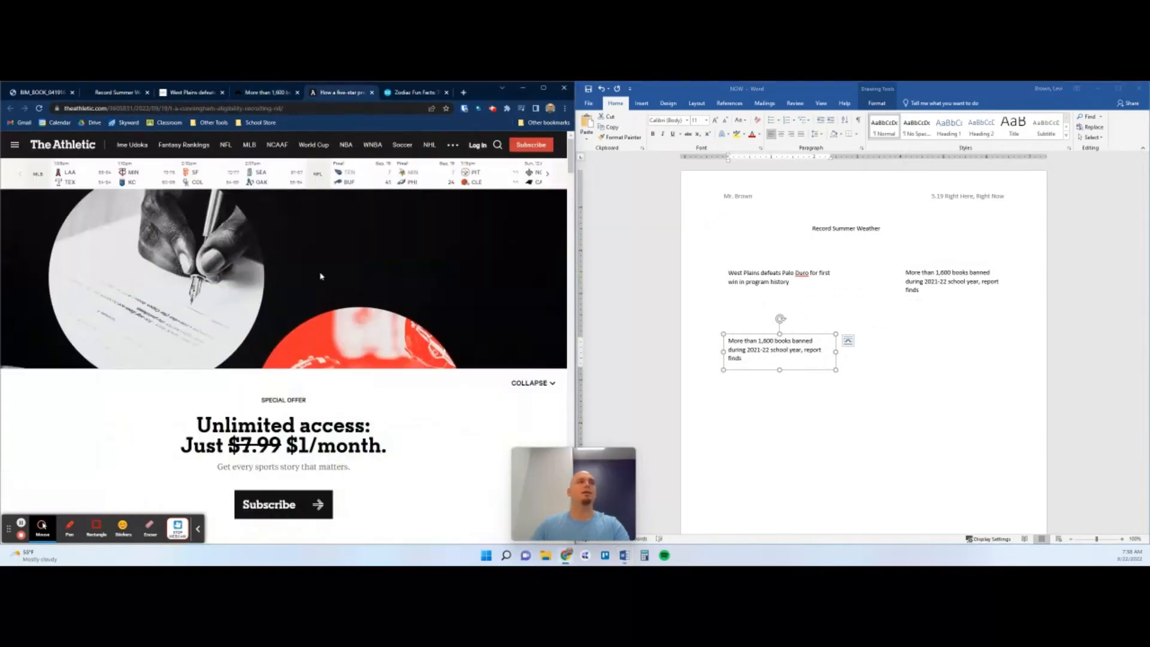
{"action": "left_click", "coordinate": [341, 92]}
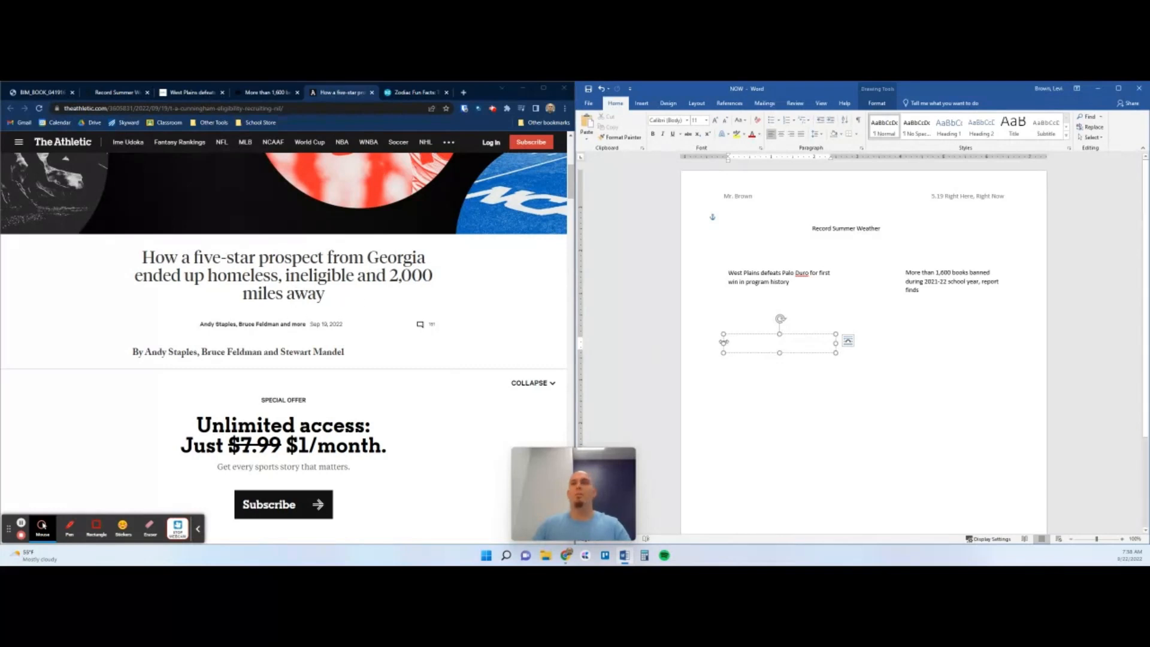
{"action": "mouse_move", "coordinate": [796, 341]}
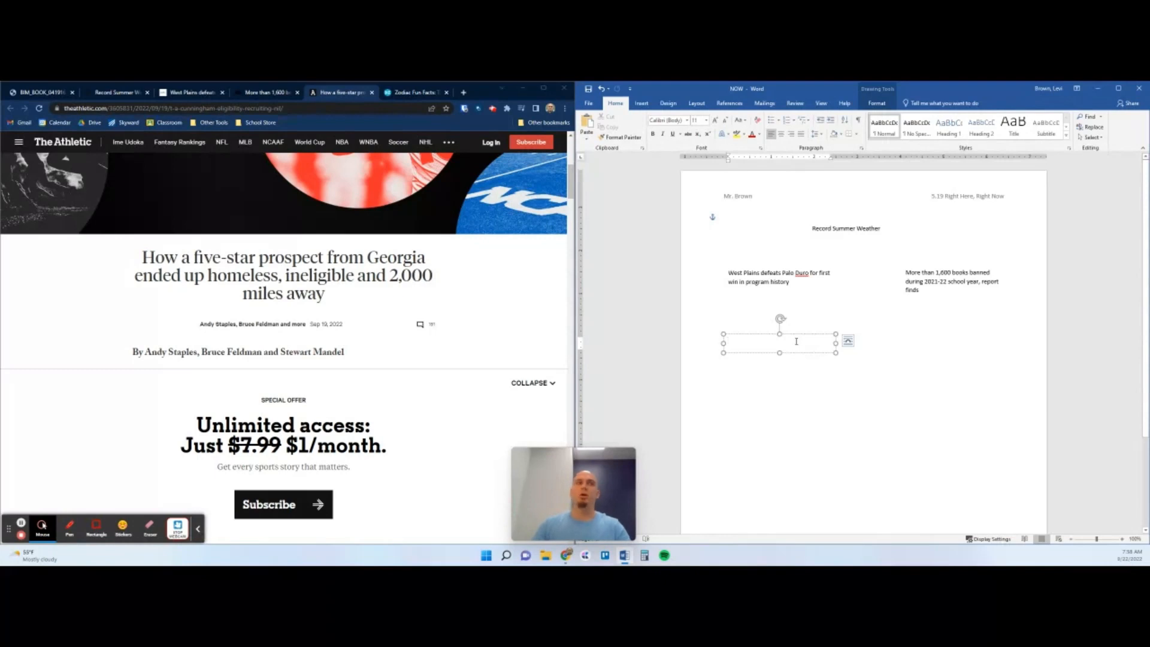
{"action": "type", "text": "How"}
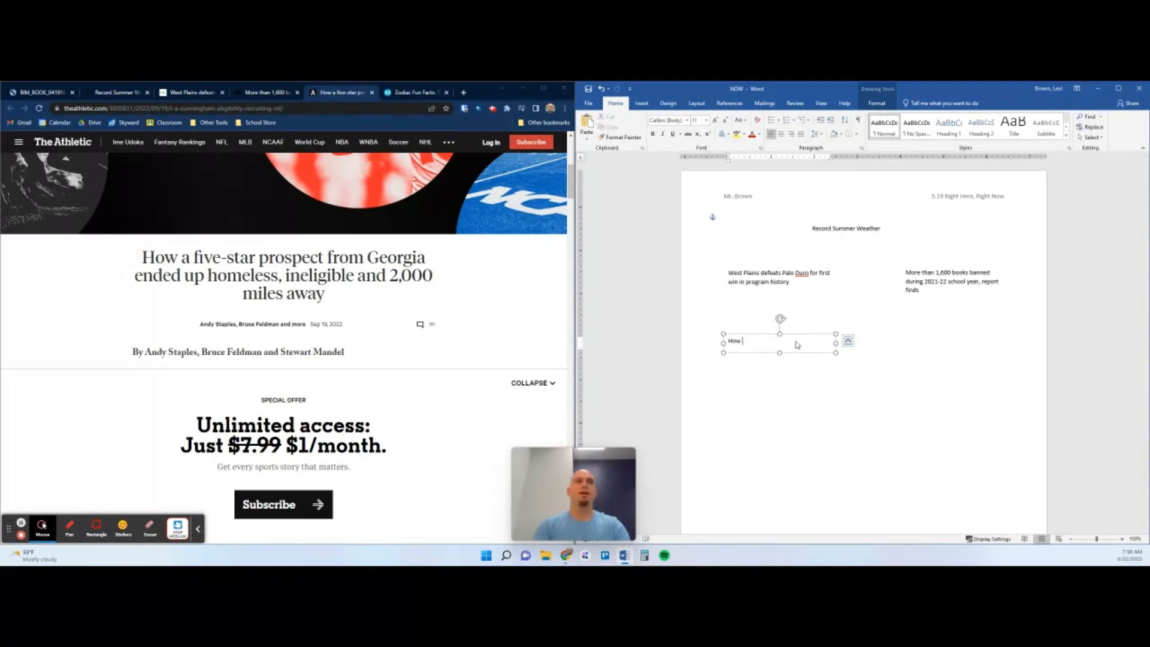
{"action": "type", "text": "a five-star"}
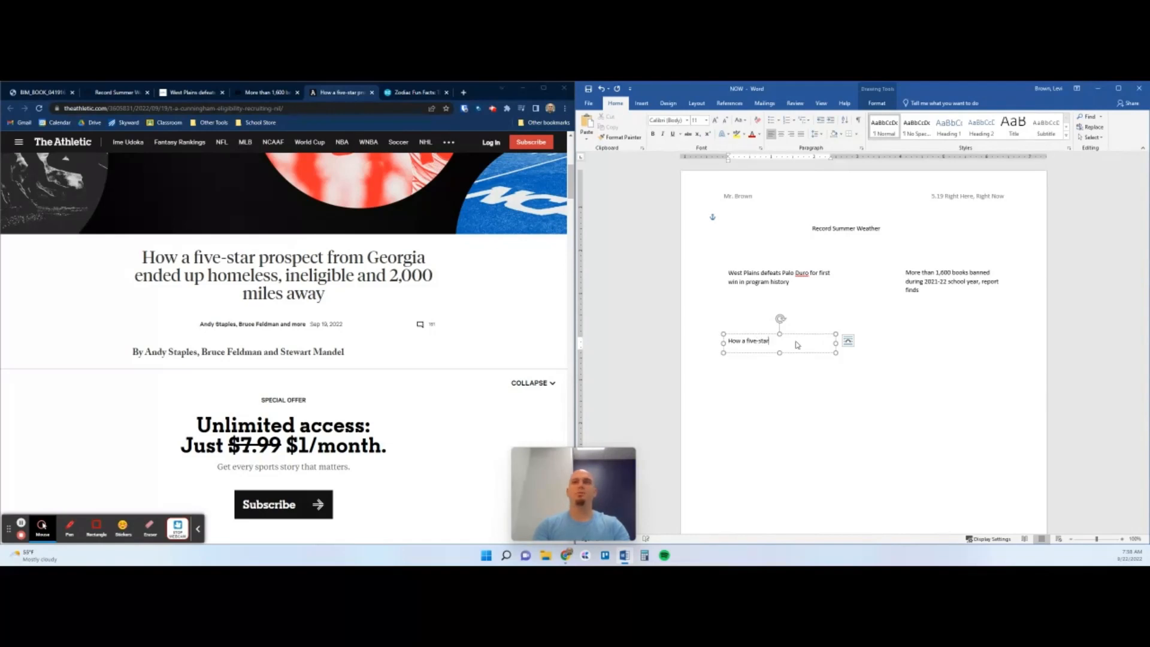
{"action": "type", "text": "prospect from Georgi"}
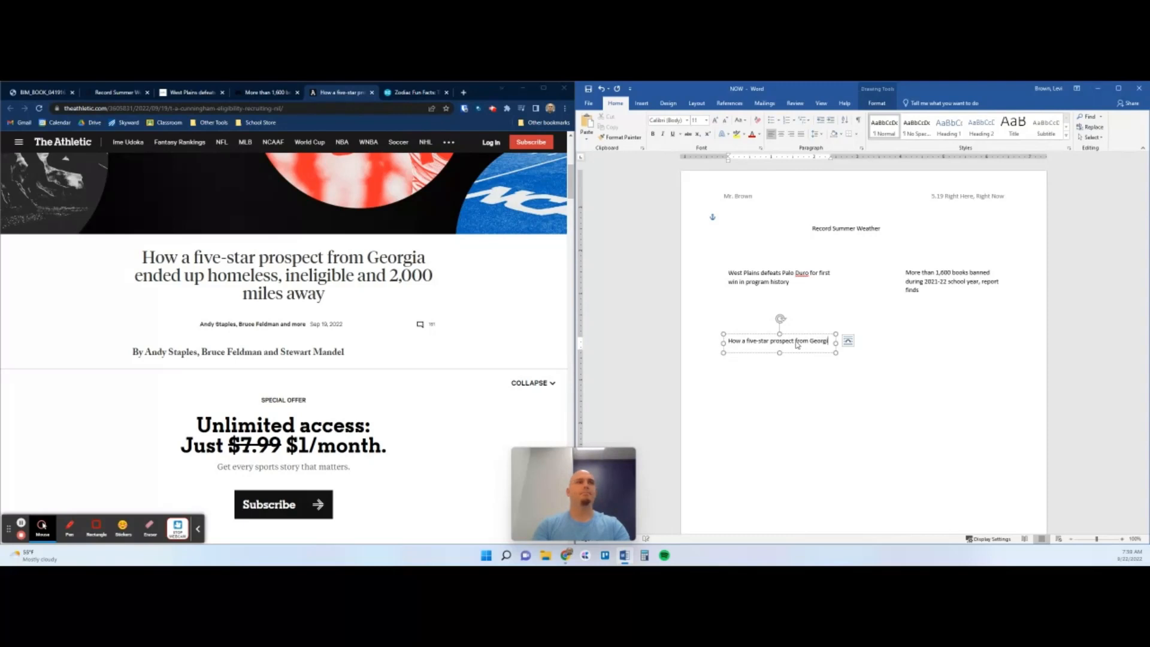
{"action": "type", "text": "ended up homeless, ineligible, a"}
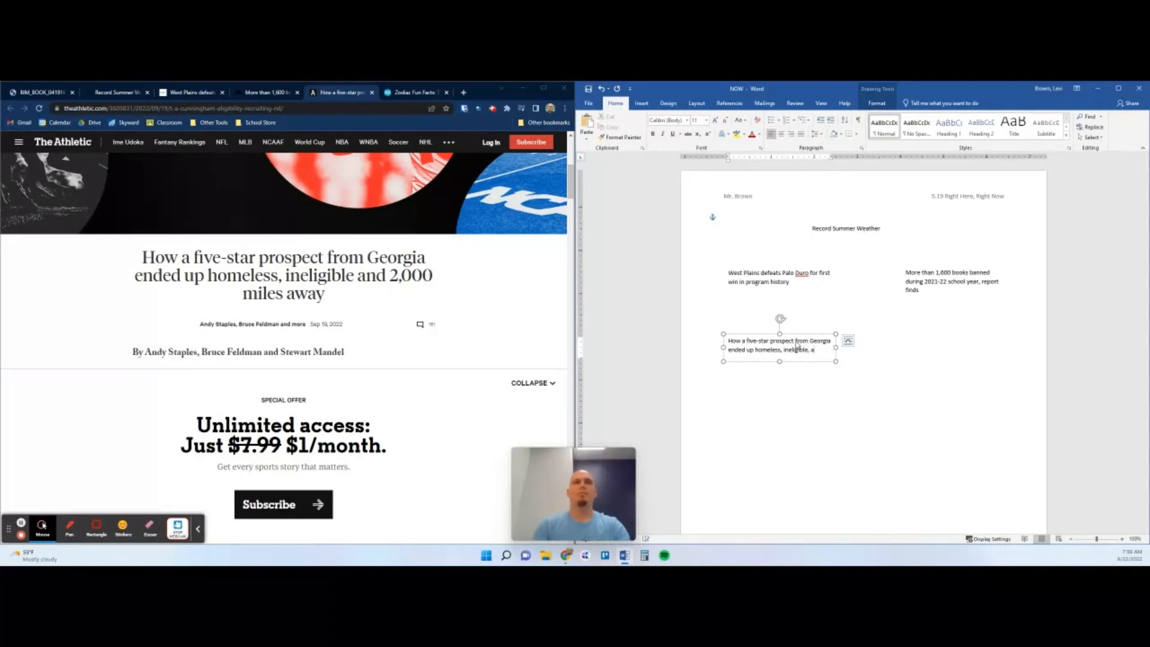
{"action": "type", "text": "2,00"}
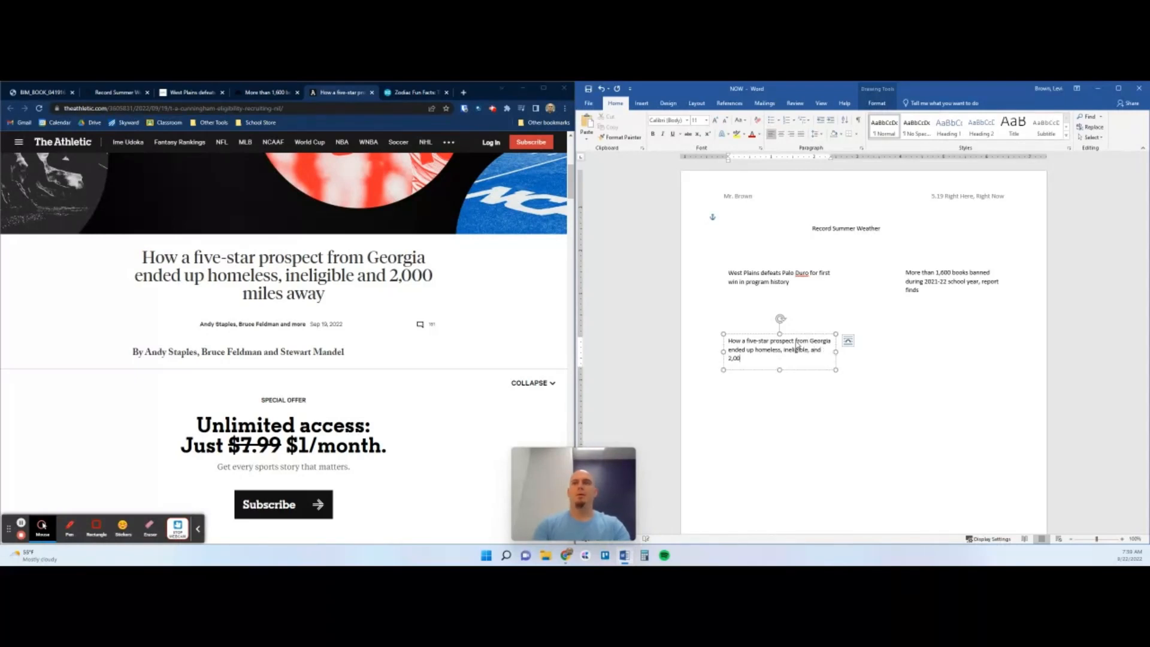
{"action": "type", "text": "miles away"}
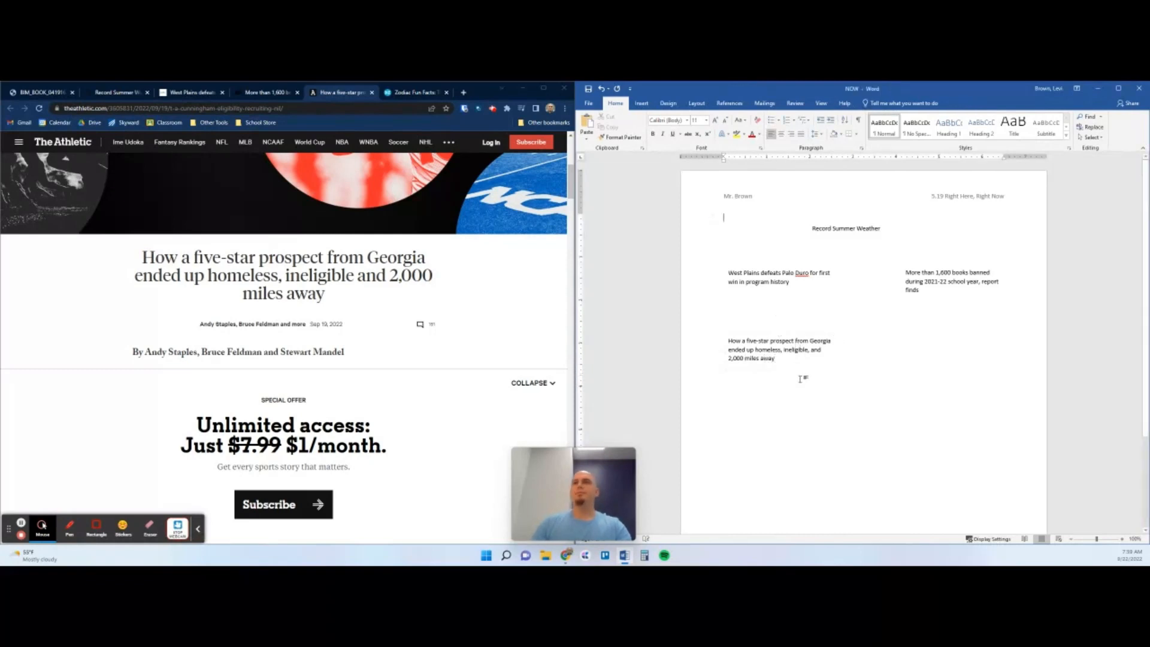
{"action": "left_click", "coordinate": [779, 349]}
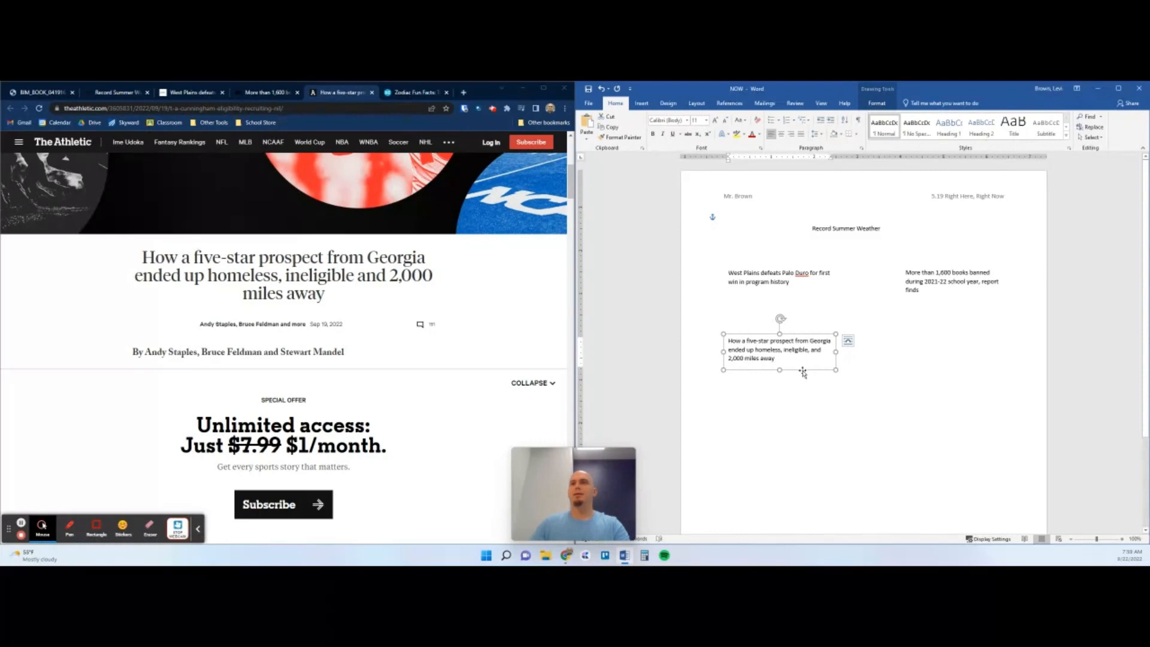
- Type 'Zodiac Fun Facts: Things you didn't know about Capricorn, Aquarius, and Pisces' in a new box
{"action": "left_click", "coordinate": [415, 92]}
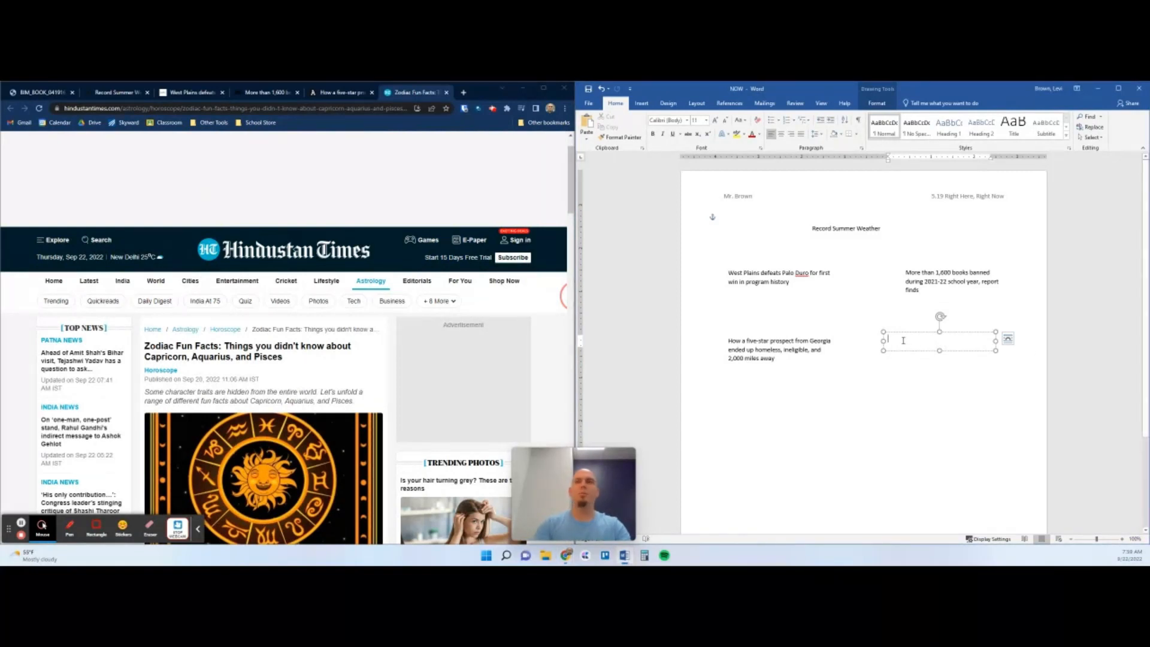
{"action": "type", "text": "Zodiac Fun Facts: Things you didn't"}
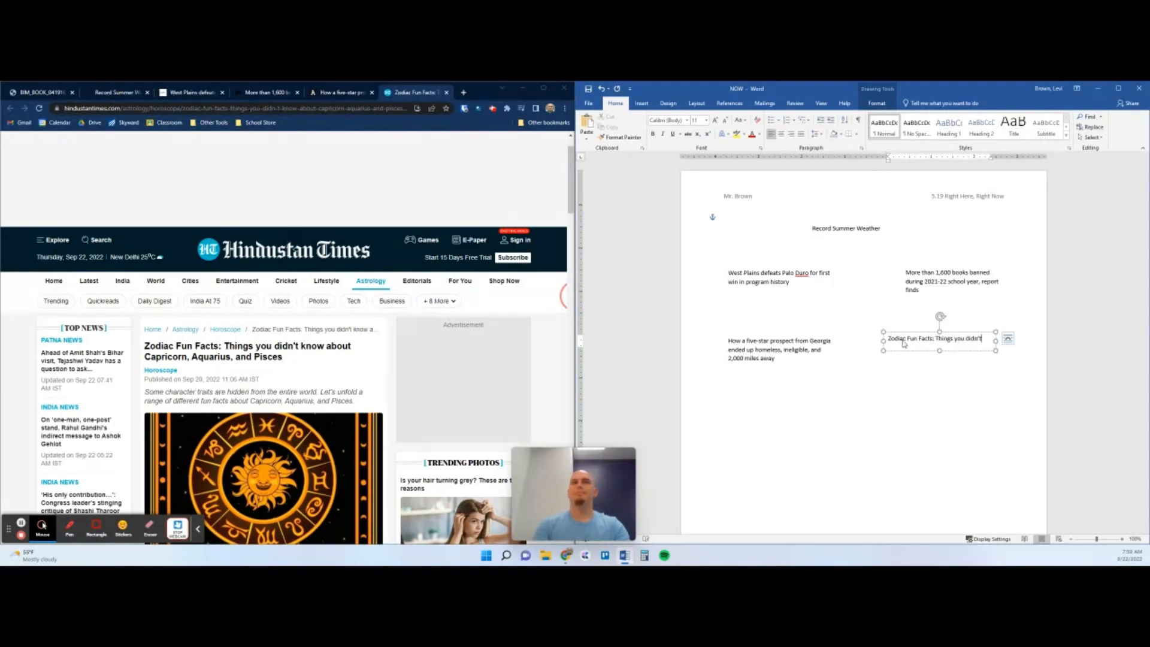
{"action": "type", "text": "know about Capricorn, A"}
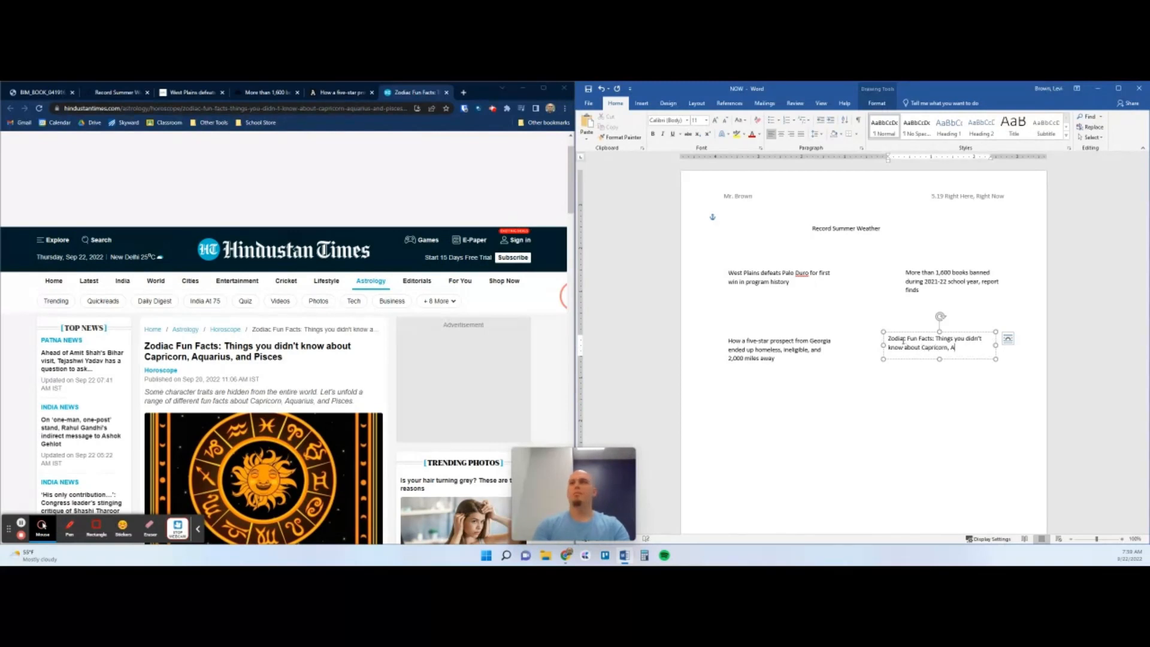
{"action": "type", "text": "quarius, a"}
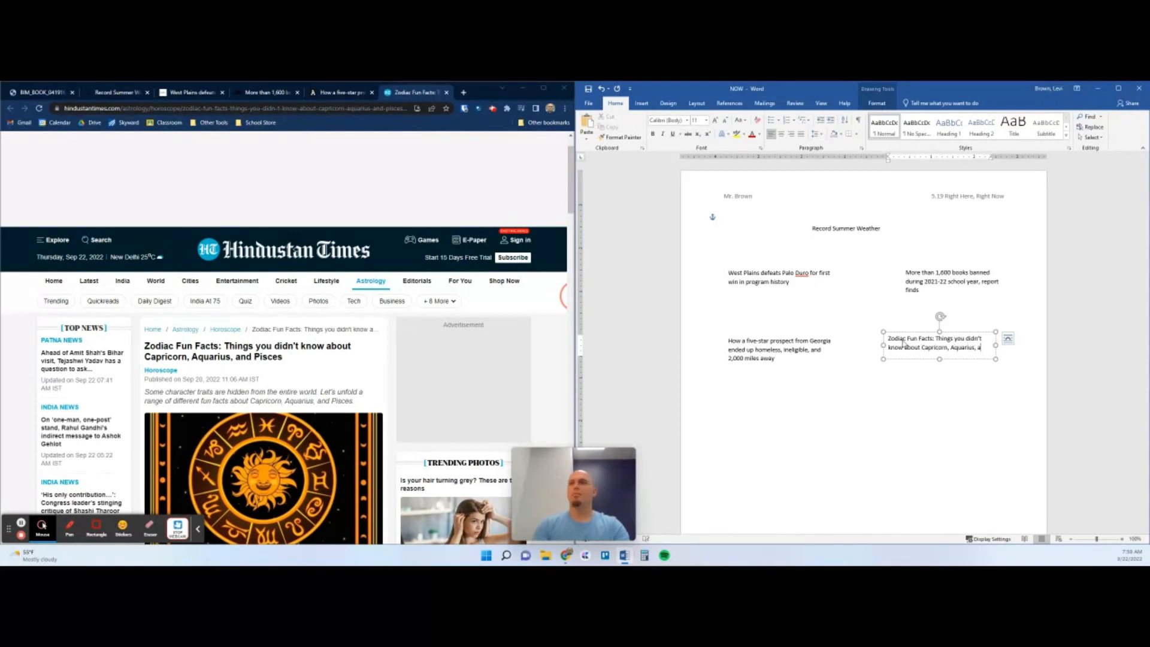
{"action": "type", "text": "Pisces"}
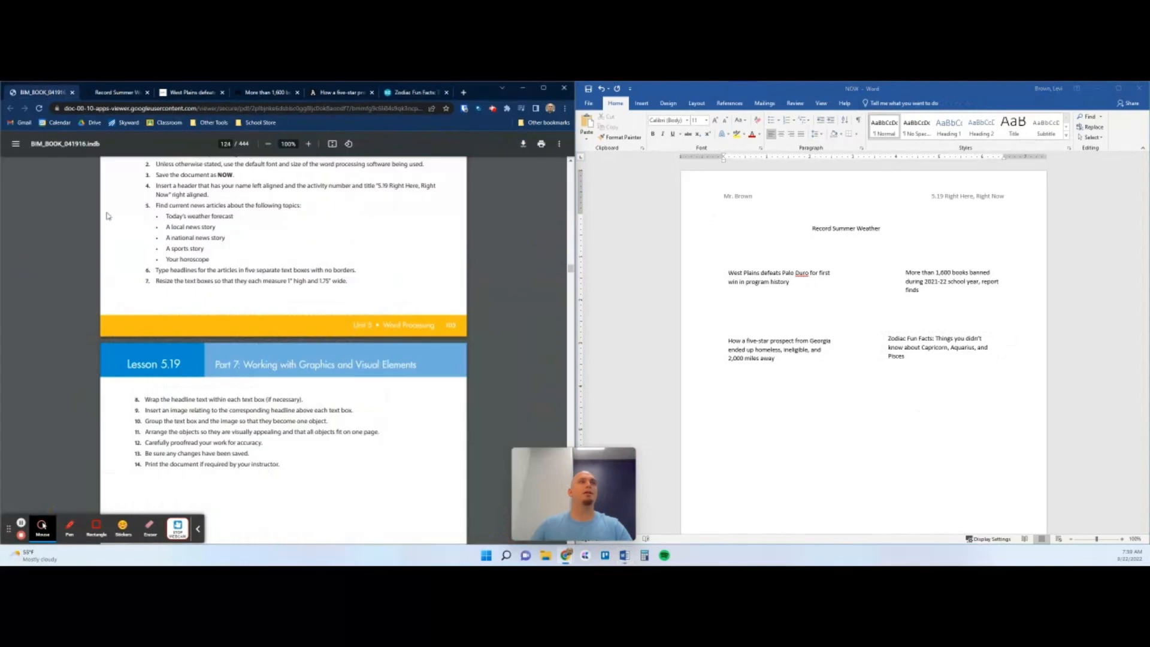
- Resize the Record Summer Weather, West Plains and other headline boxes to 1" by 1.75"
{"action": "scroll", "scroll_direction": "down", "scroll_amount": 3}
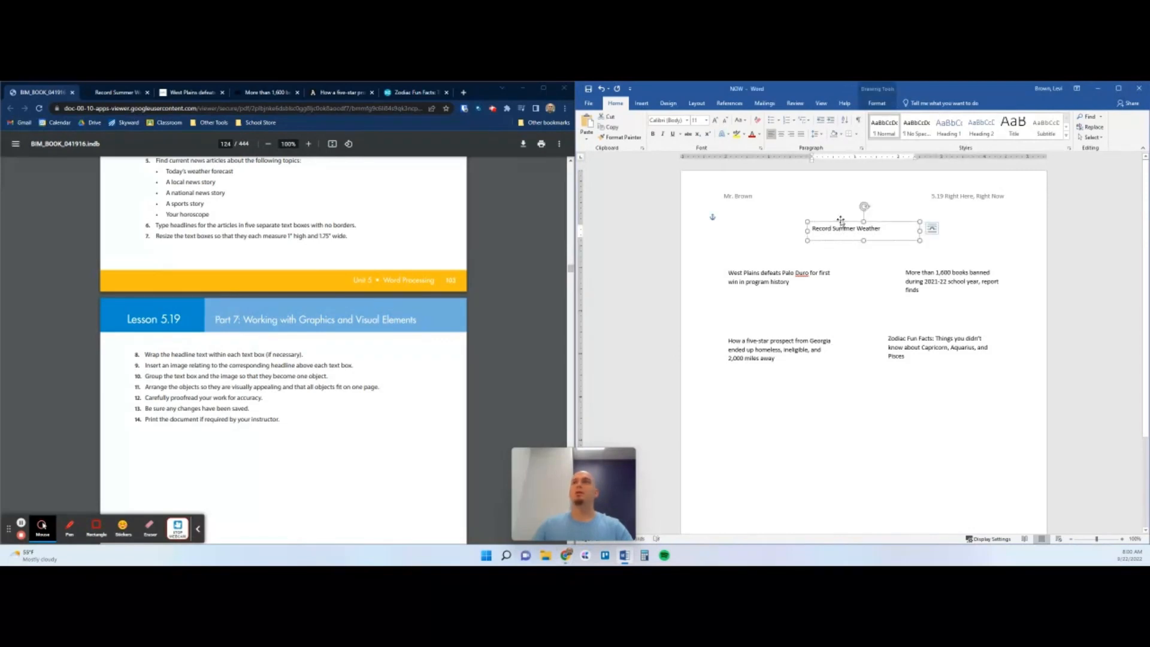
{"action": "left_click", "coordinate": [877, 102]}
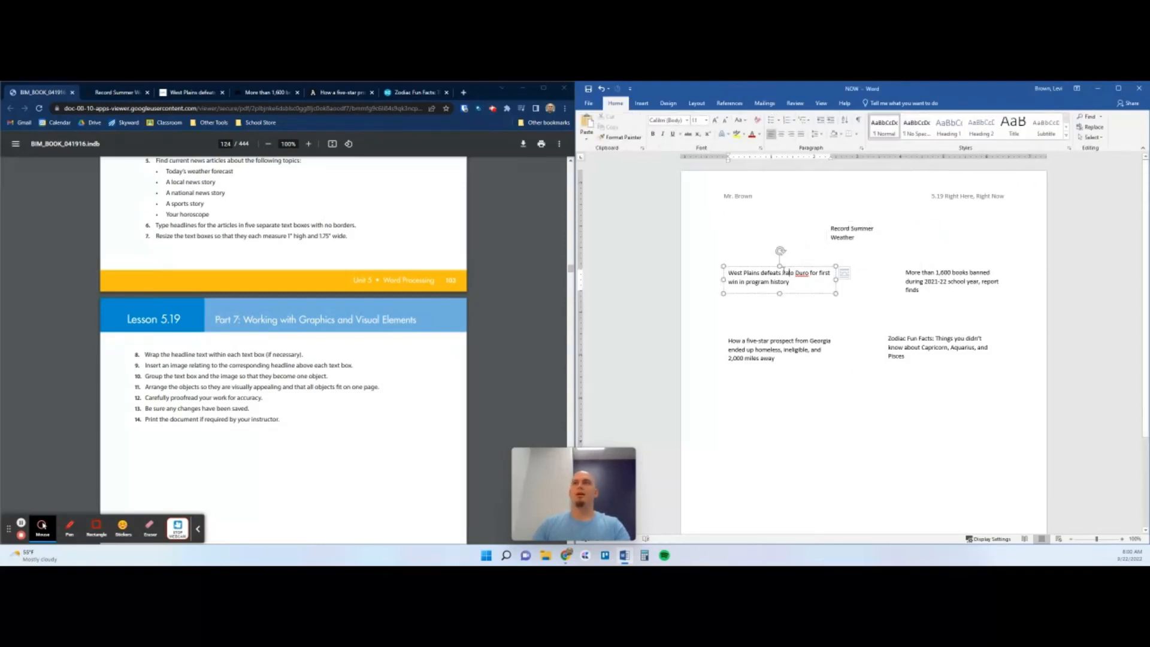
{"action": "left_click", "coordinate": [779, 277]}
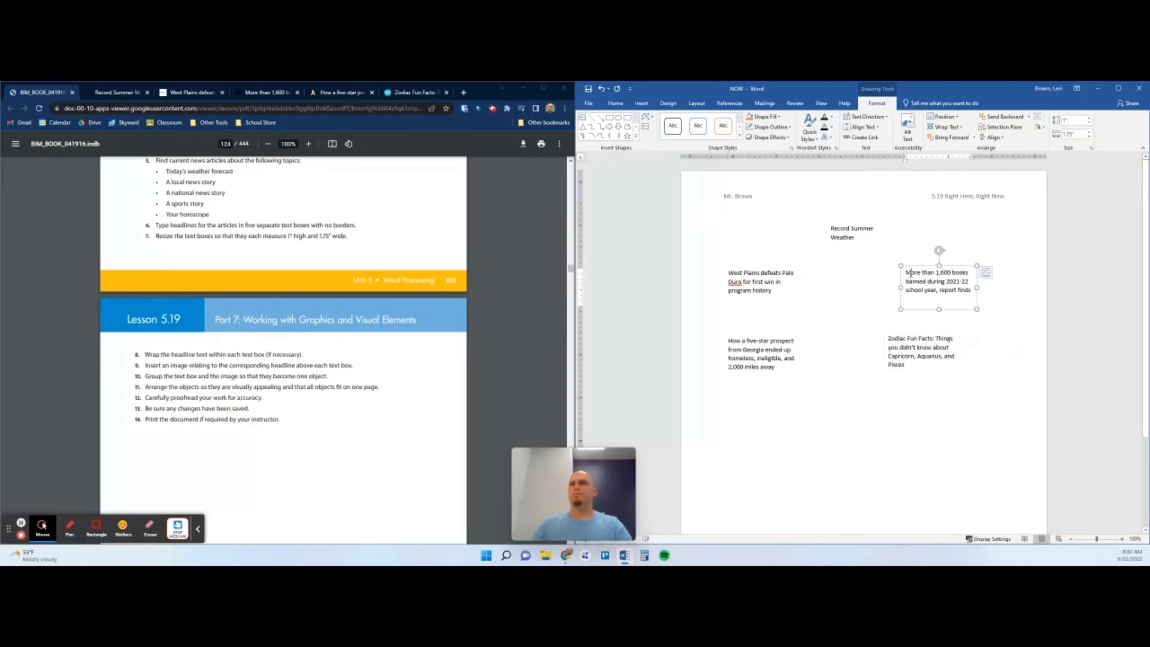
{"action": "left_click", "coordinate": [723, 217]}
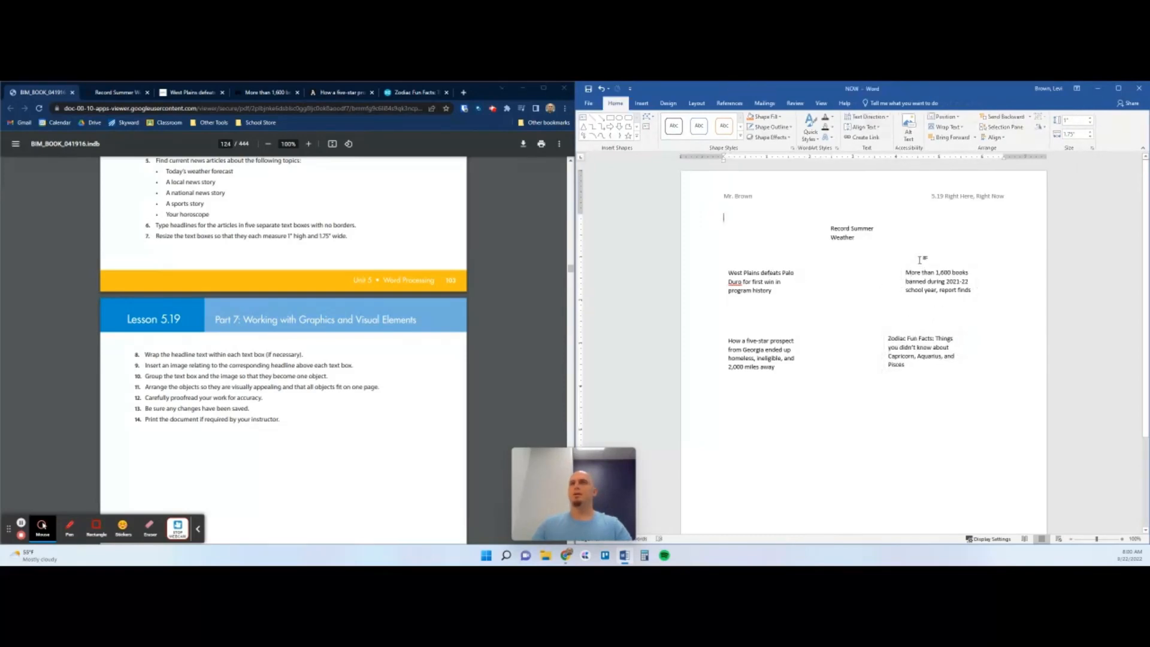
{"action": "left_click", "coordinate": [760, 282]}
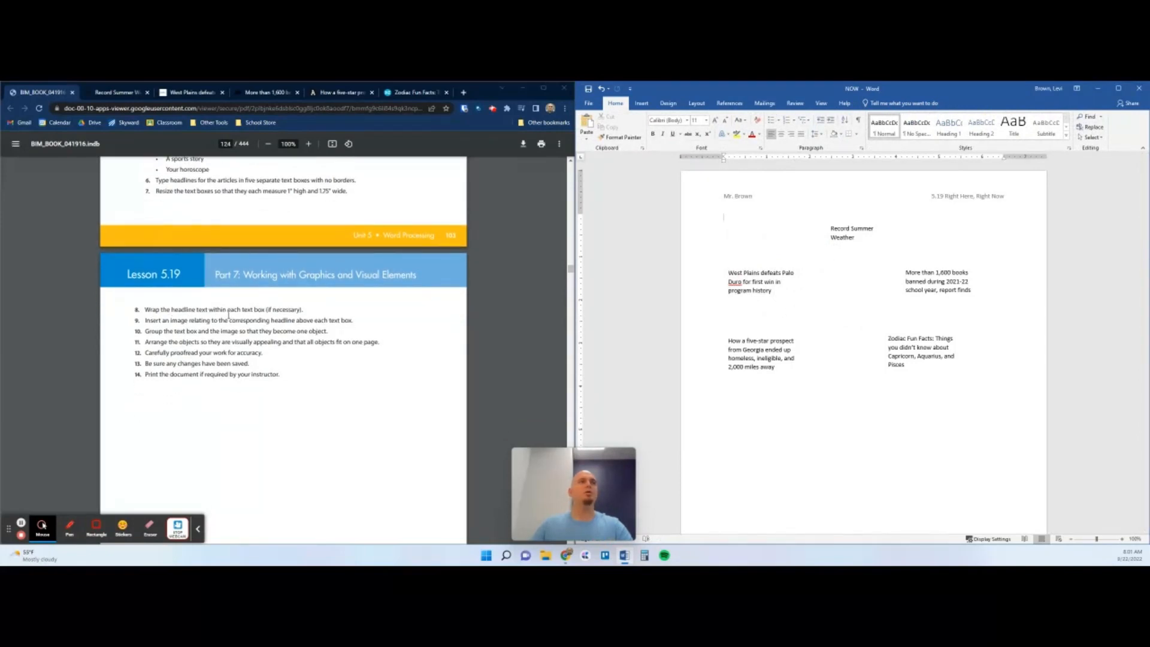
{"action": "mouse_move", "coordinate": [314, 320]}
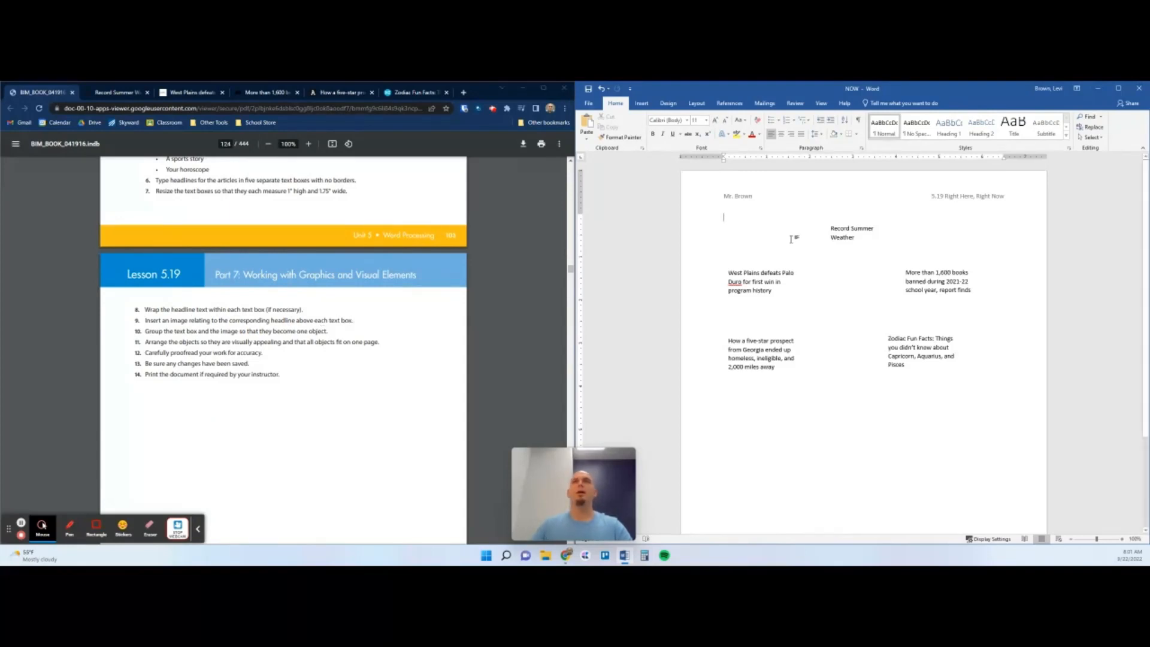
- Copy the sunset power-line photo from the Record Summer Weather article
{"action": "left_click", "coordinate": [641, 103]}
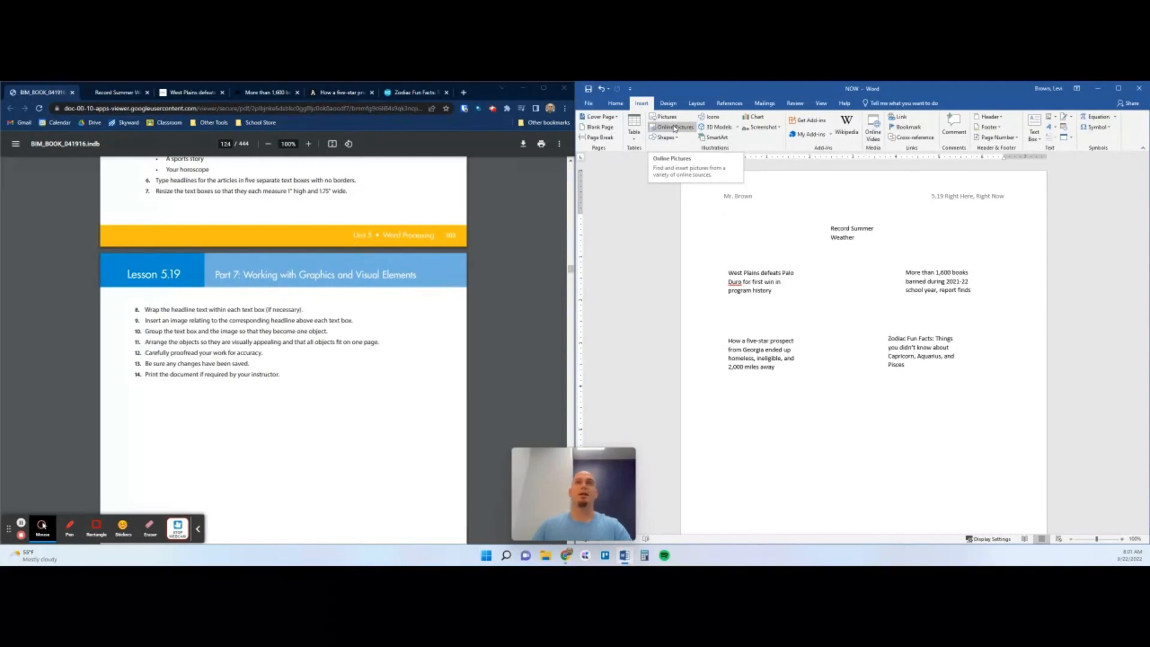
{"action": "left_click", "coordinate": [117, 91]}
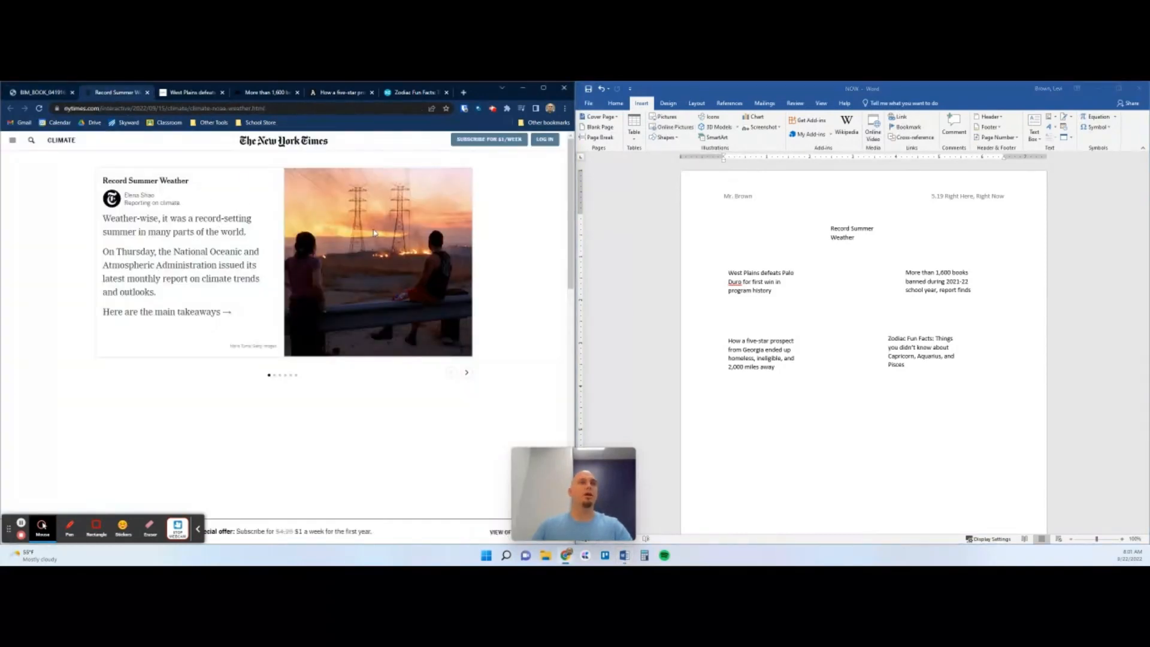
{"action": "right_click", "coordinate": [378, 235]}
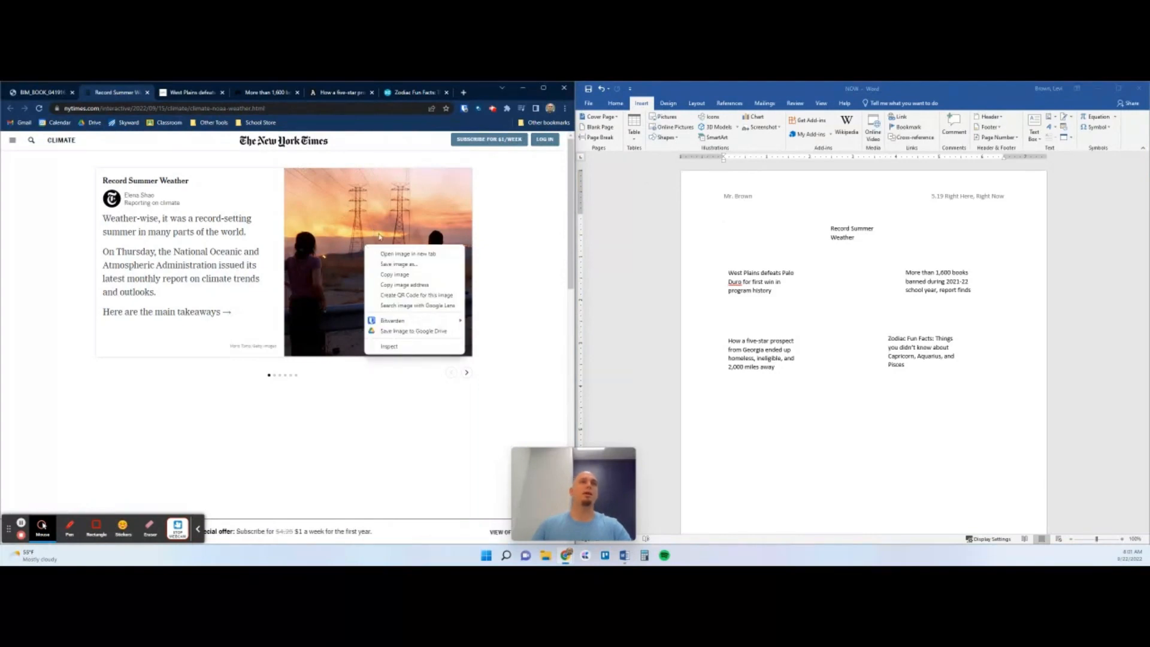
{"action": "mouse_move", "coordinate": [427, 254]}
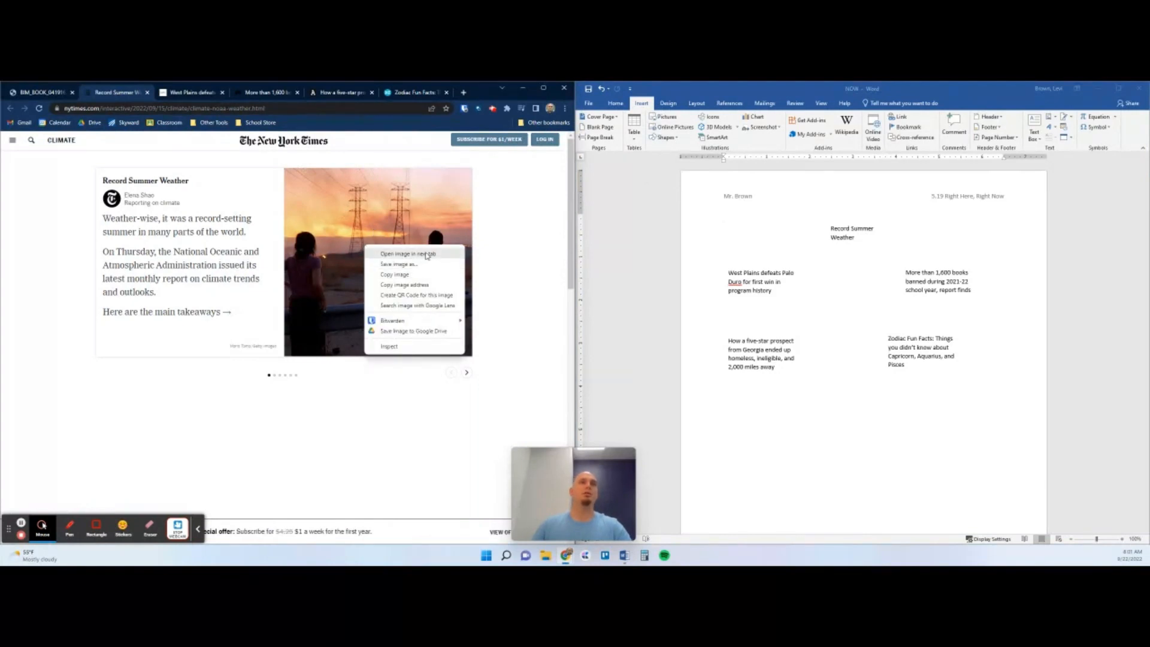
{"action": "left_click", "coordinate": [409, 278]}
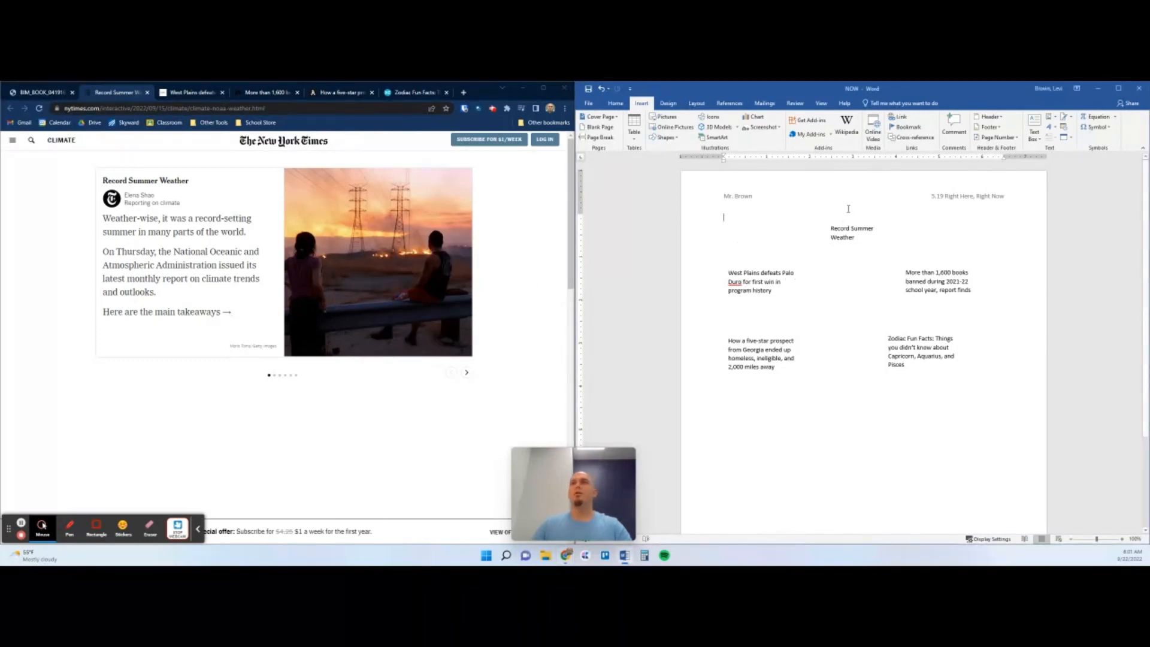
{"action": "mouse_move", "coordinate": [839, 273]}
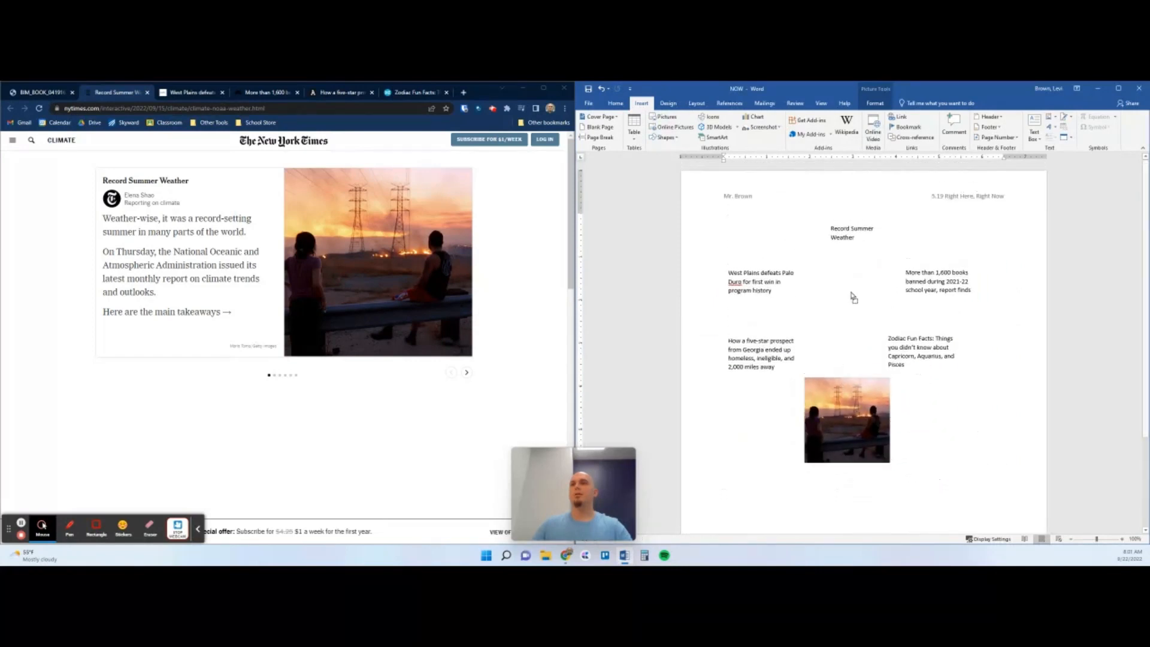
- Float the pasted photo above its headline and move the West Plains box lower
{"action": "left_click_drag", "start_coordinate": [846, 420], "coordinate": [863, 260]}
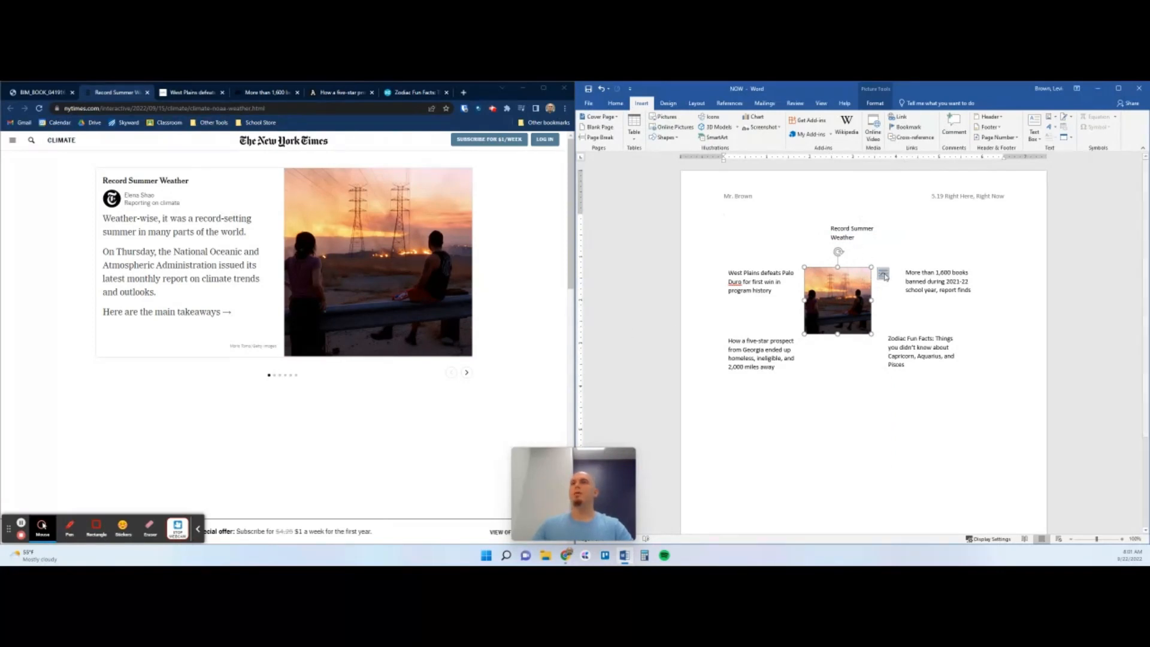
{"action": "left_click", "coordinate": [884, 274]}
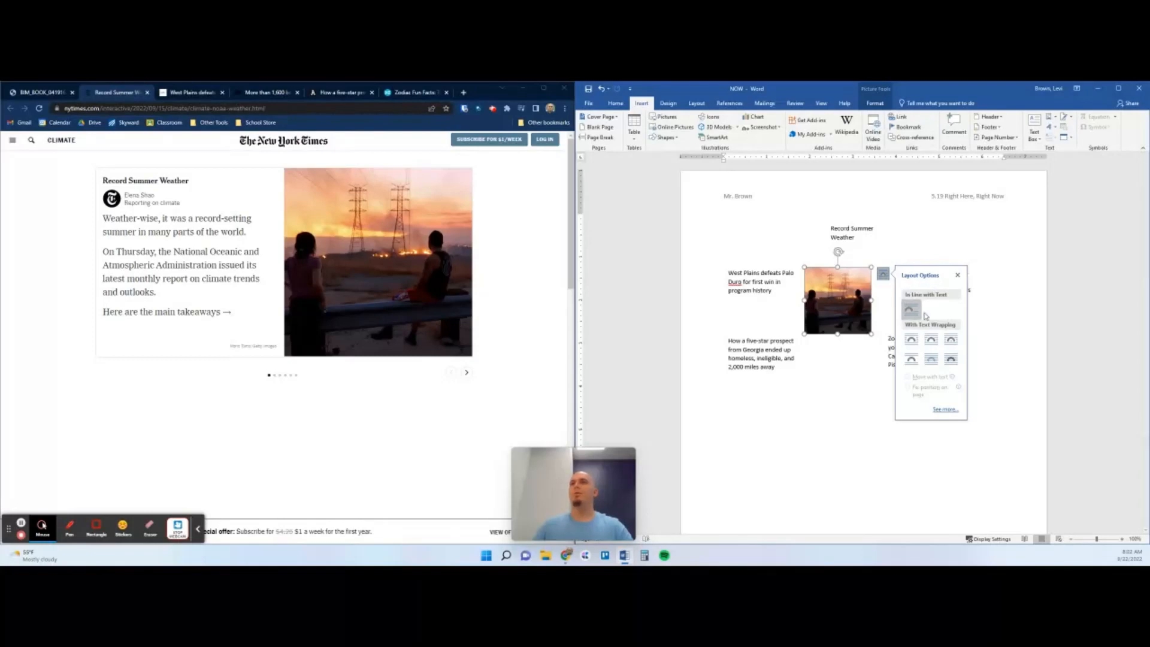
{"action": "mouse_move", "coordinate": [929, 385]}
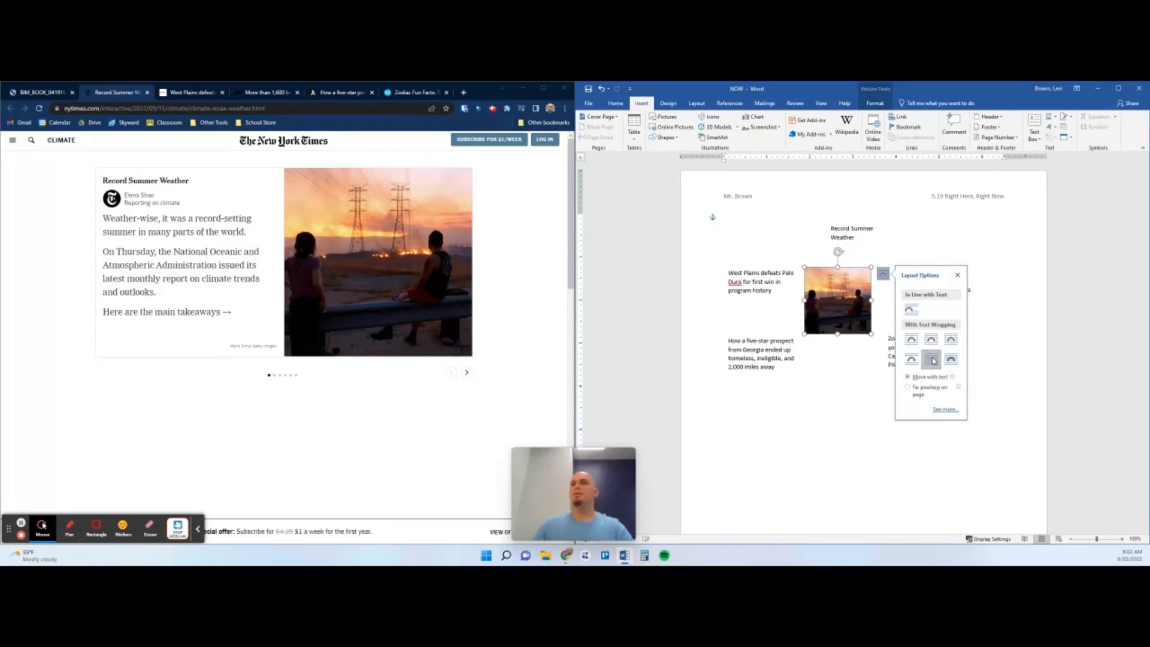
{"action": "left_click", "coordinate": [931, 359]}
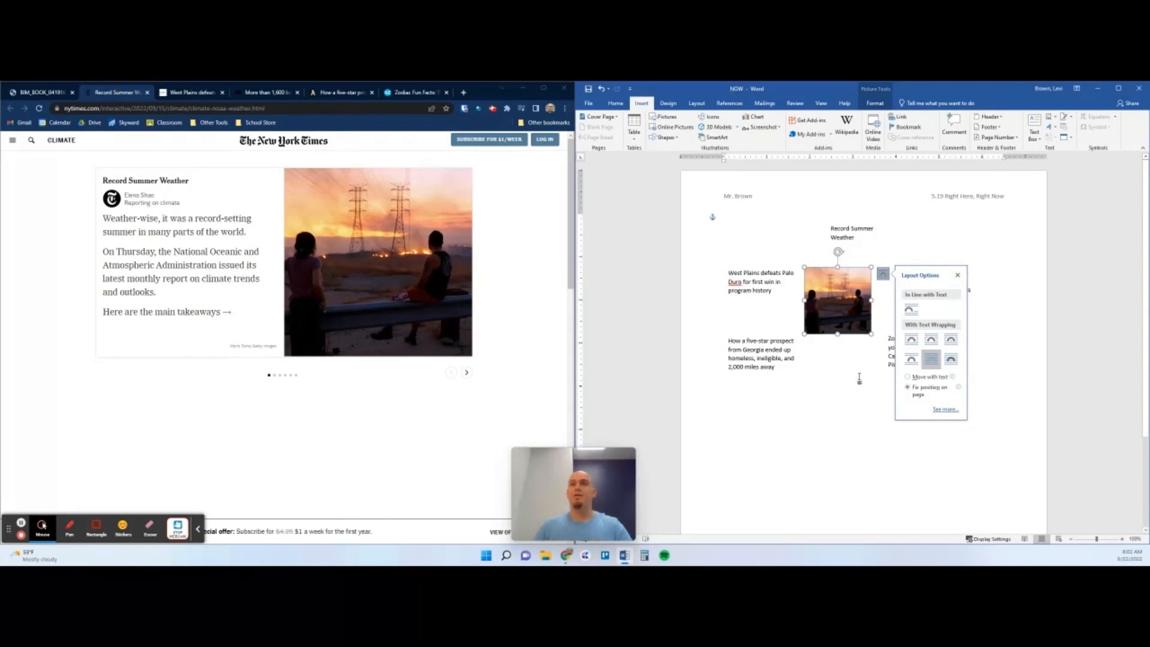
{"action": "left_click_drag", "start_coordinate": [838, 301], "coordinate": [791, 225]}
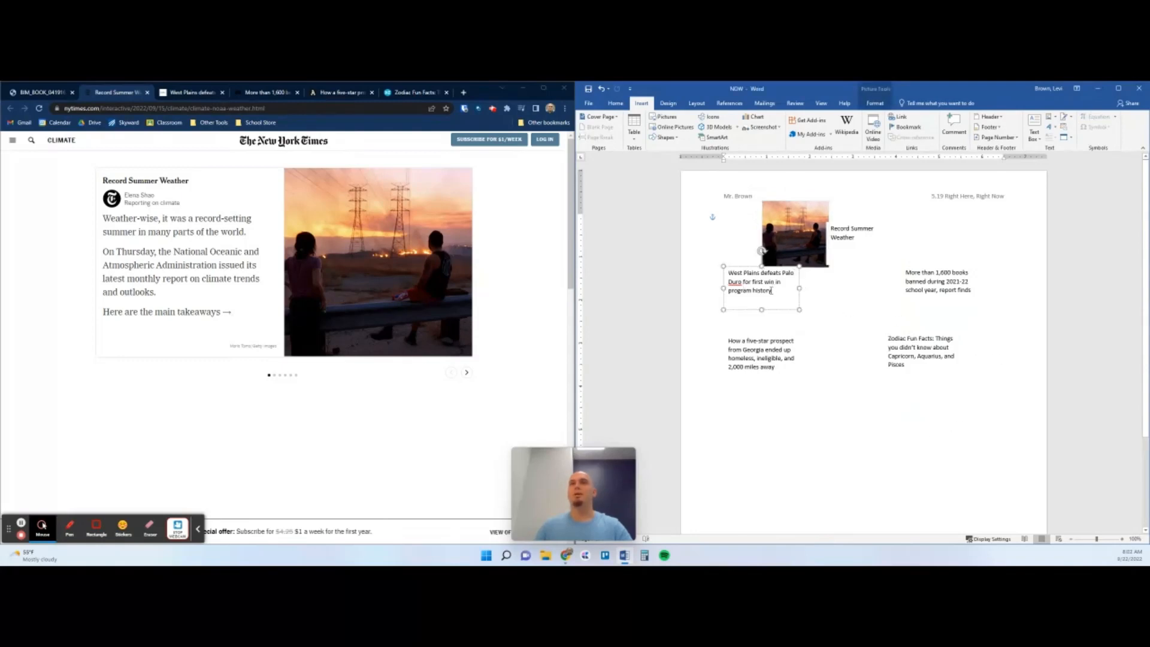
{"action": "left_click_drag", "start_coordinate": [761, 286], "coordinate": [845, 409]}
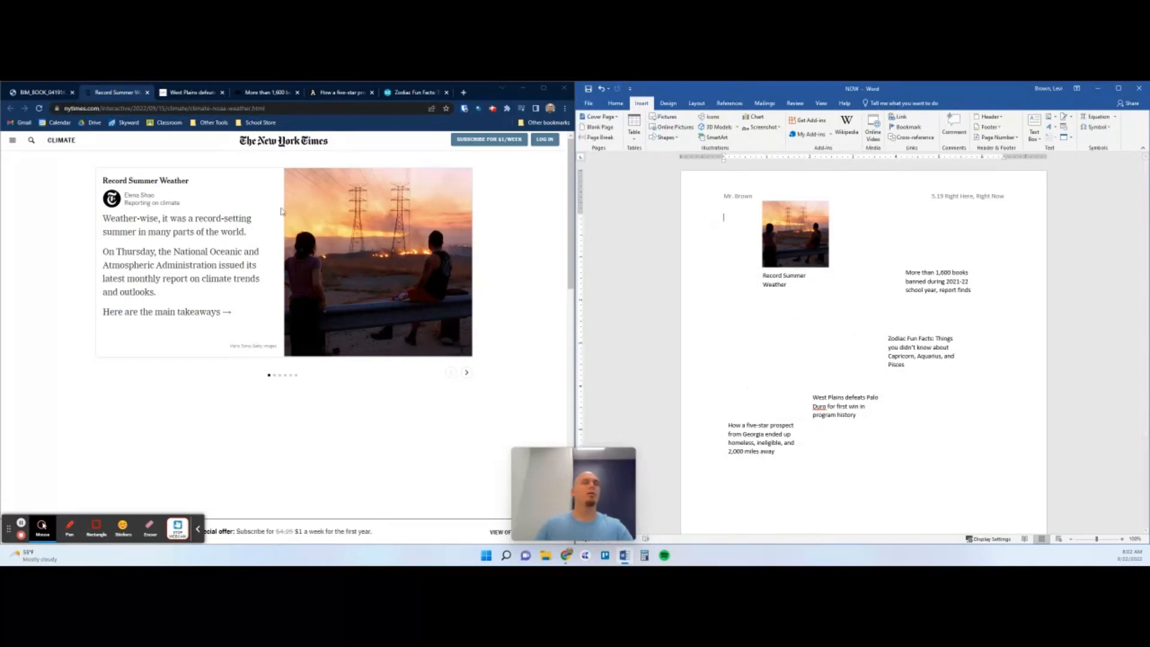
- Paste a small floating football photo, then reposition the book-ban and prospect boxes
{"action": "left_click", "coordinate": [191, 92]}
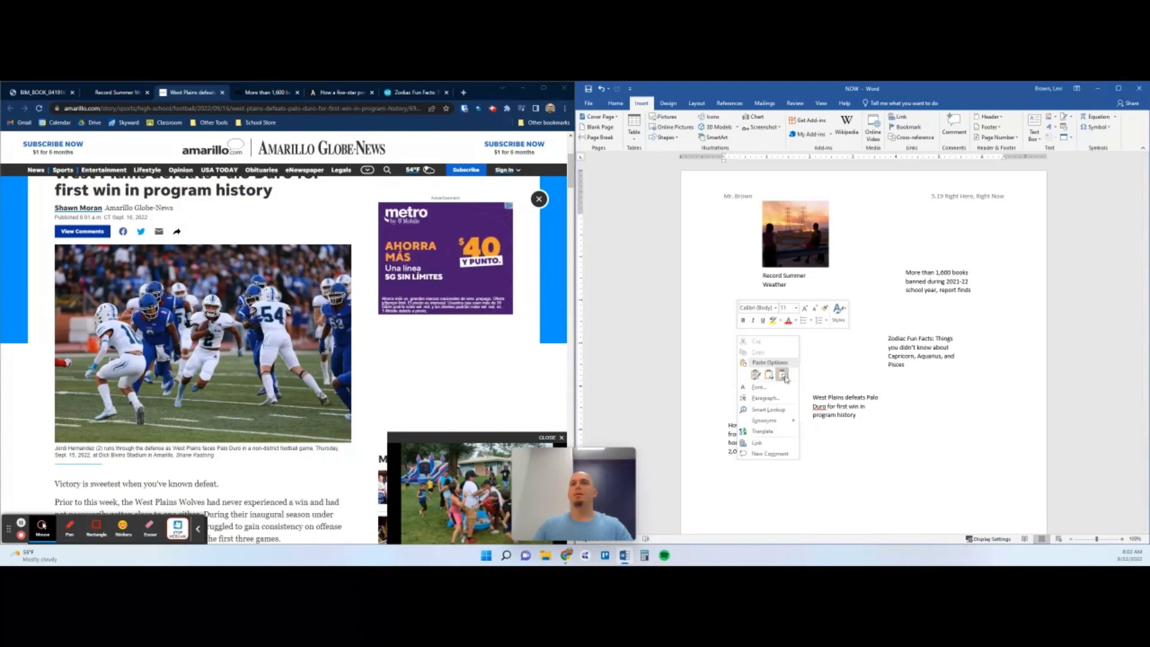
{"action": "left_click", "coordinate": [756, 375]}
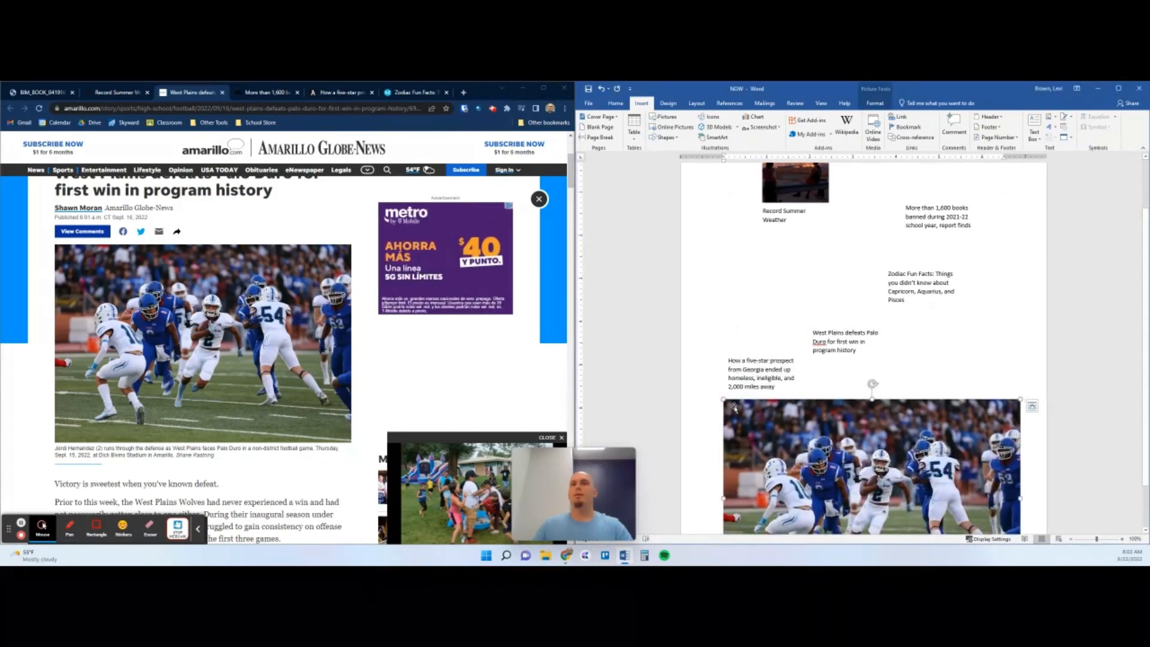
{"action": "left_click_drag", "start_coordinate": [1020, 500], "coordinate": [992, 495]}
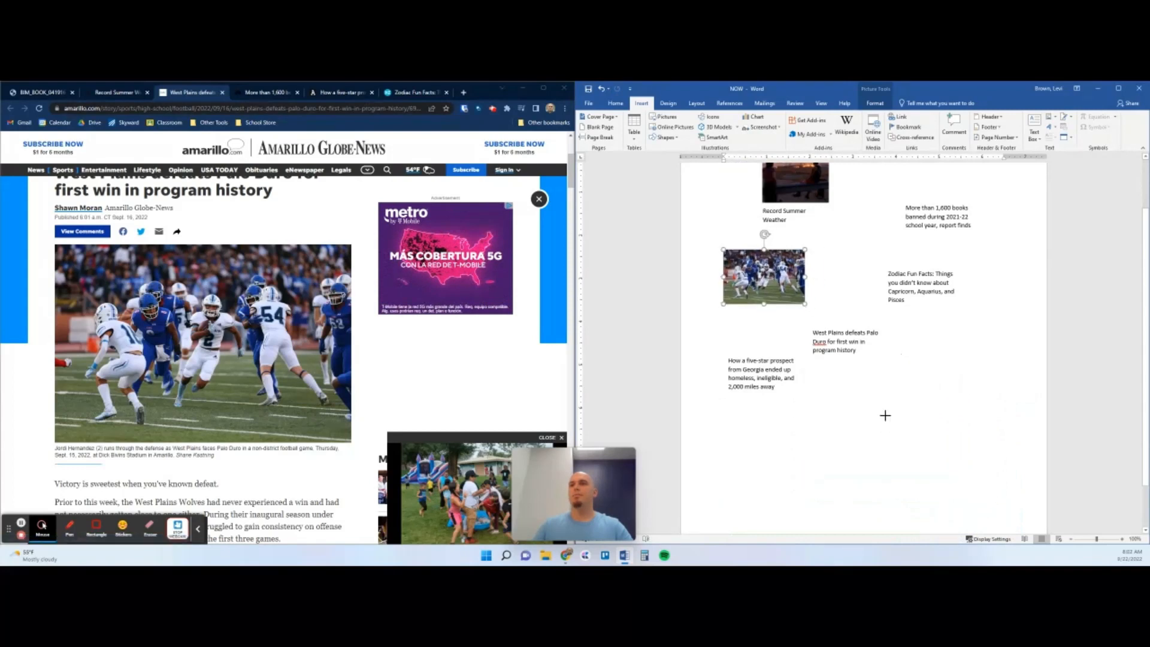
{"action": "left_click", "coordinate": [816, 257]}
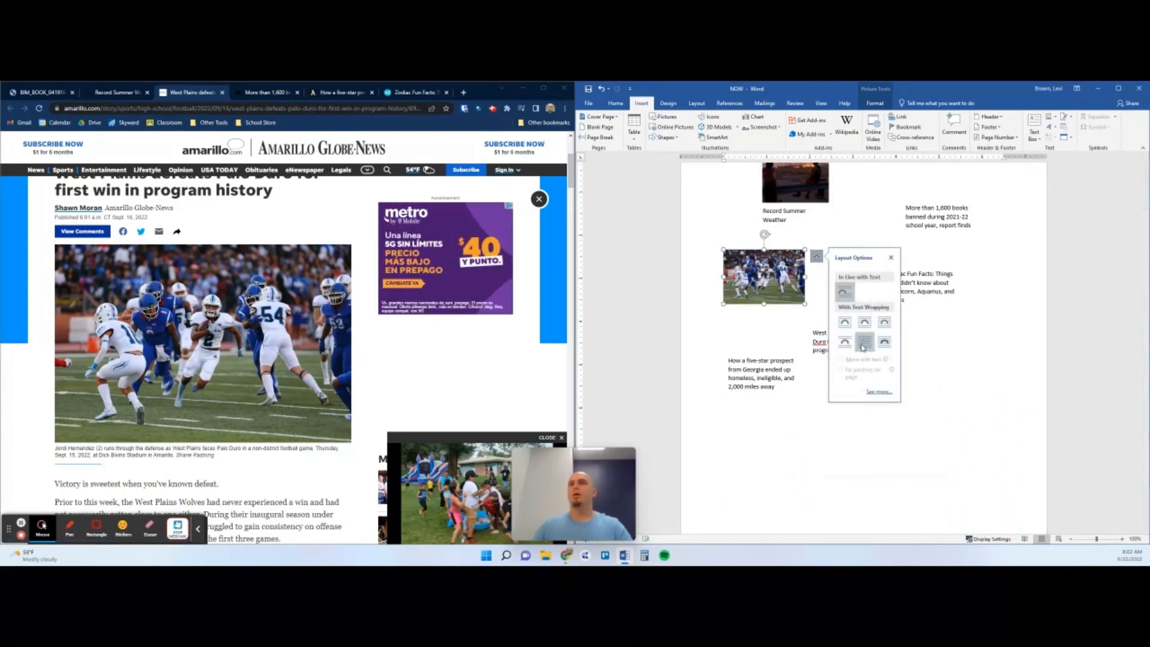
{"action": "left_click", "coordinate": [843, 358]}
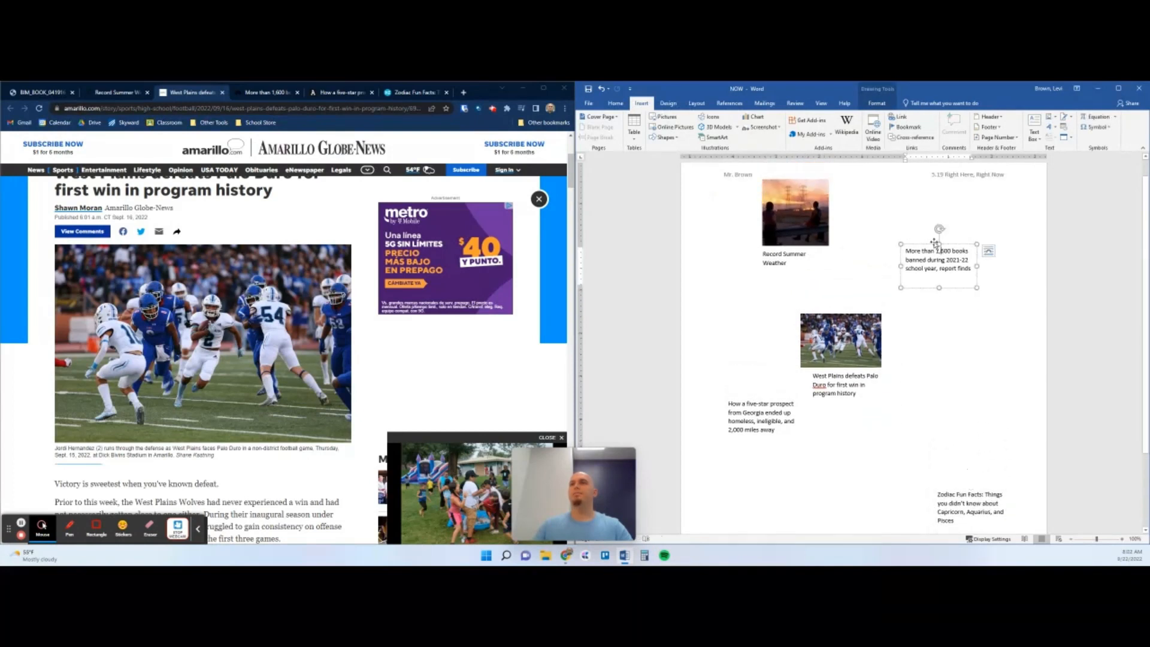
{"action": "left_click_drag", "start_coordinate": [938, 259], "coordinate": [984, 367]}
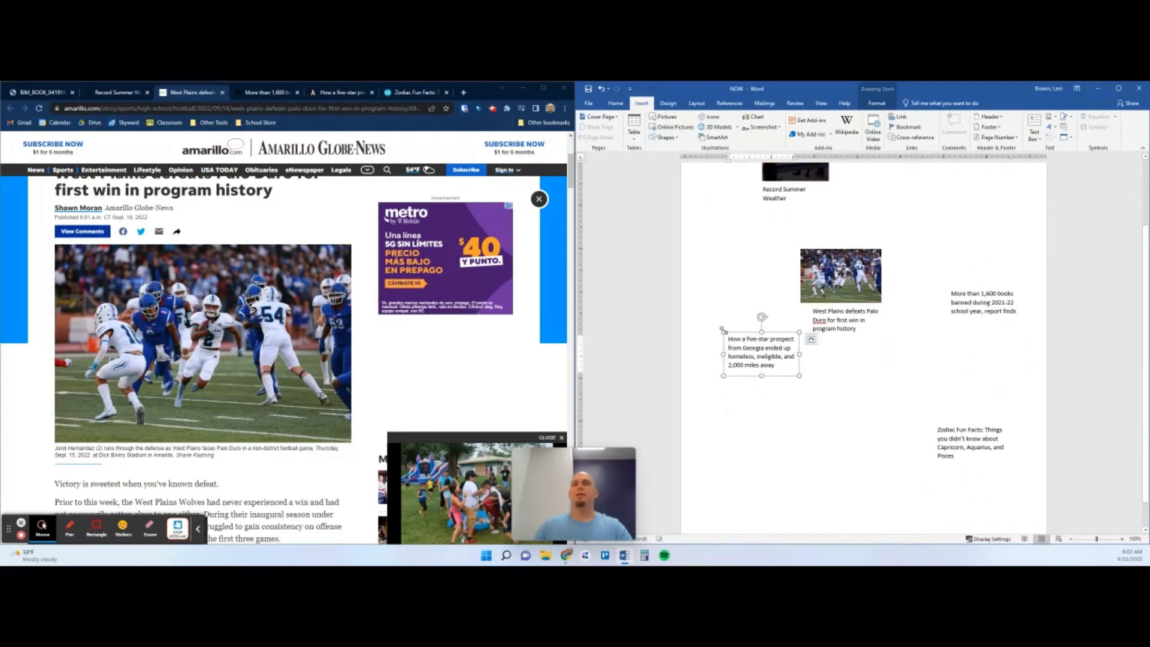
{"action": "left_click_drag", "start_coordinate": [761, 353], "coordinate": [760, 470]}
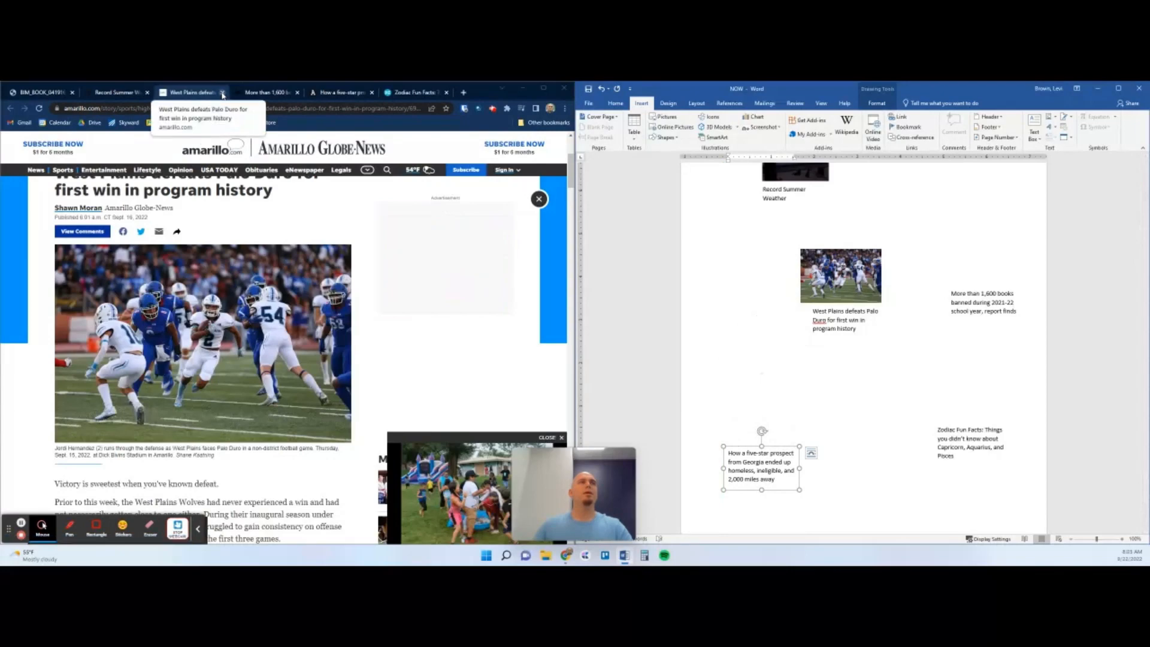
- Search Online Pictures for 'books' and insert the open-books photo
{"action": "left_click", "coordinate": [268, 91]}
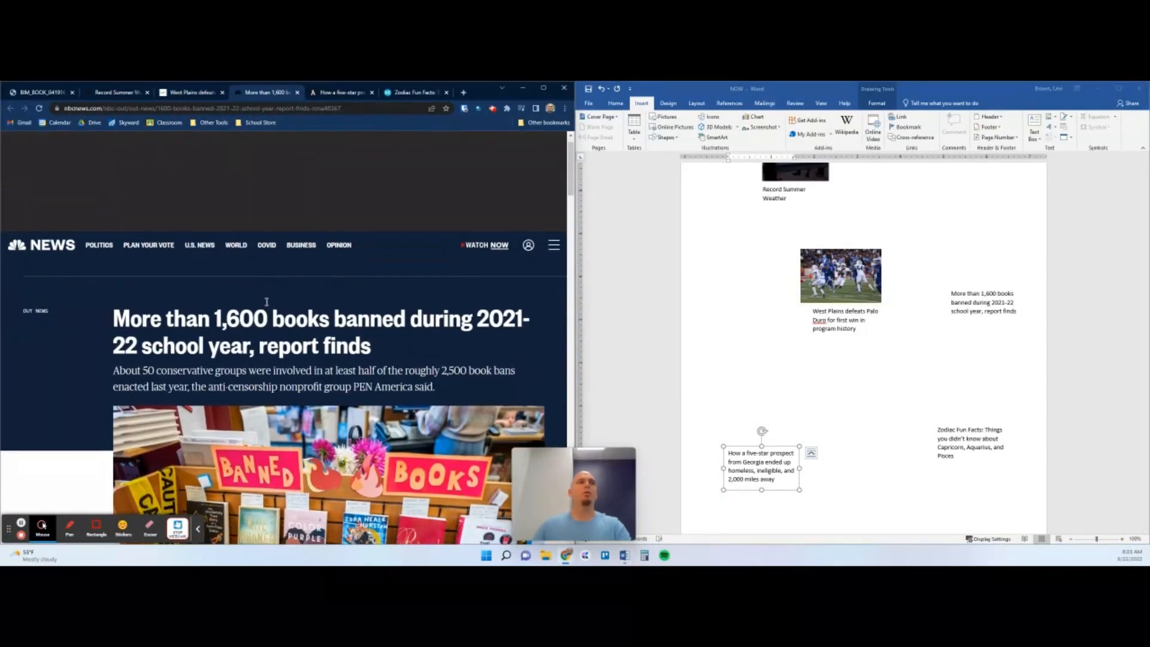
{"action": "scroll", "scroll_direction": "down", "scroll_amount": 3}
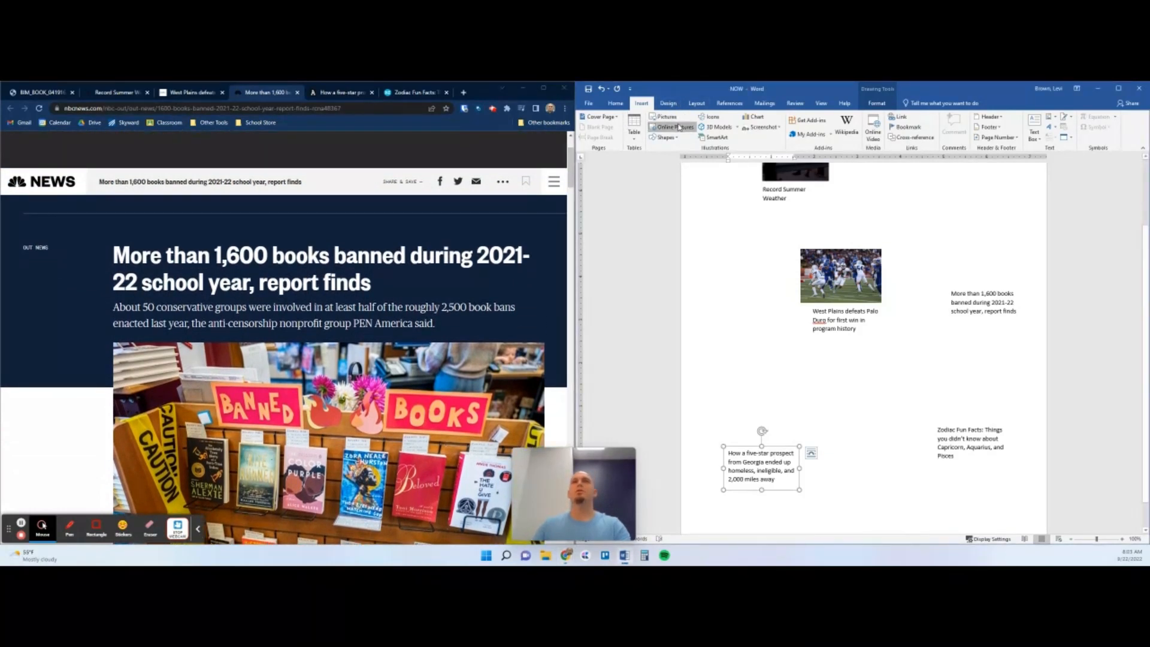
{"action": "left_click", "coordinate": [674, 126]}
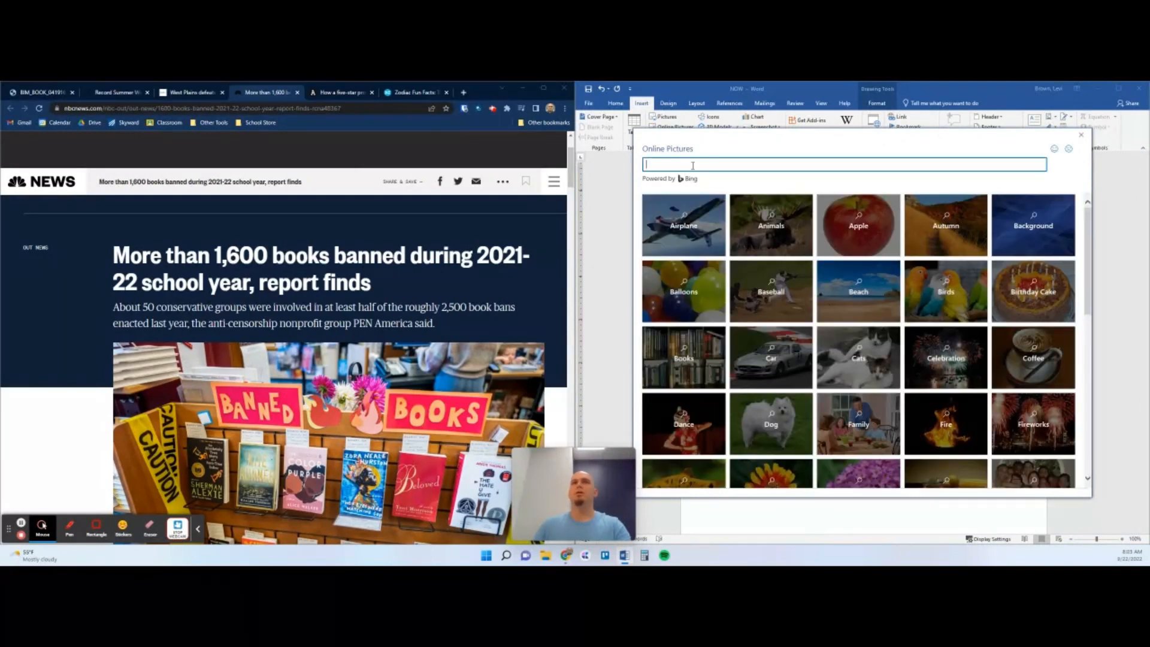
{"action": "type", "text": "books"}
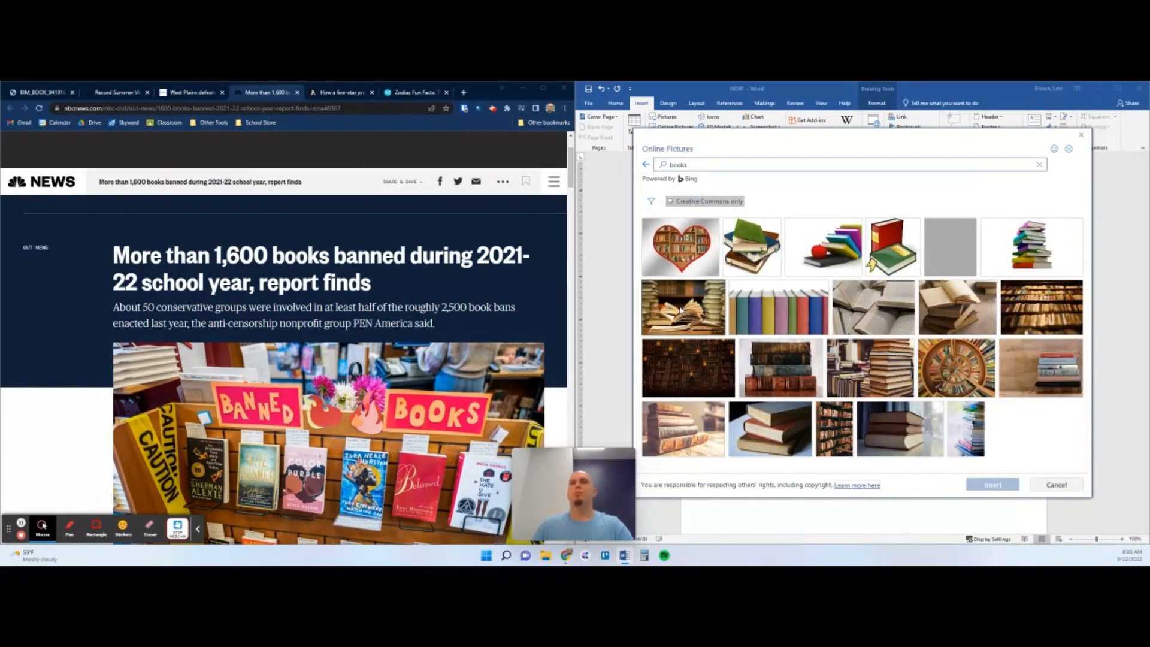
{"action": "left_click", "coordinate": [683, 307]}
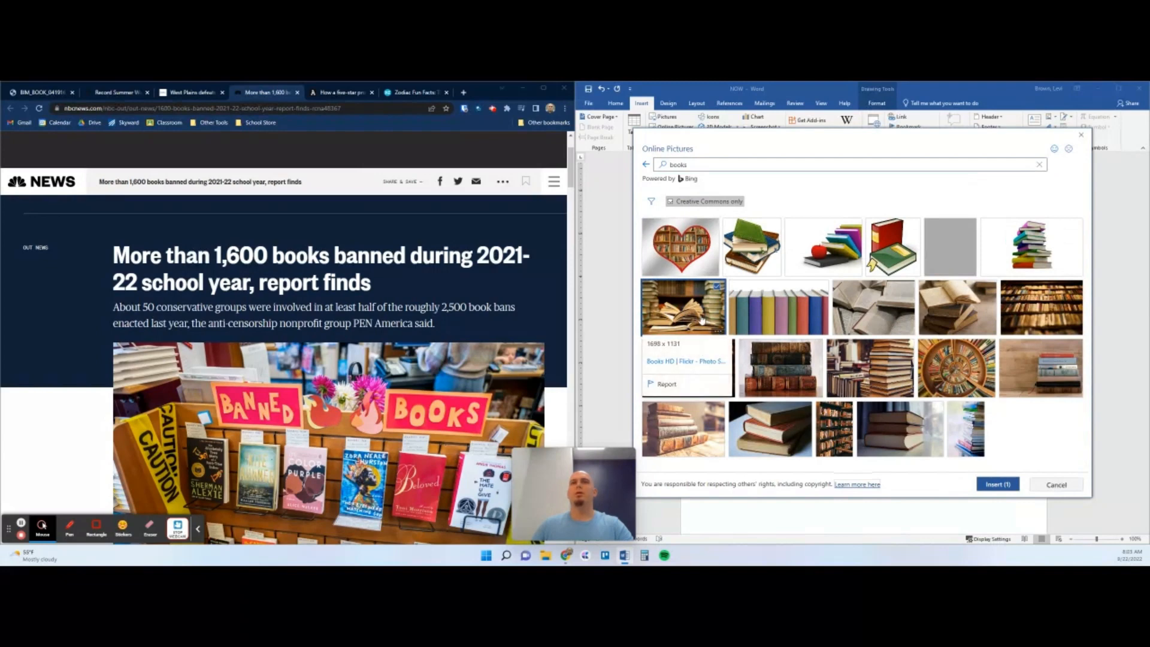
{"action": "left_click", "coordinate": [1055, 484]}
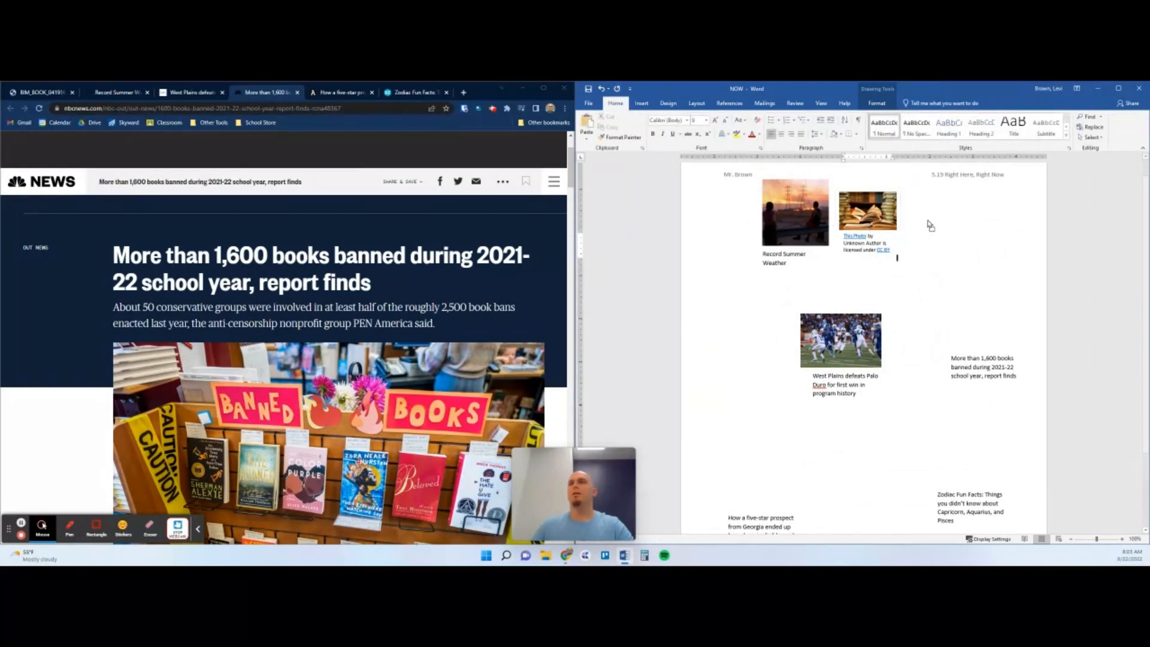
- Move the books photo and its credit line above the banned-books headline
{"action": "left_click", "coordinate": [868, 213]}
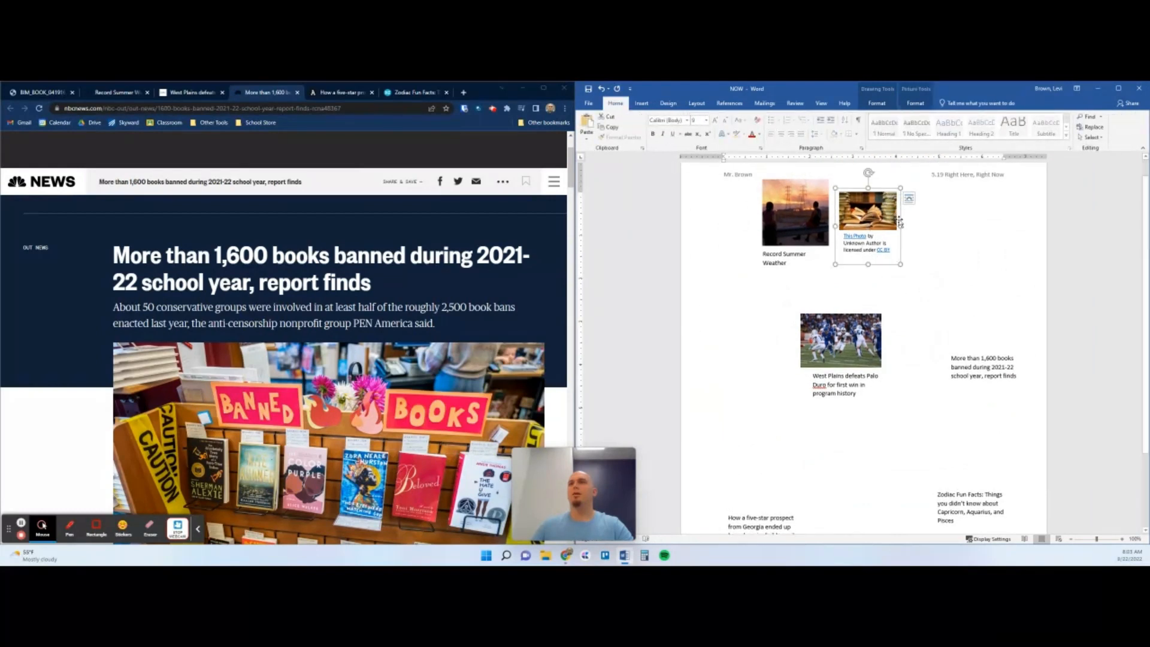
{"action": "left_click", "coordinate": [908, 198]}
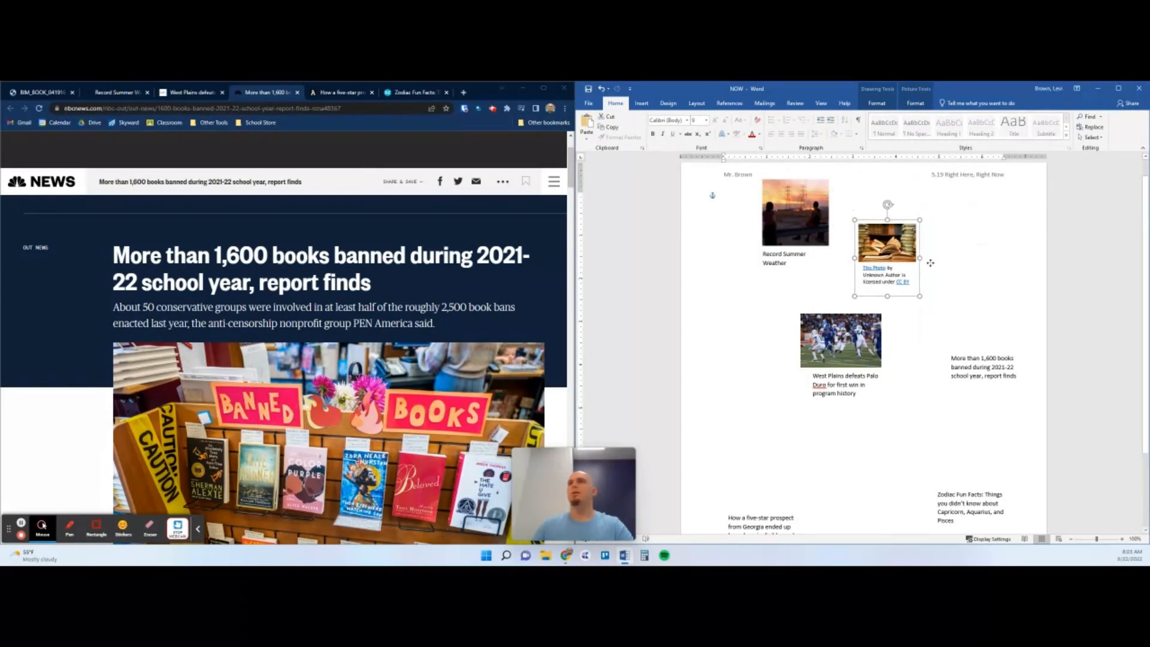
{"action": "left_click_drag", "start_coordinate": [887, 242], "coordinate": [976, 297]}
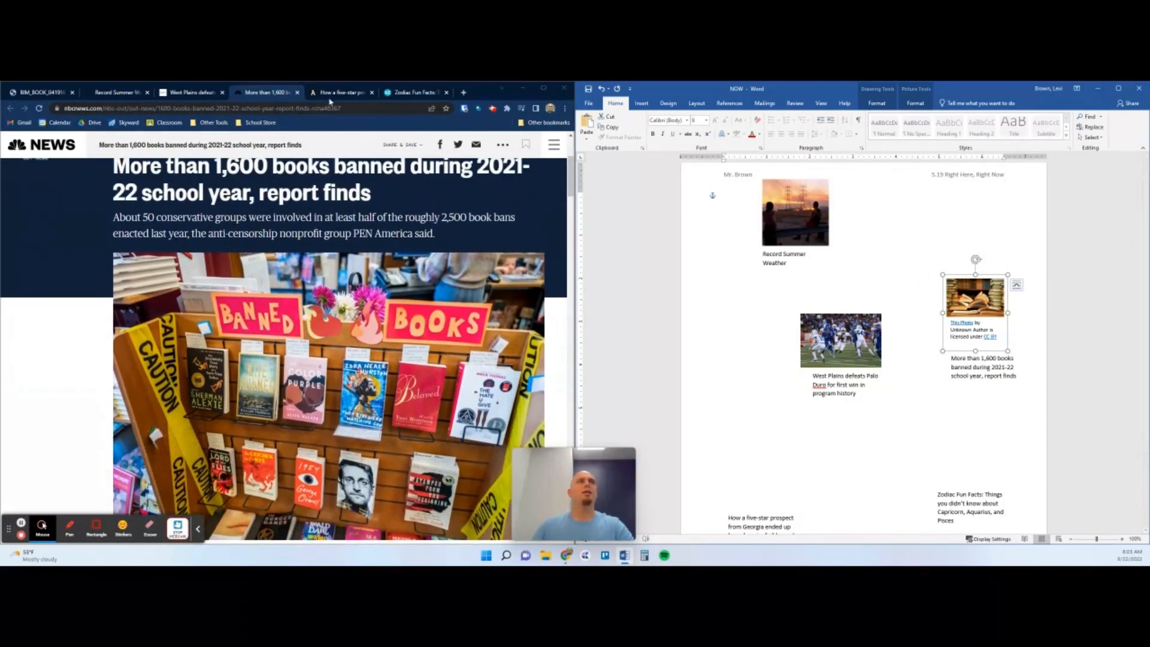
- Open The Athletic's five-star Georgia prospect article and collapse its subscription offer
{"action": "left_click", "coordinate": [341, 92]}
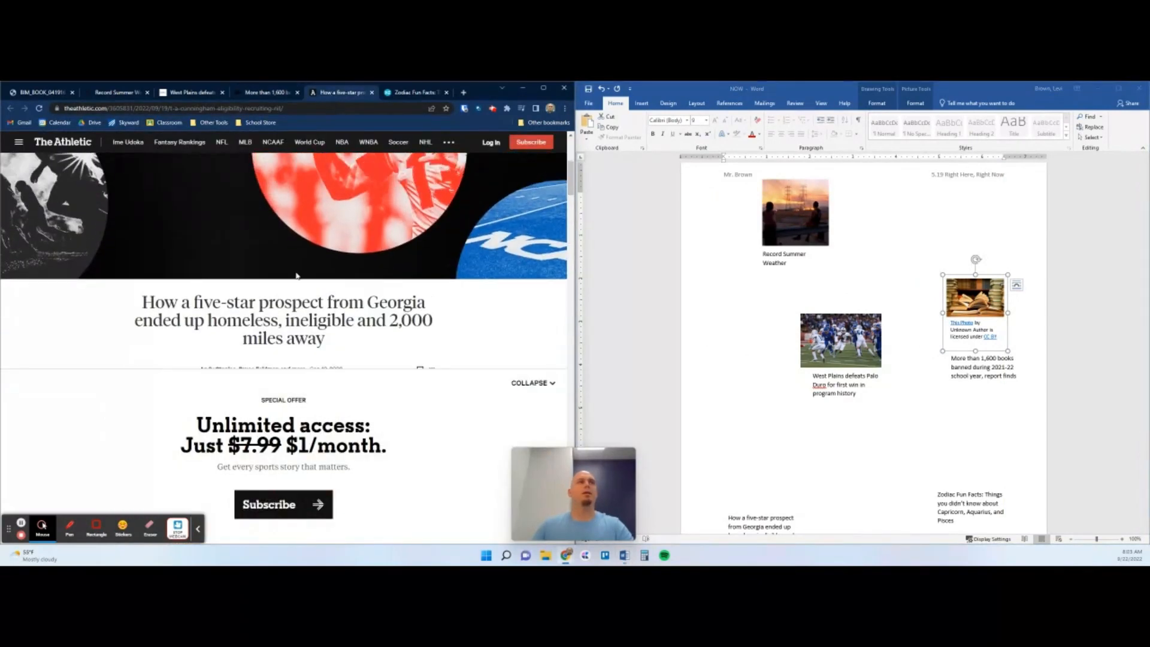
{"action": "scroll", "scroll_direction": "down", "scroll_amount": 3}
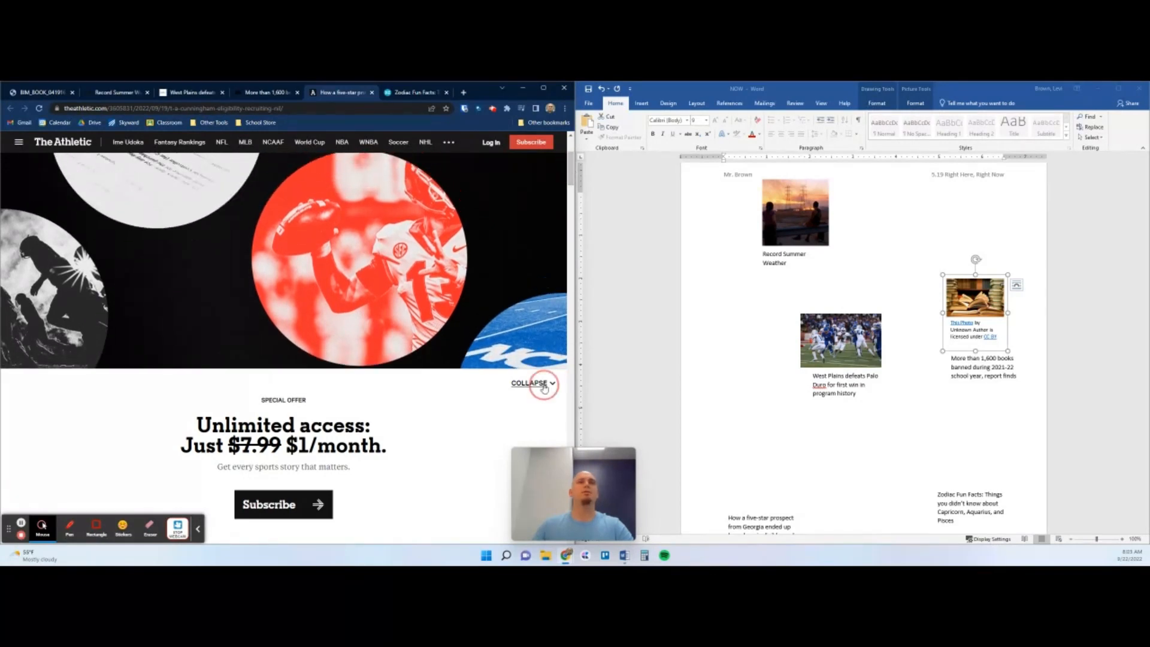
{"action": "left_click", "coordinate": [530, 383]}
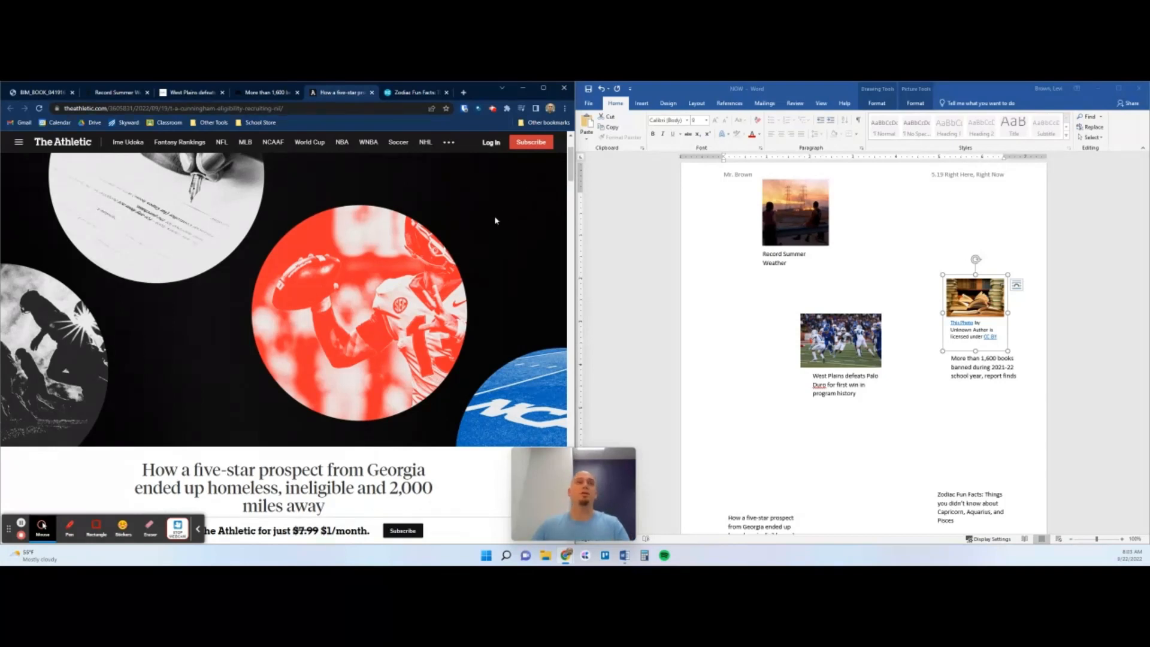
{"action": "mouse_move", "coordinate": [273, 163]}
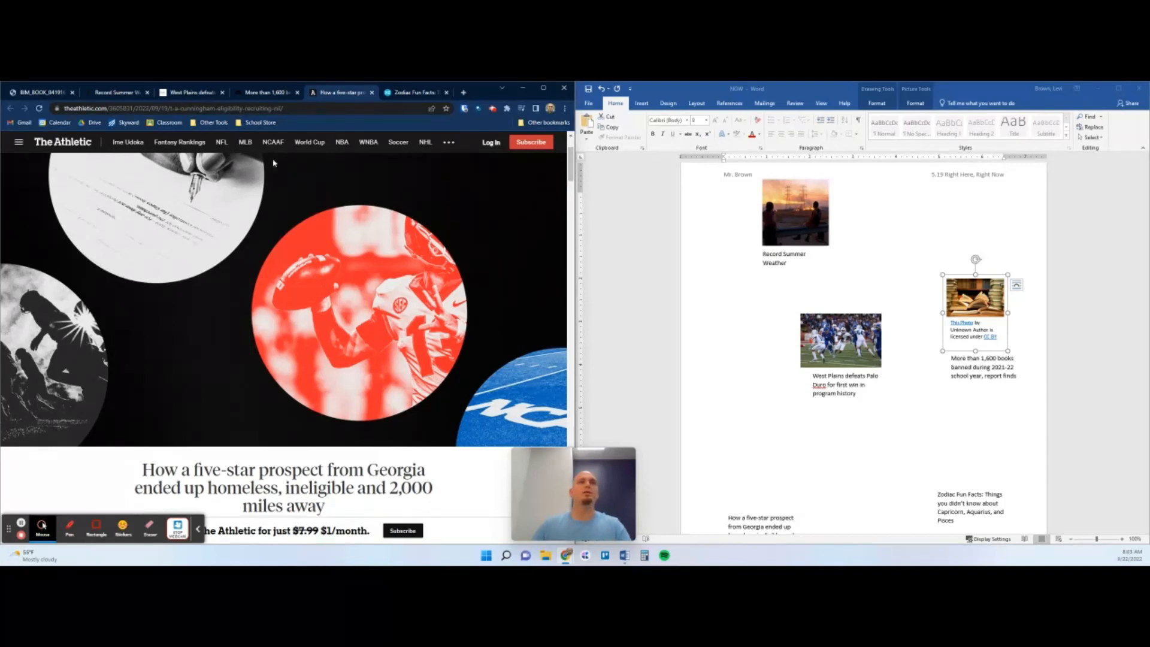
{"action": "mouse_move", "coordinate": [272, 314]}
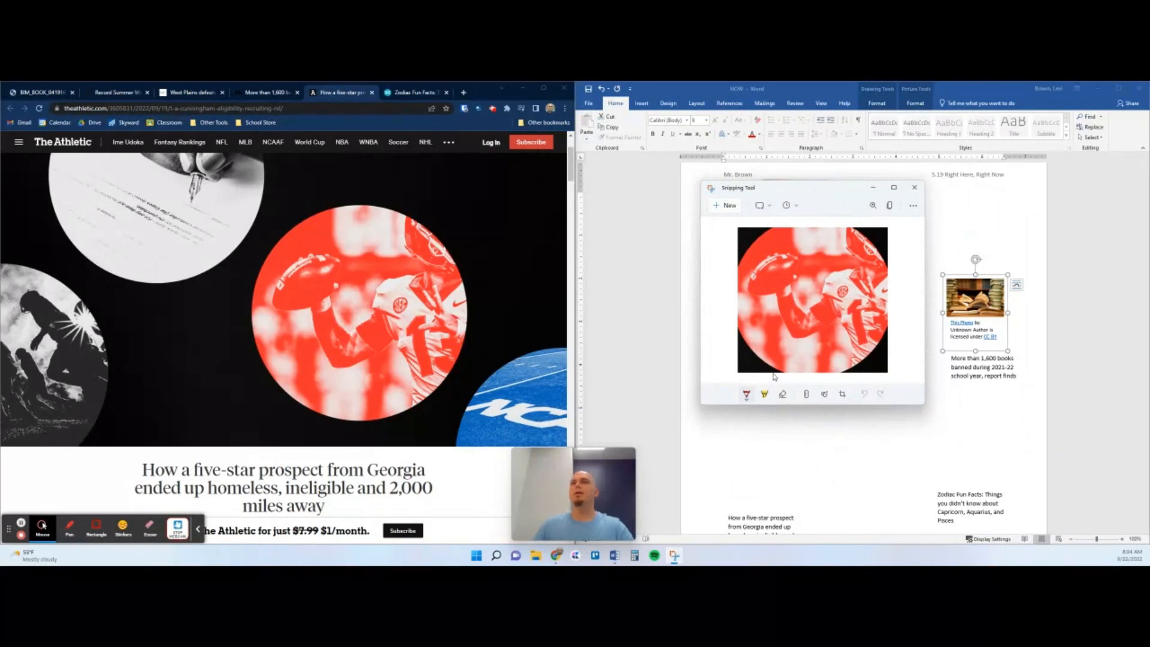
- Paste the football snip into NOW, shrink it, and place it above the five-star prospect headline
{"action": "left_click", "coordinate": [913, 205]}
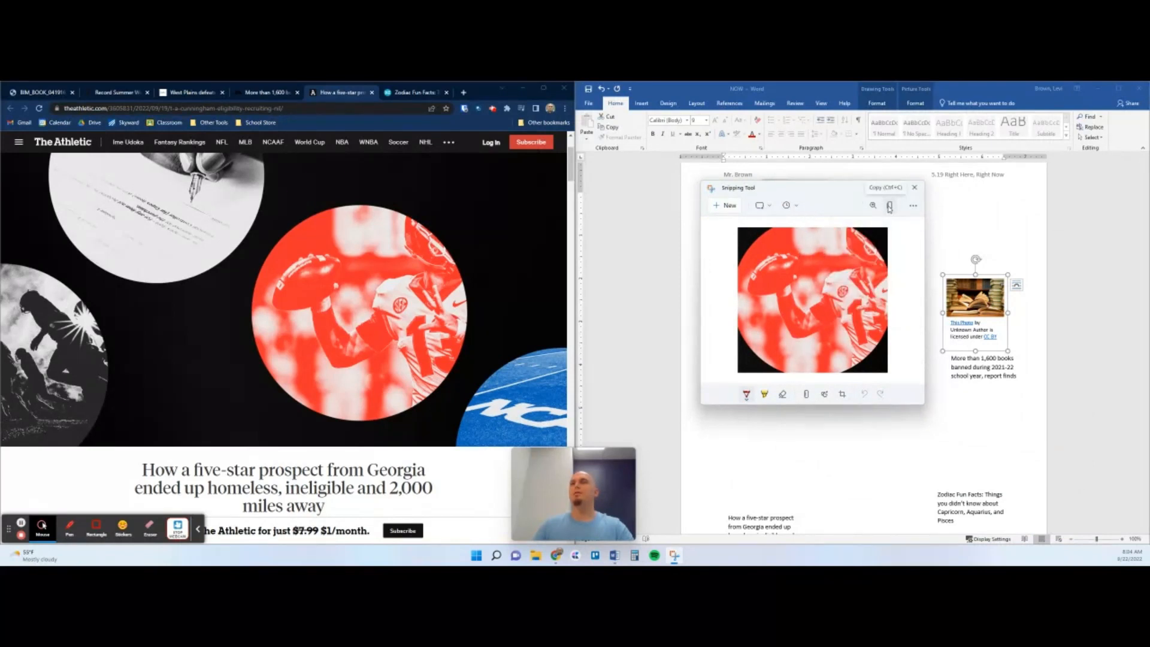
{"action": "left_click", "coordinate": [914, 186]}
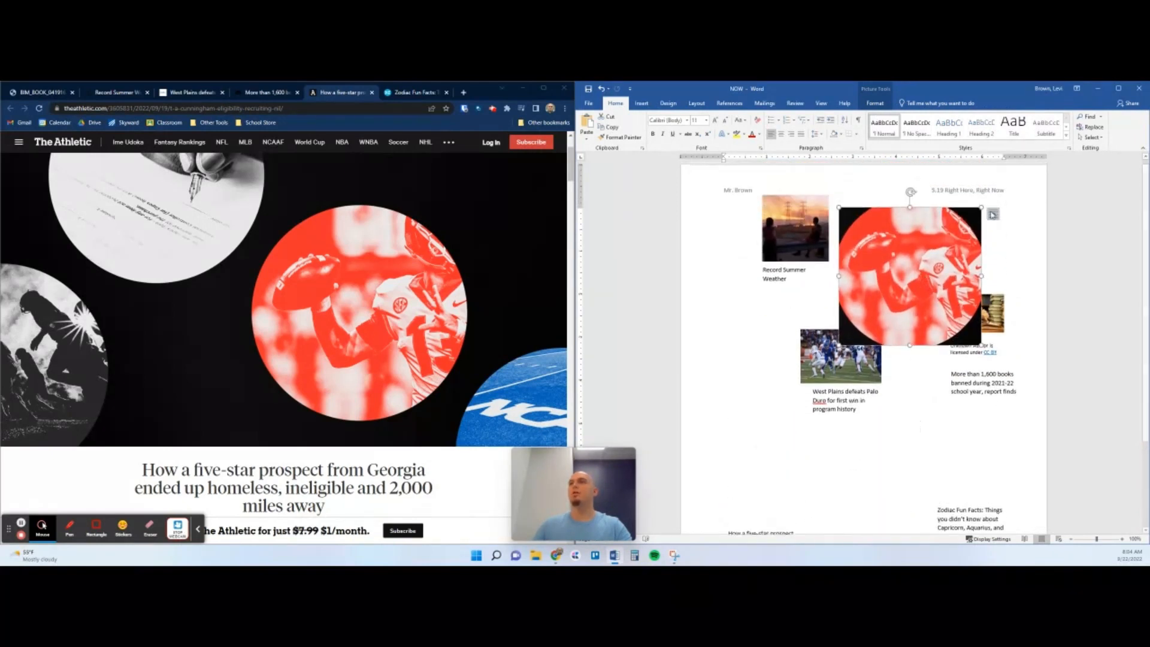
{"action": "left_click", "coordinate": [993, 214]}
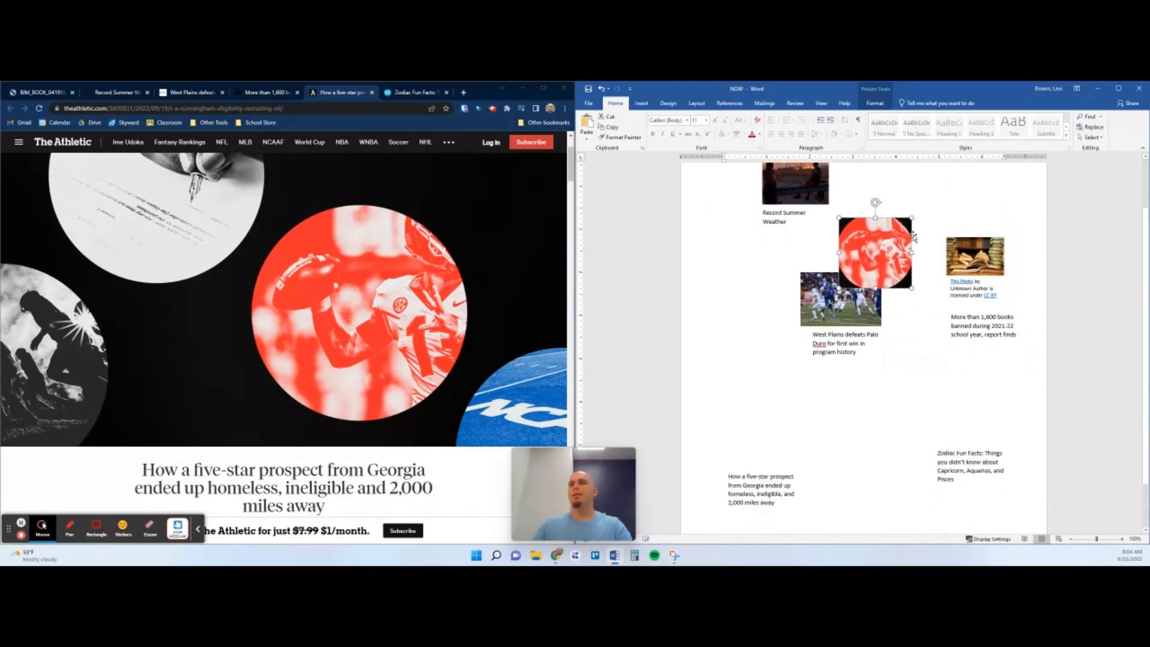
{"action": "left_click_drag", "start_coordinate": [872, 249], "coordinate": [759, 429]}
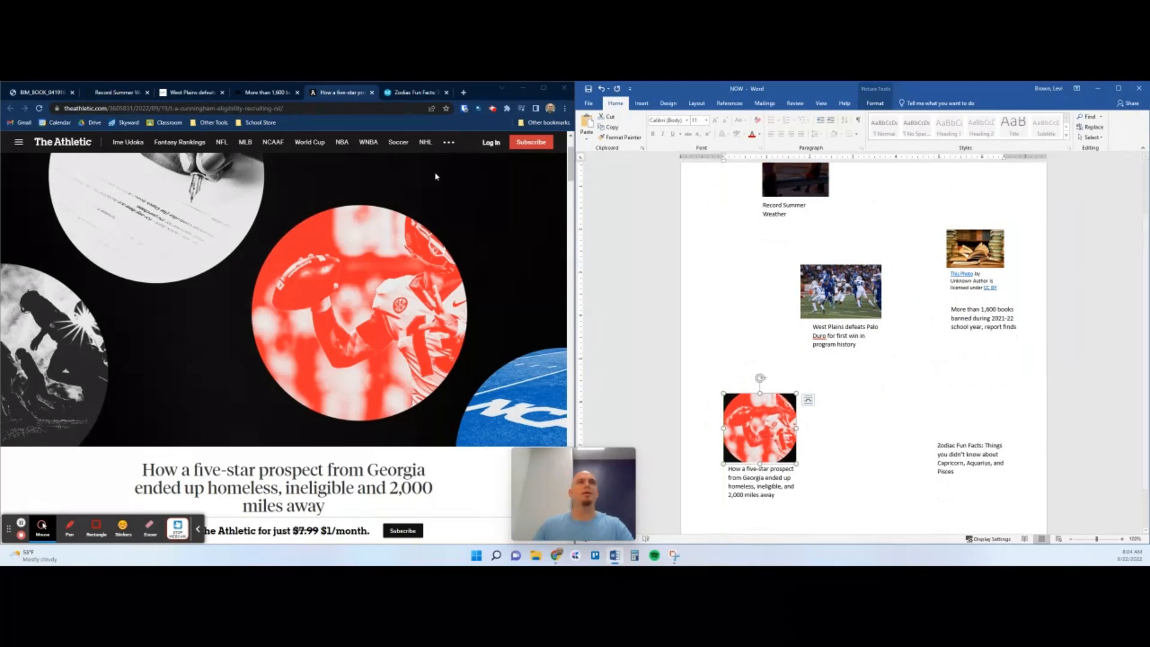
{"action": "left_click", "coordinate": [414, 92]}
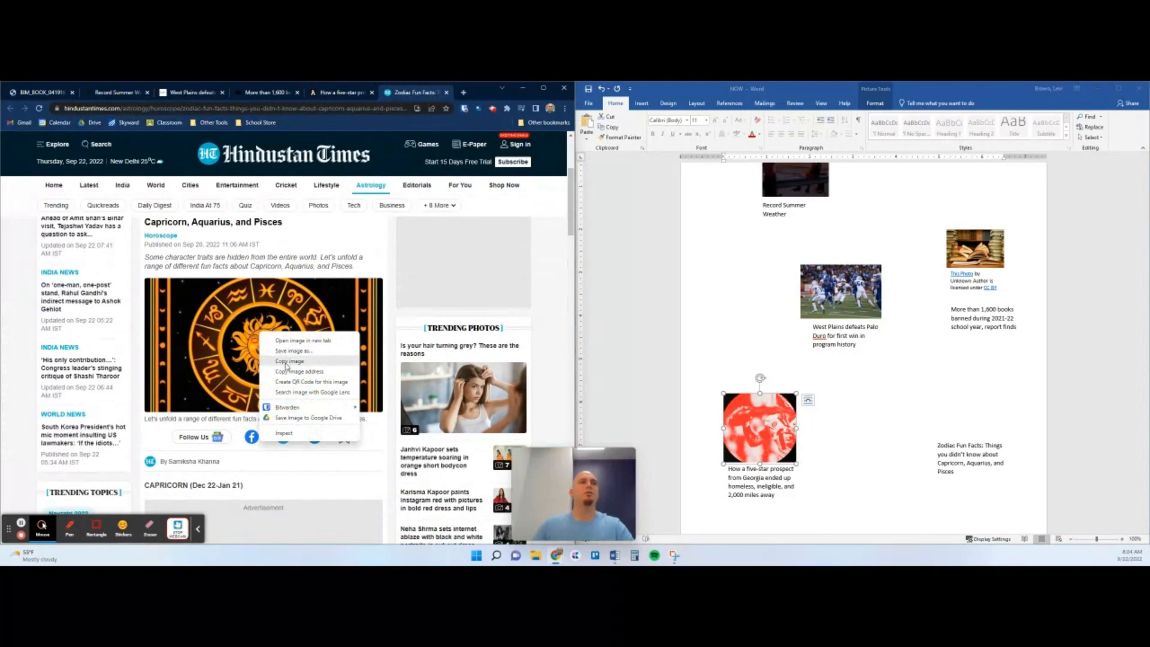
- Copy the zodiac wheel picture into NOW and select it for resizing above Zodiac Fun Facts
{"action": "left_click", "coordinate": [341, 92]}
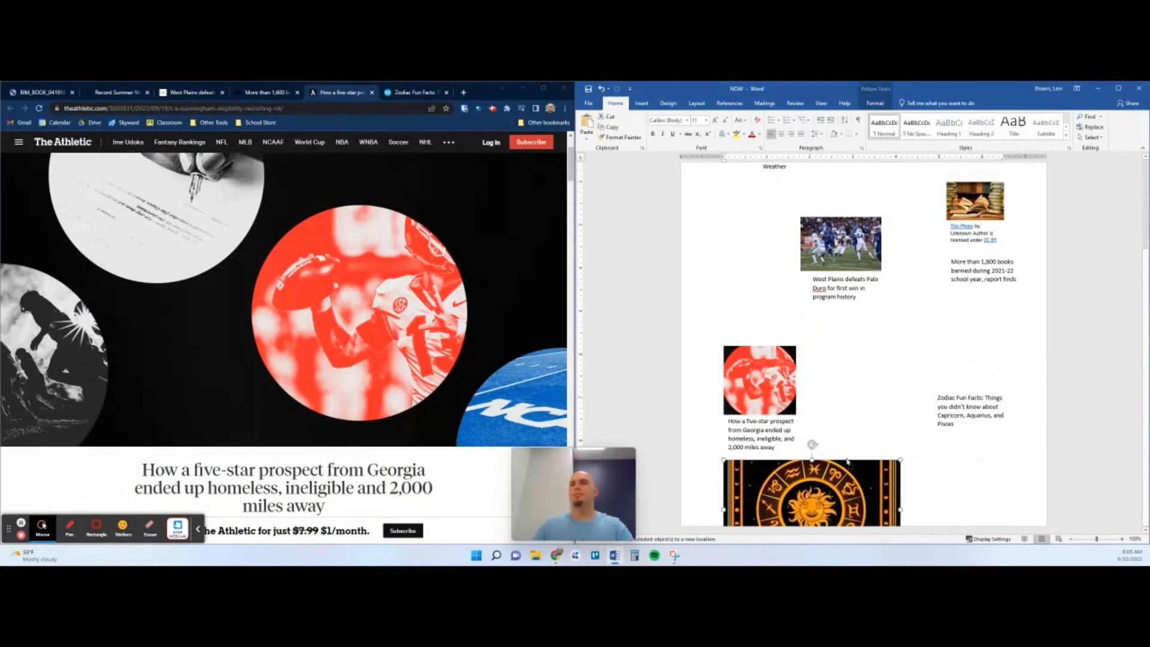
{"action": "left_click", "coordinate": [911, 467]}
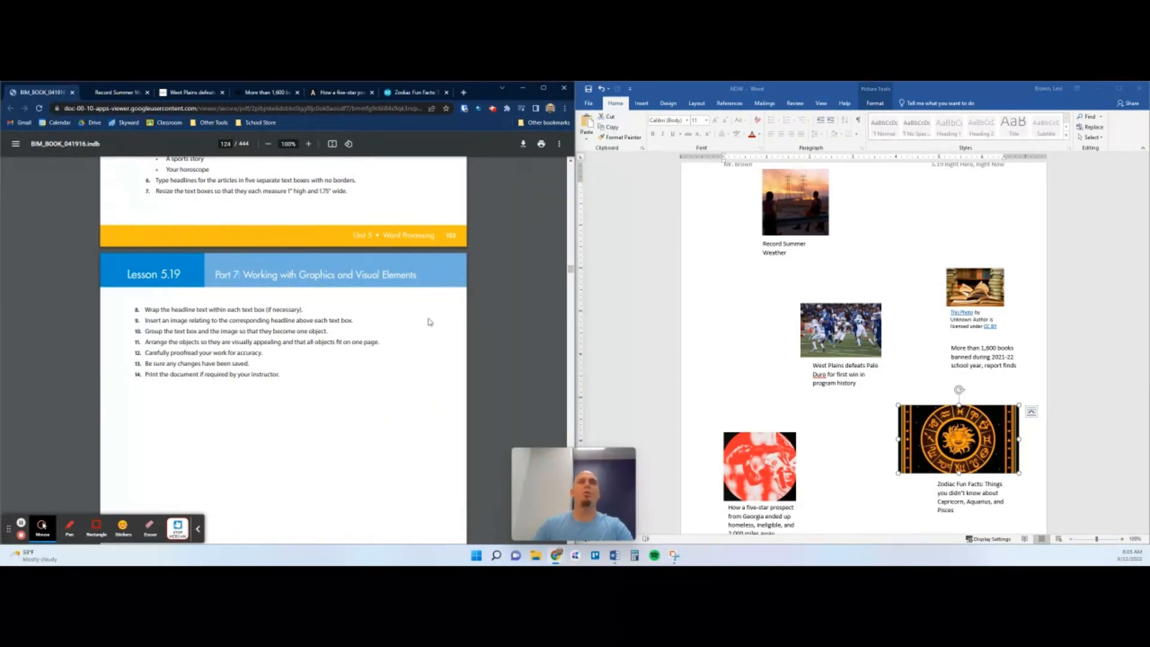
{"action": "mouse_move", "coordinate": [693, 293]}
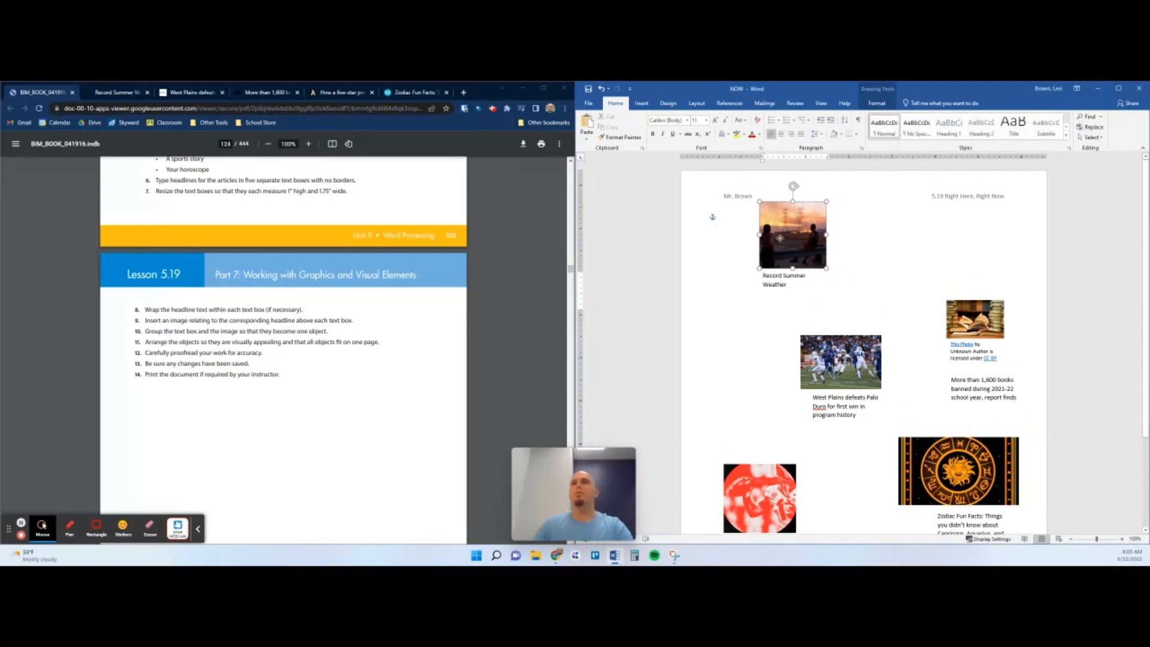
- Group the summer weather, West Plains and book-ban images with their headlines
{"action": "left_click_drag", "start_coordinate": [791, 235], "coordinate": [796, 261]}
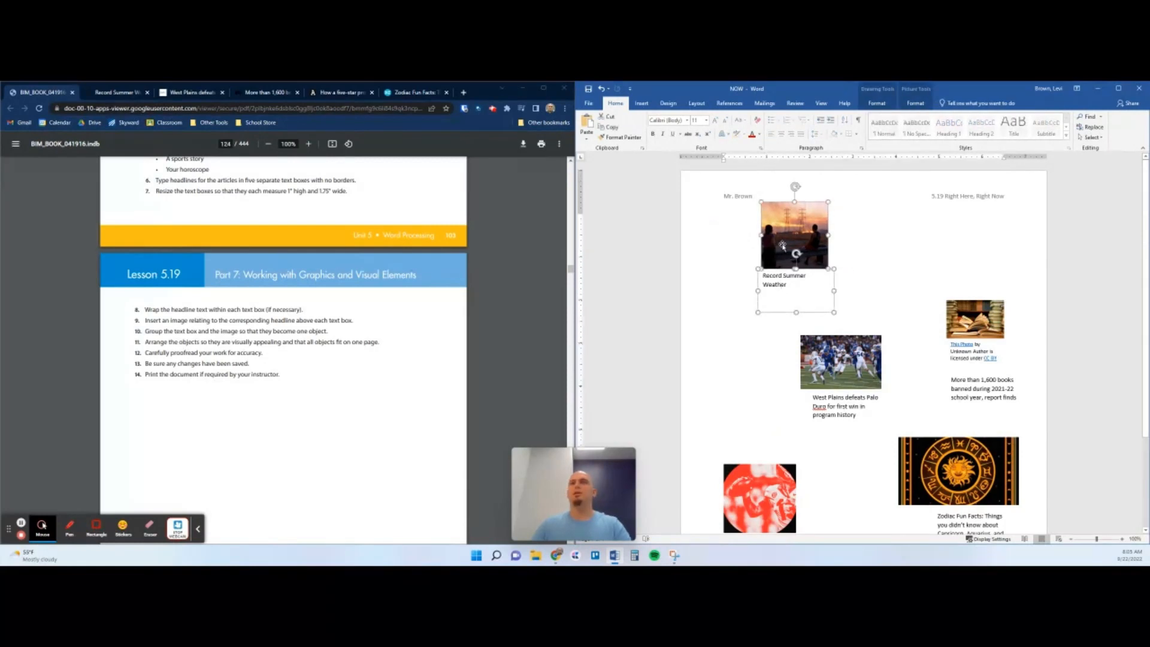
{"action": "right_click", "coordinate": [796, 235]}
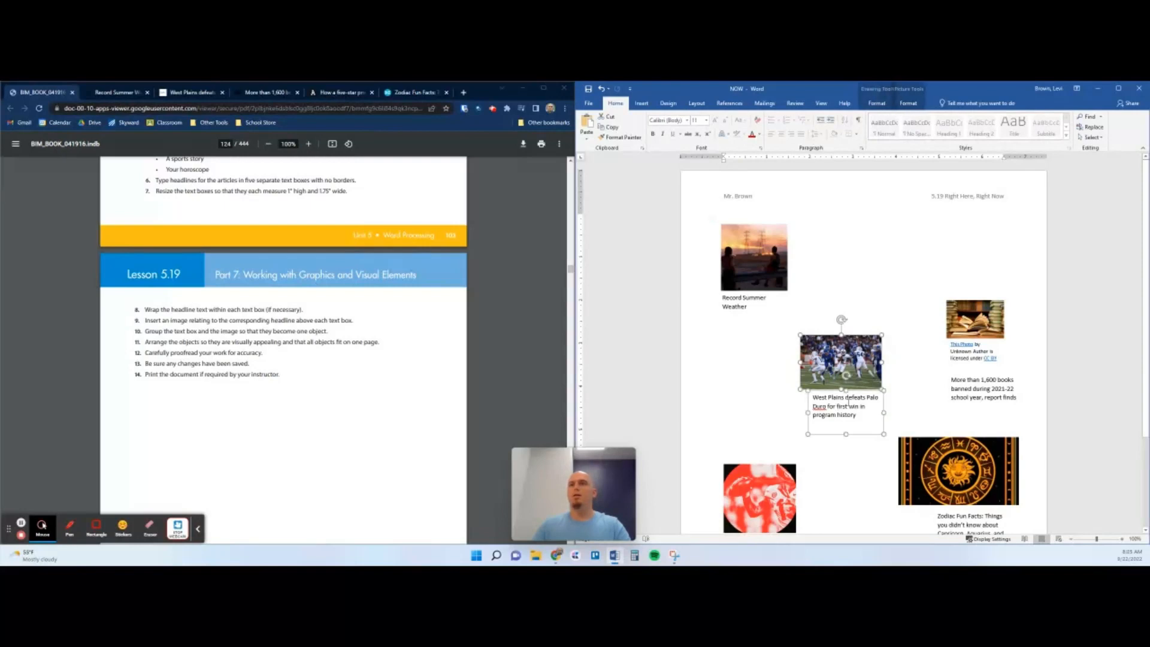
{"action": "right_click", "coordinate": [837, 363]}
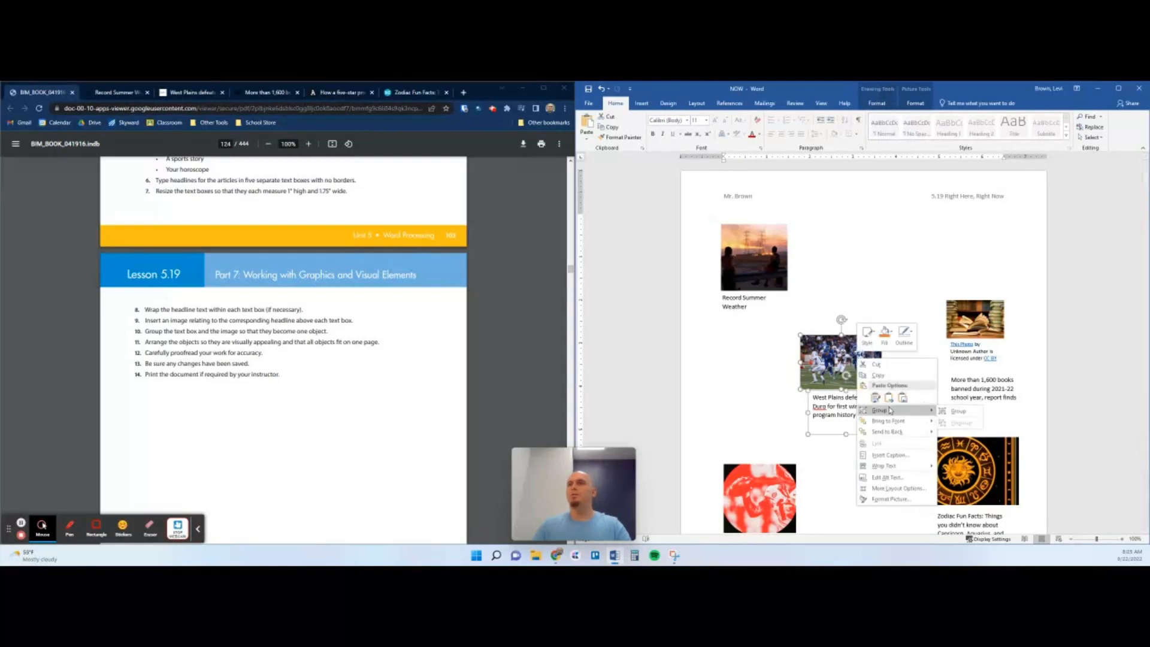
{"action": "left_click", "coordinate": [958, 411]}
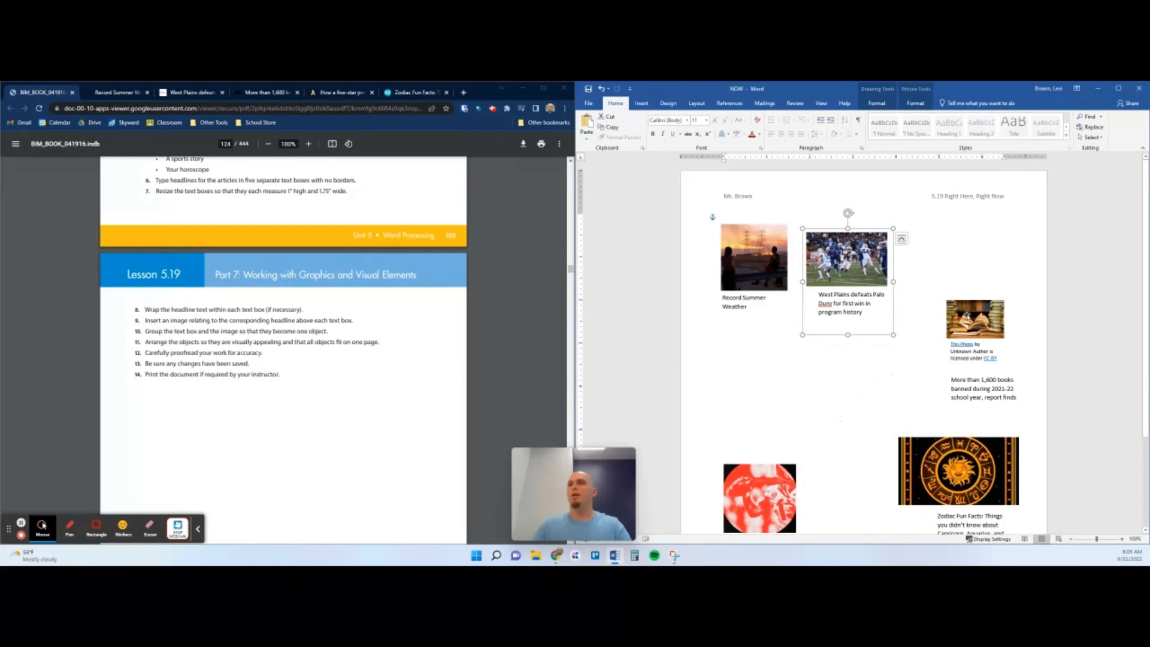
{"action": "right_click", "coordinate": [974, 319]}
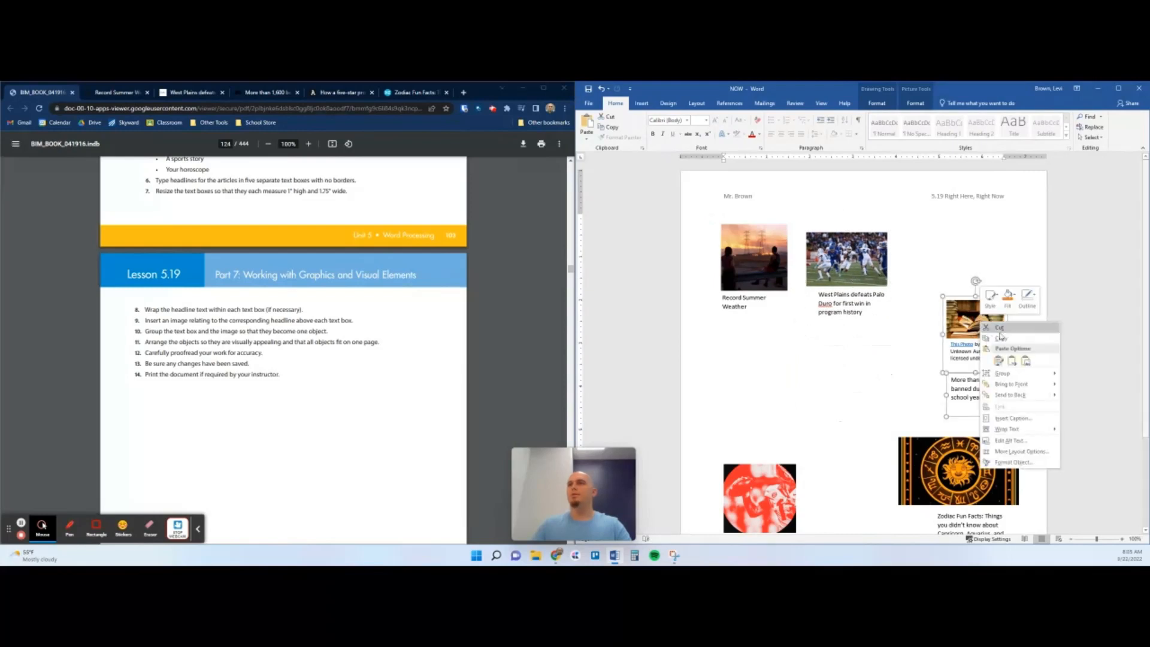
{"action": "left_click", "coordinate": [979, 317]}
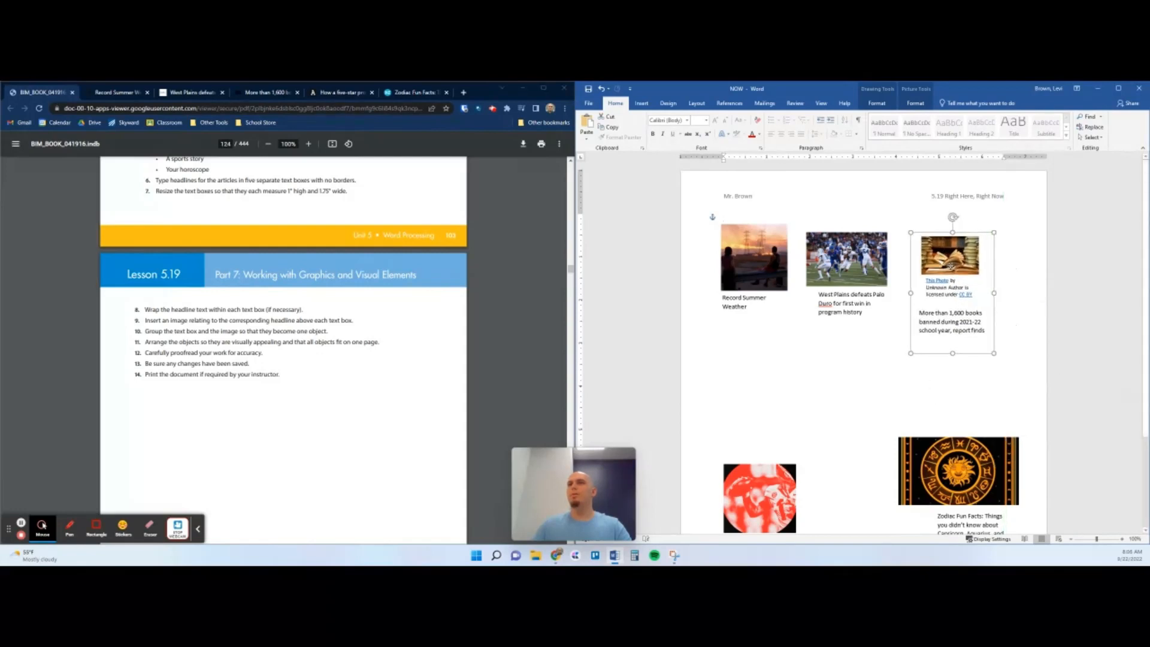
- Group the zodiac wheel and five-star football images with their headlines
{"action": "scroll", "scroll_direction": "down", "scroll_amount": 3}
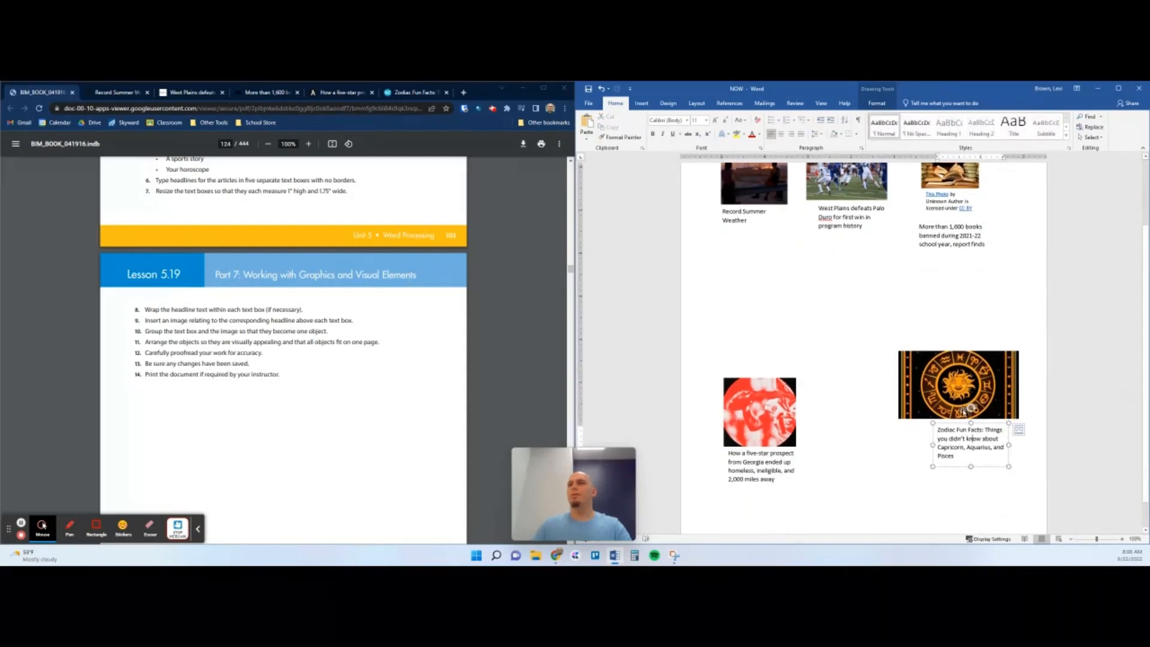
{"action": "left_click", "coordinate": [958, 386]}
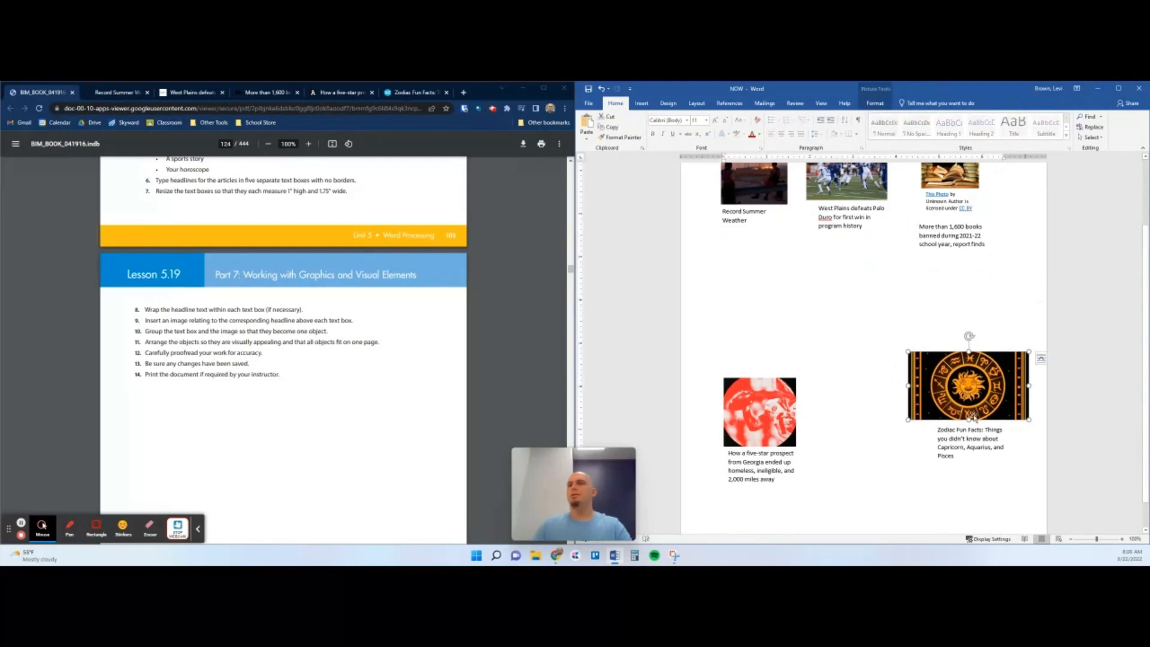
{"action": "right_click", "coordinate": [968, 386]}
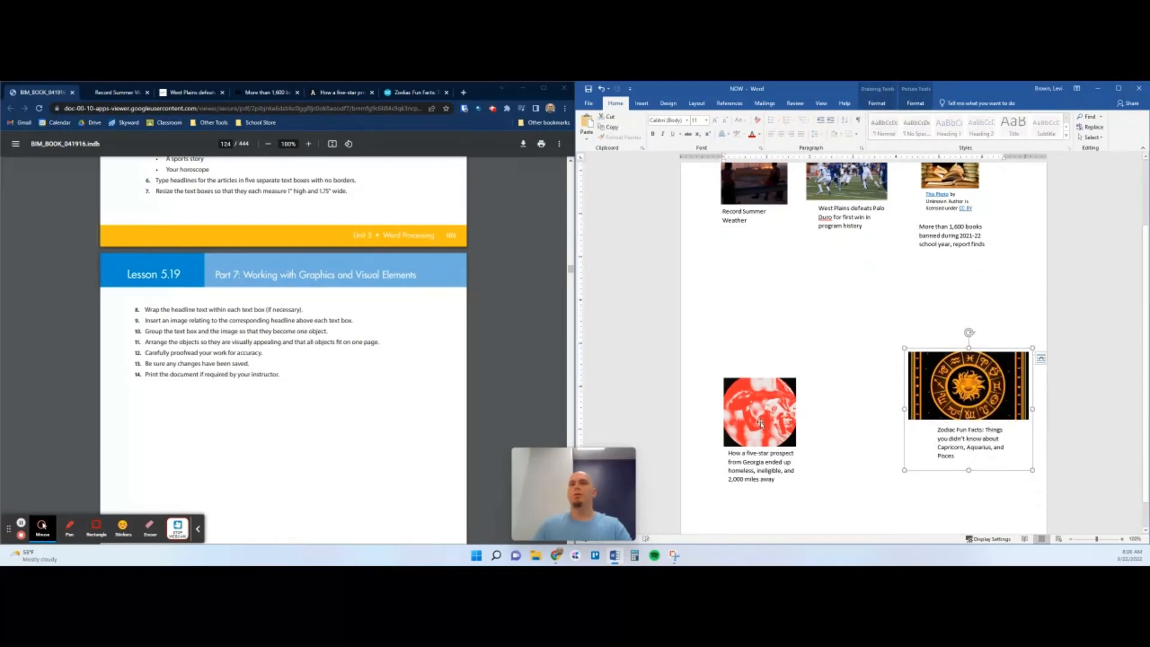
{"action": "right_click", "coordinate": [759, 411]}
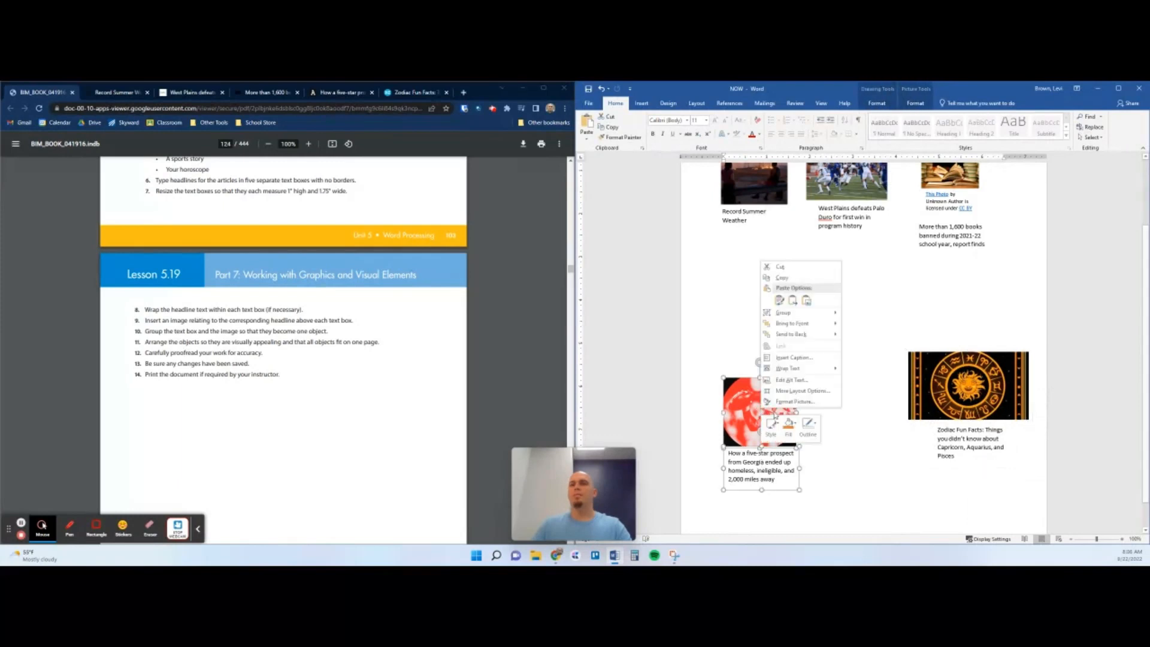
{"action": "mouse_move", "coordinate": [784, 313]}
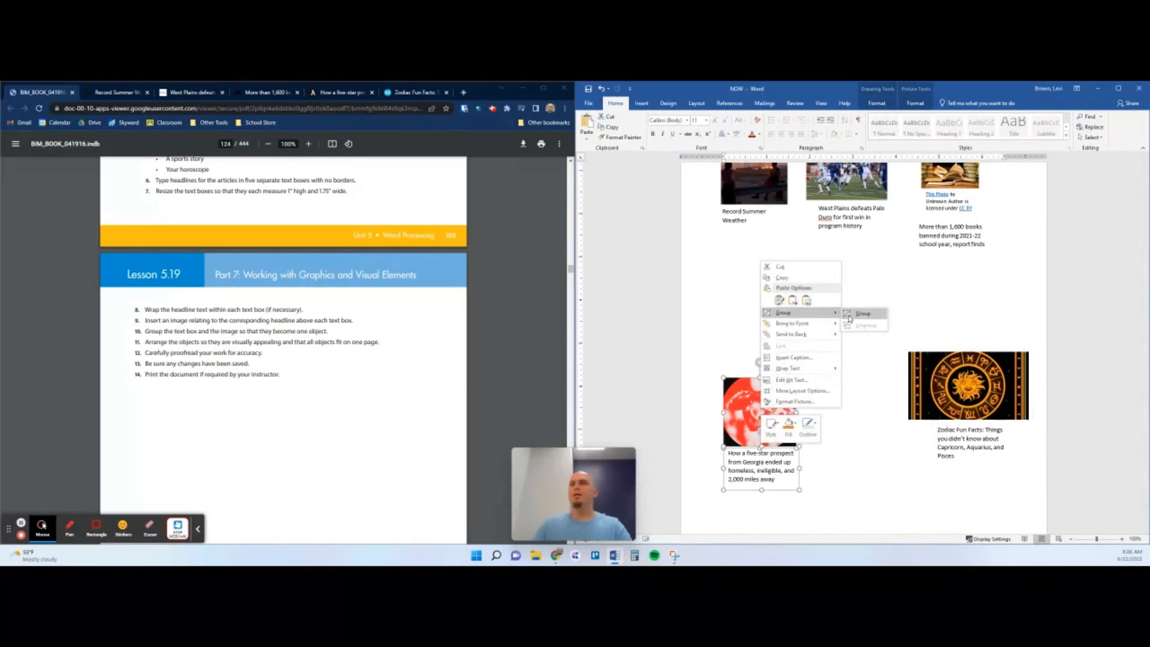
{"action": "left_click", "coordinate": [863, 313]}
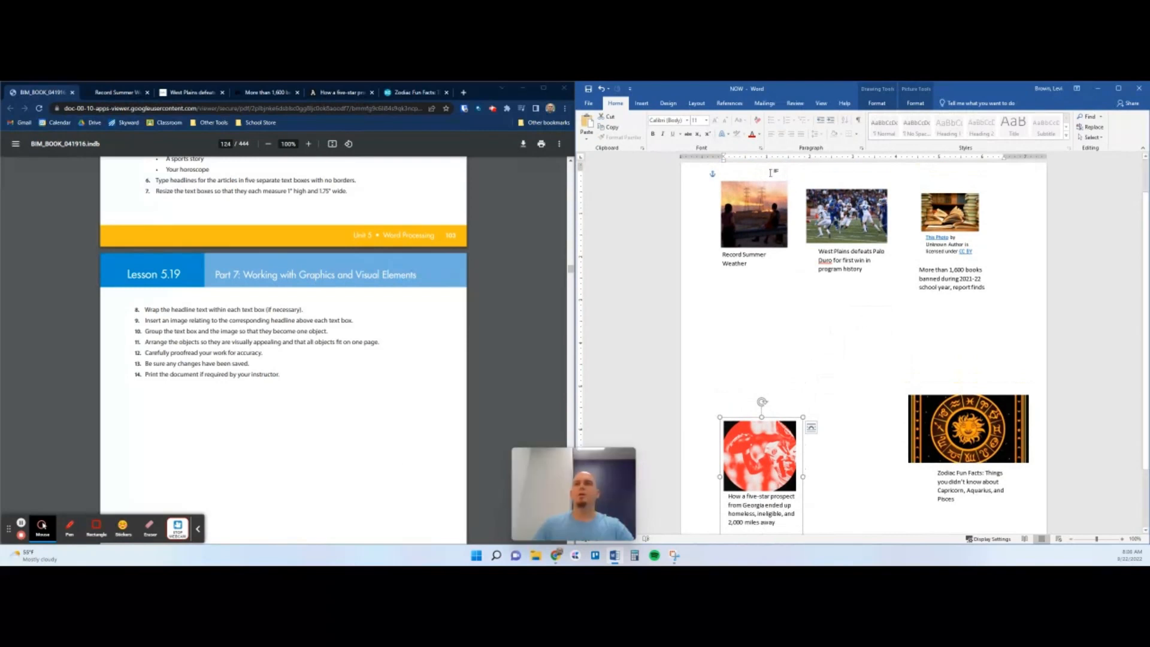
{"action": "scroll", "scroll_direction": "down", "scroll_amount": 3}
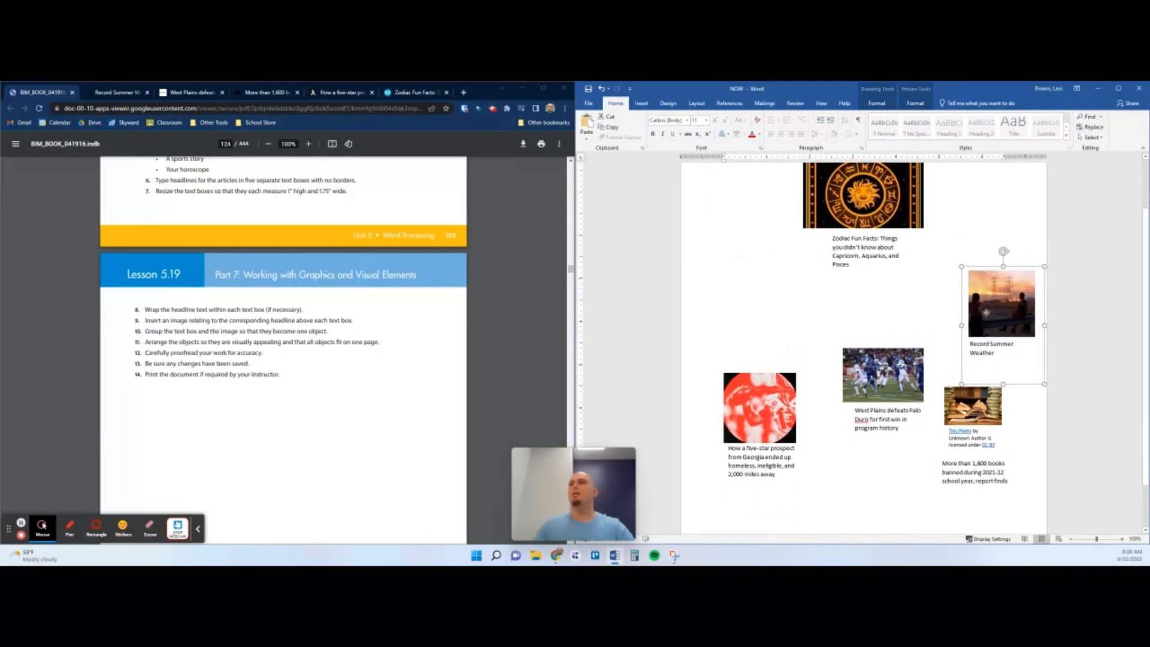
- Move the summer weather group lower right and check that all five groups fit one page
{"action": "left_click_drag", "start_coordinate": [1001, 305], "coordinate": [983, 308]}
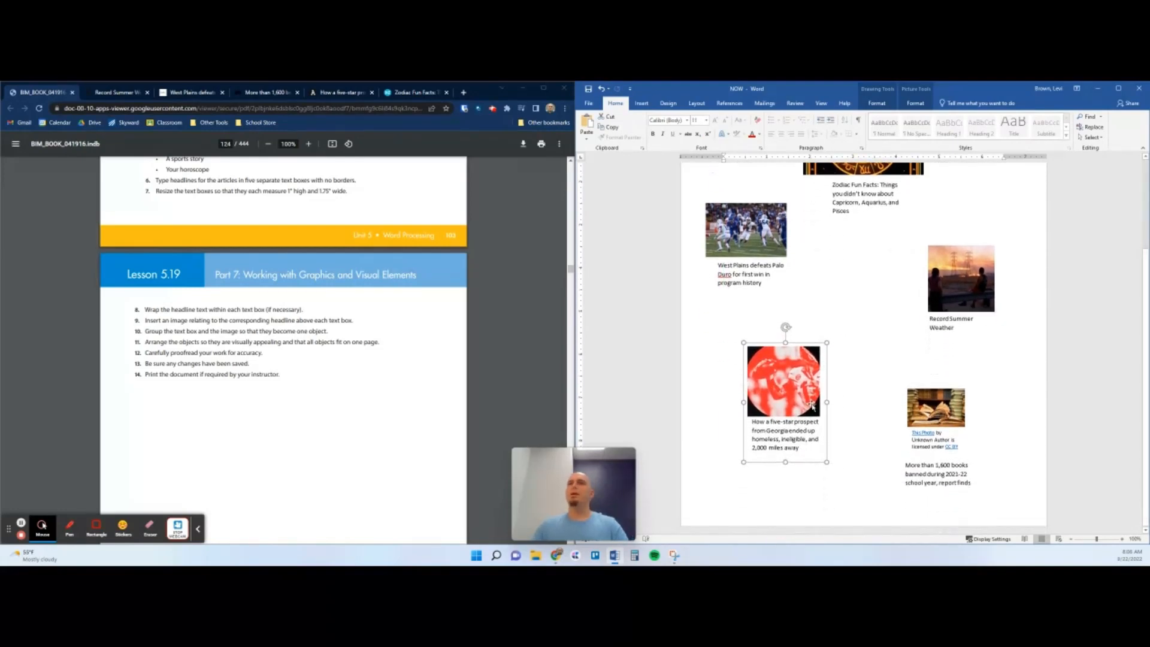
{"action": "scroll", "scroll_direction": "down", "scroll_amount": 3}
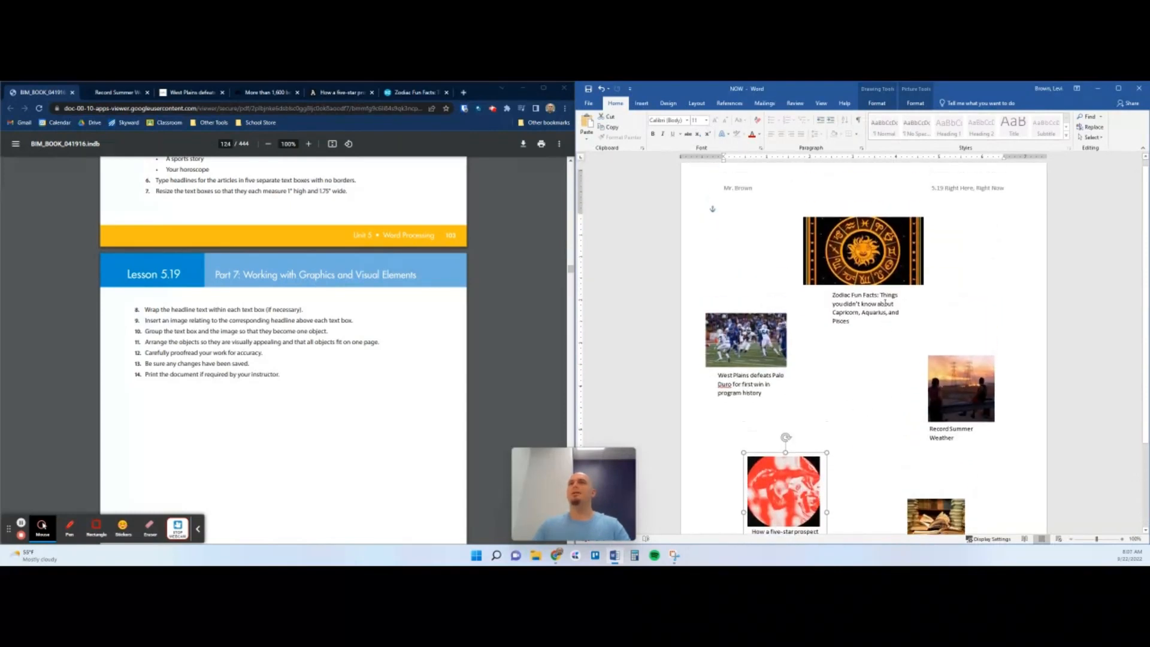
{"action": "scroll", "scroll_direction": "down", "scroll_amount": 3}
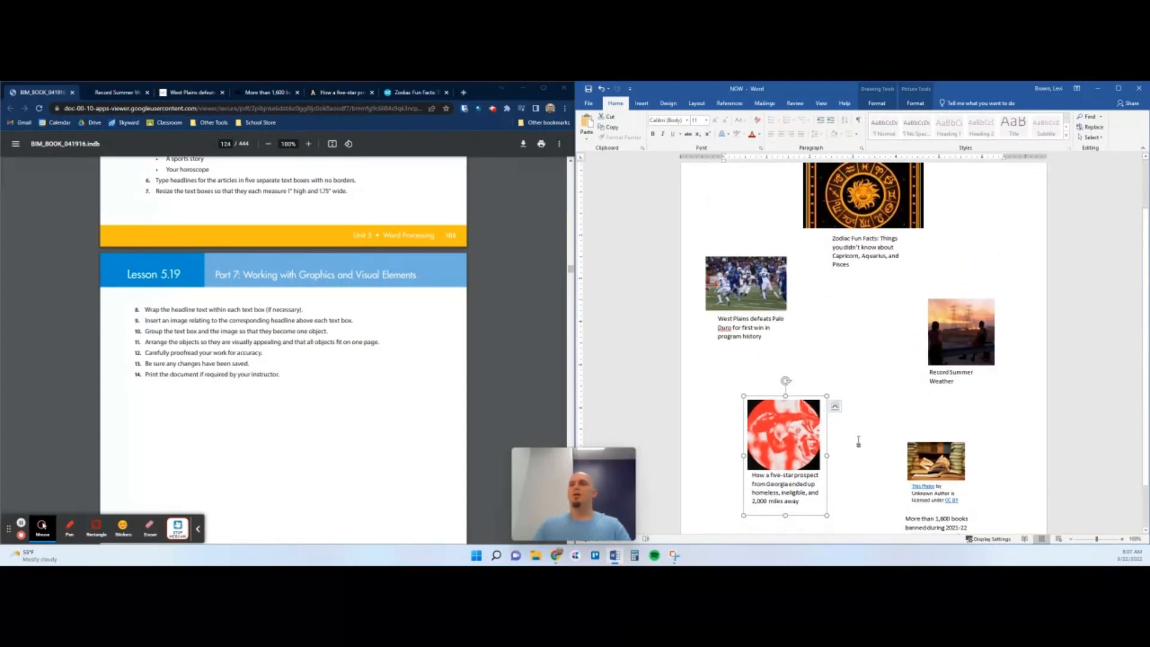
{"action": "scroll", "scroll_direction": "down", "scroll_amount": 3}
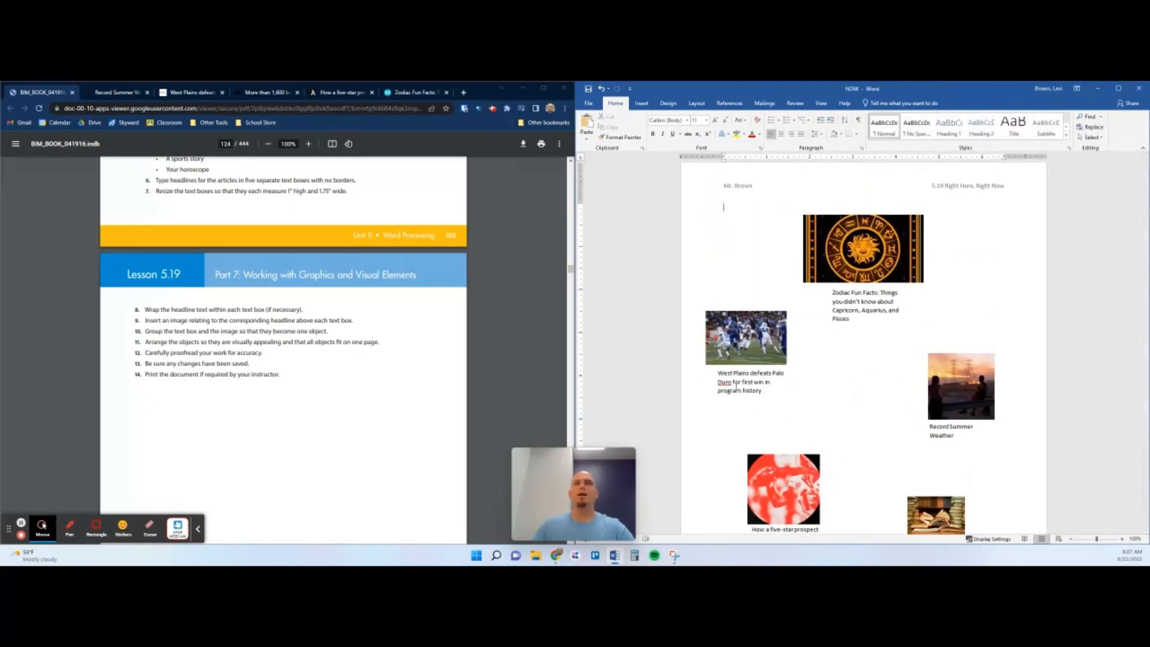
{"action": "scroll", "scroll_direction": "down", "scroll_amount": 3}
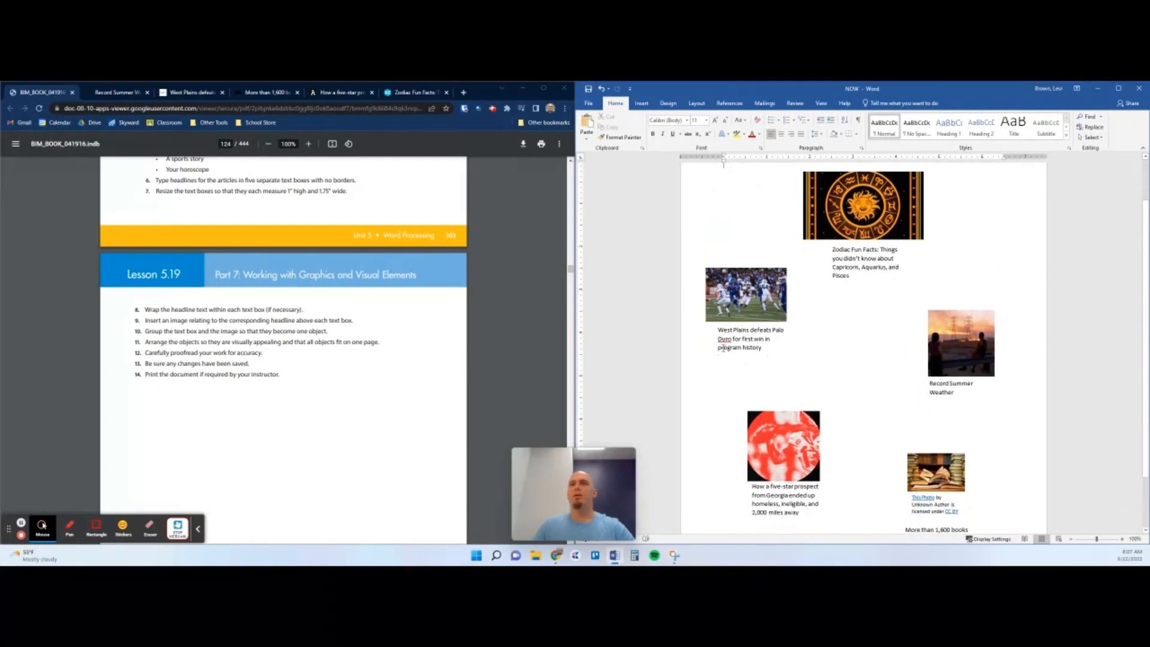
{"action": "scroll", "scroll_direction": "down", "scroll_amount": 3}
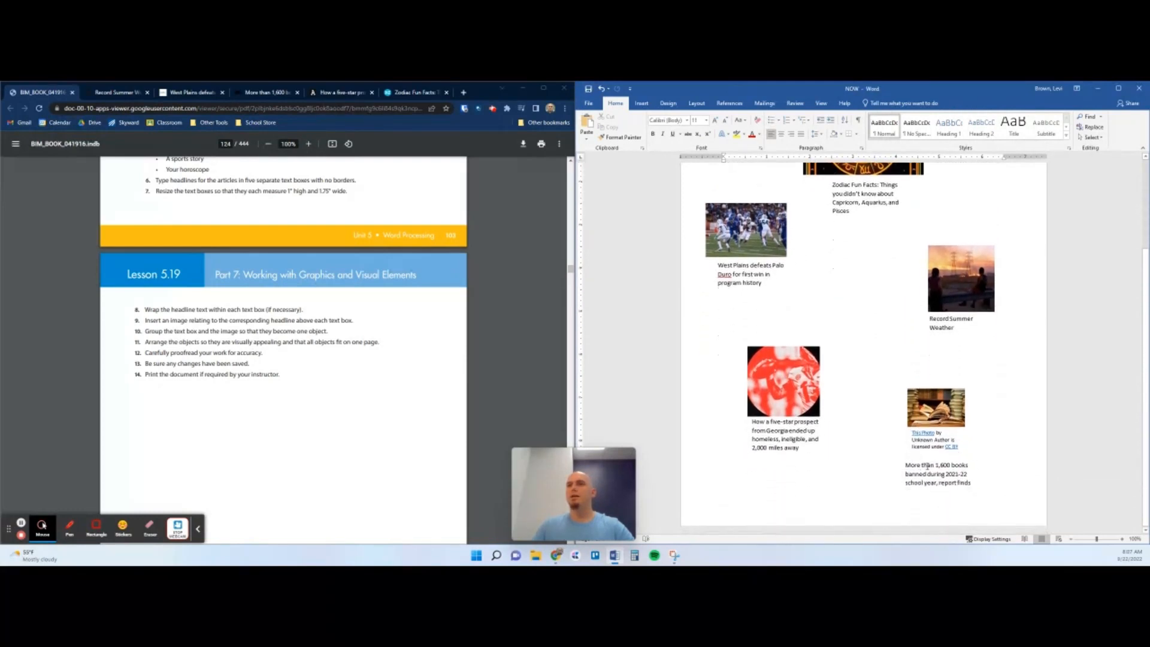
{"action": "scroll", "scroll_direction": "down", "scroll_amount": 3}
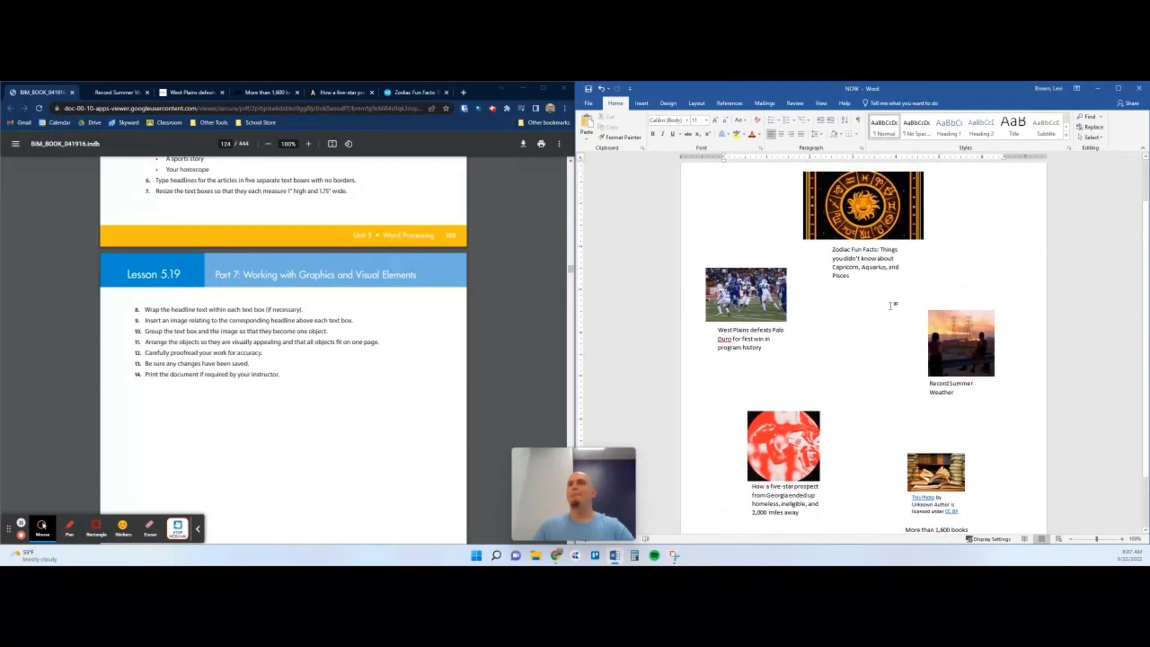